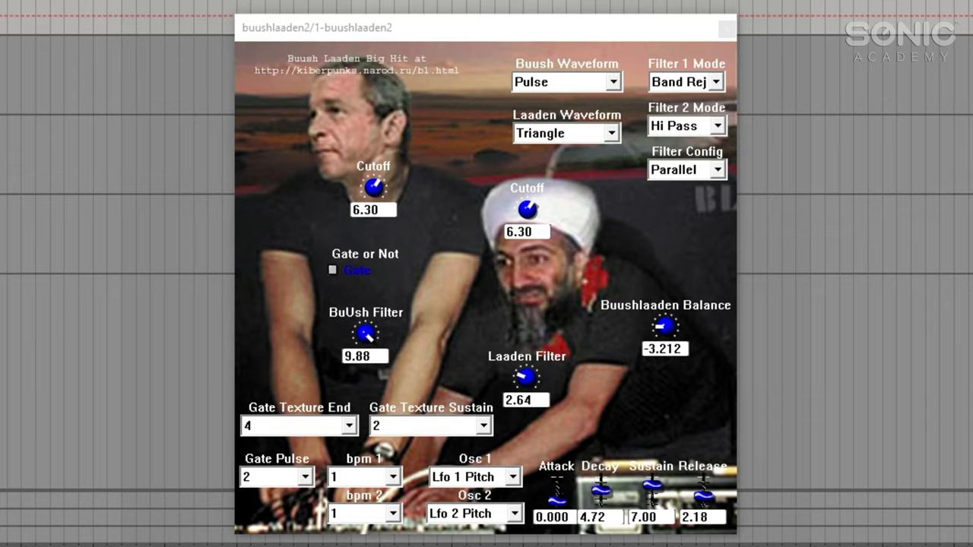
pyautogui.moveTo(566, 388)
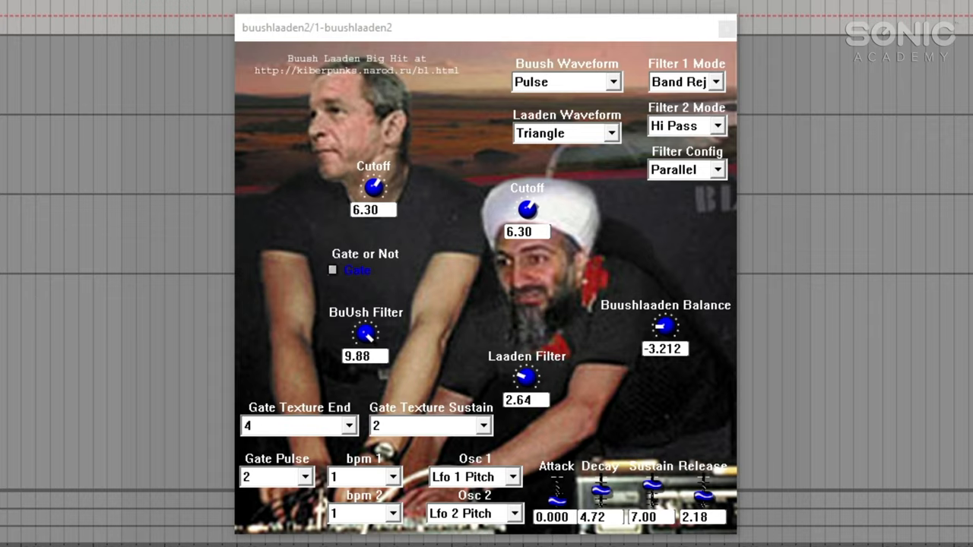
pyautogui.moveTo(139, 509)
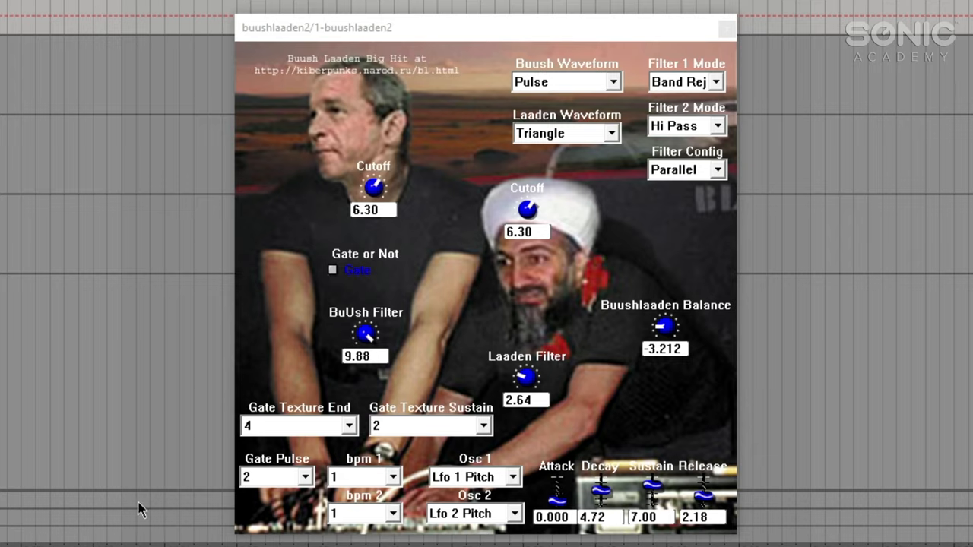
pyautogui.moveTo(536, 63)
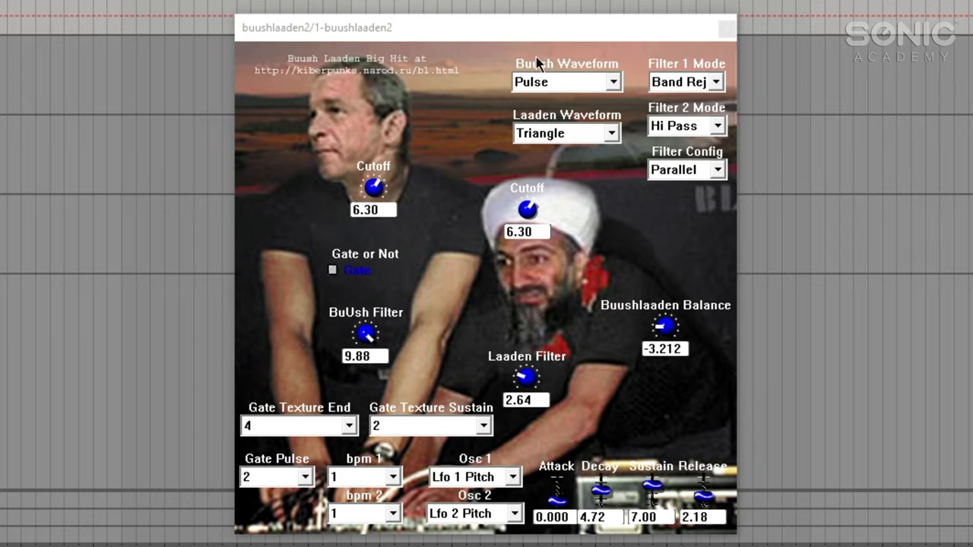
pyautogui.moveTo(529, 228)
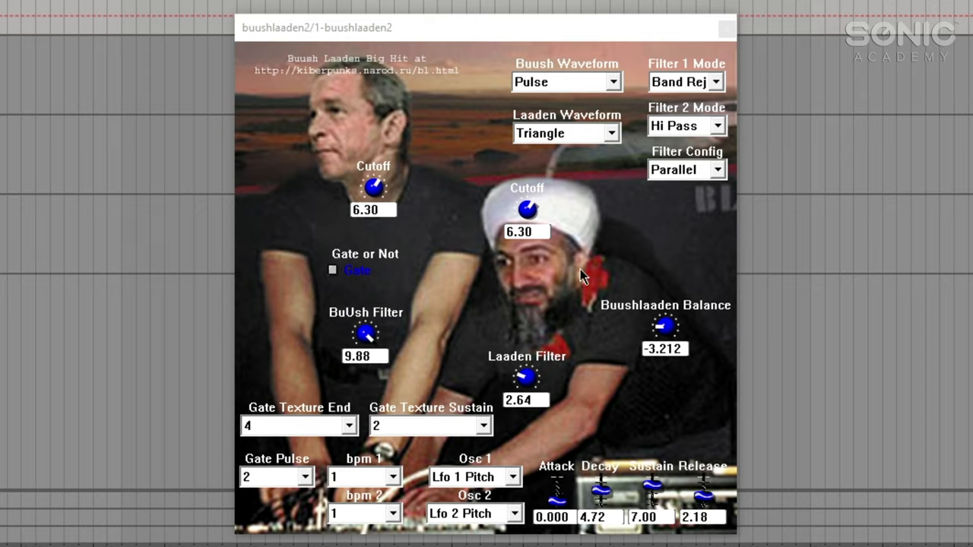
# Step: Keep the Buush waveform on Pulse and lower the BuUsh Filter to 4.20
pyautogui.click(613, 81)
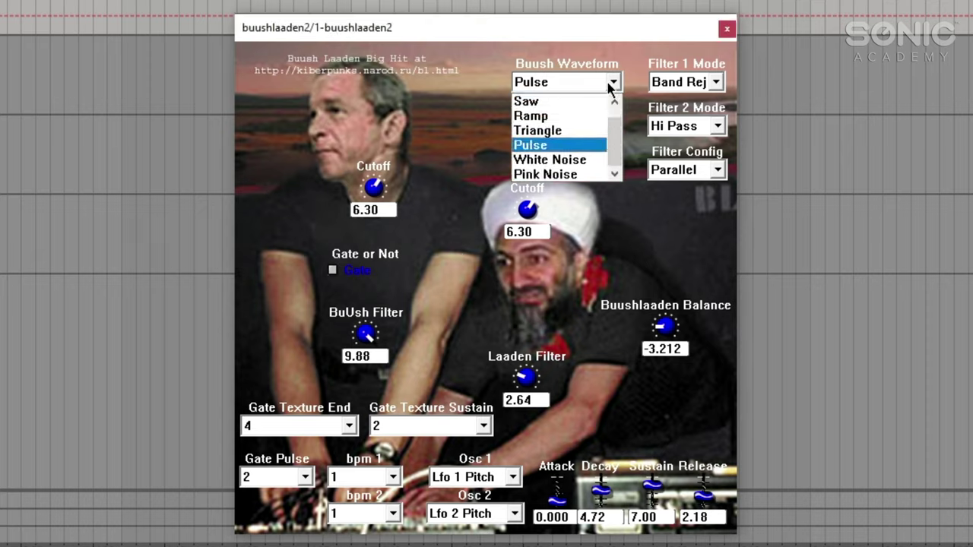
pyautogui.moveTo(584, 154)
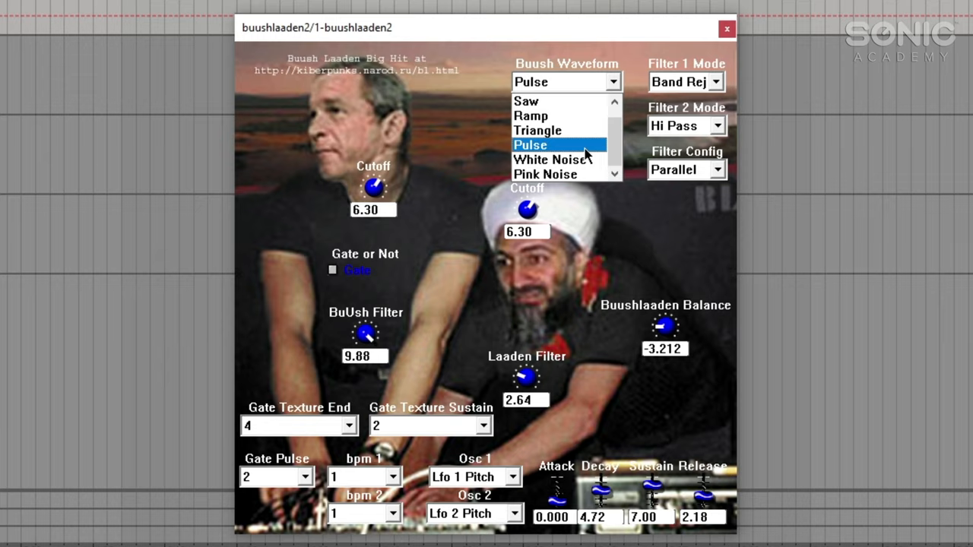
pyautogui.click(530, 144)
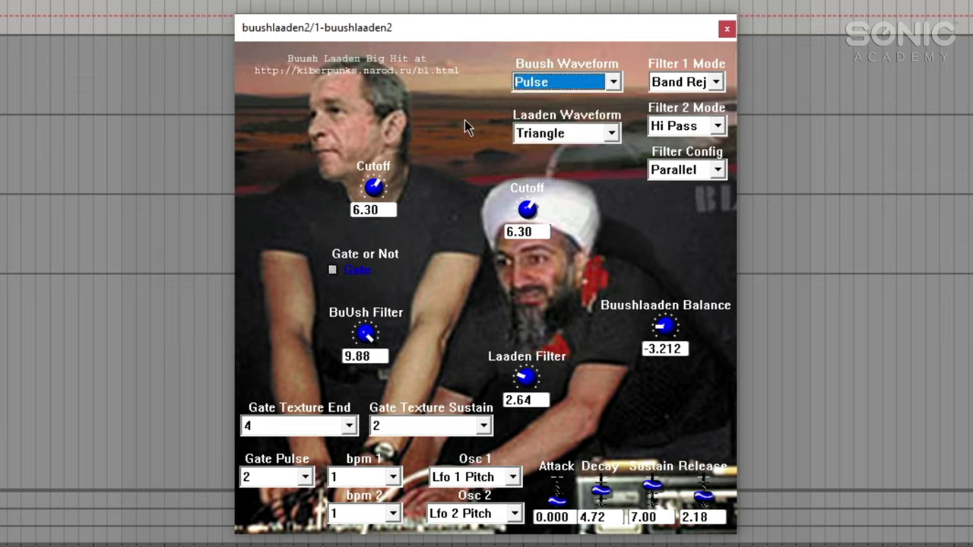
pyautogui.moveTo(657, 119)
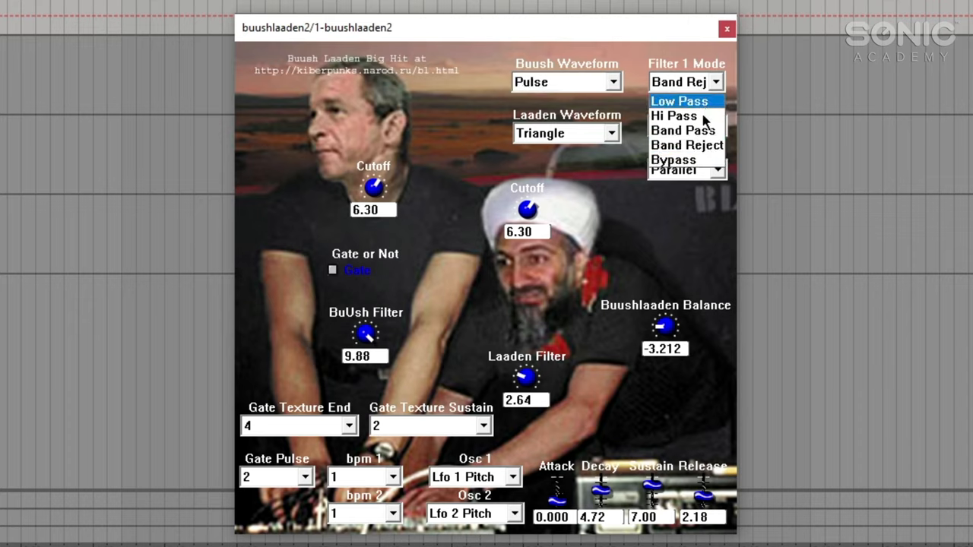
pyautogui.moveTo(672, 160)
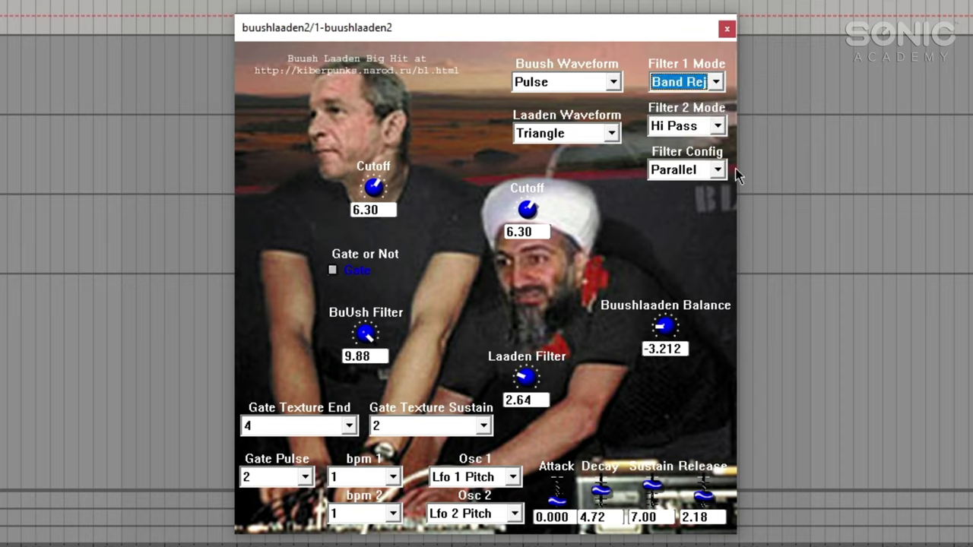
pyautogui.moveTo(717, 171)
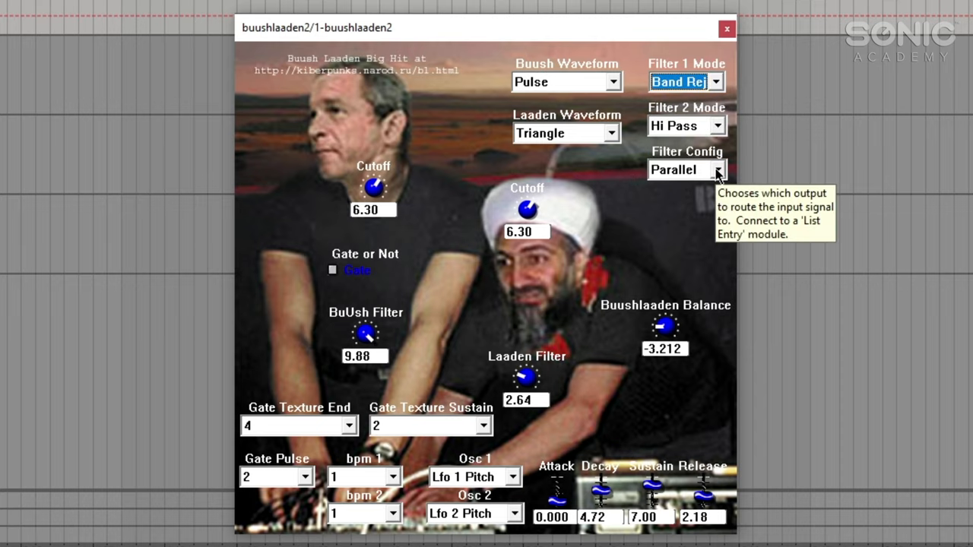
pyautogui.moveTo(705, 175)
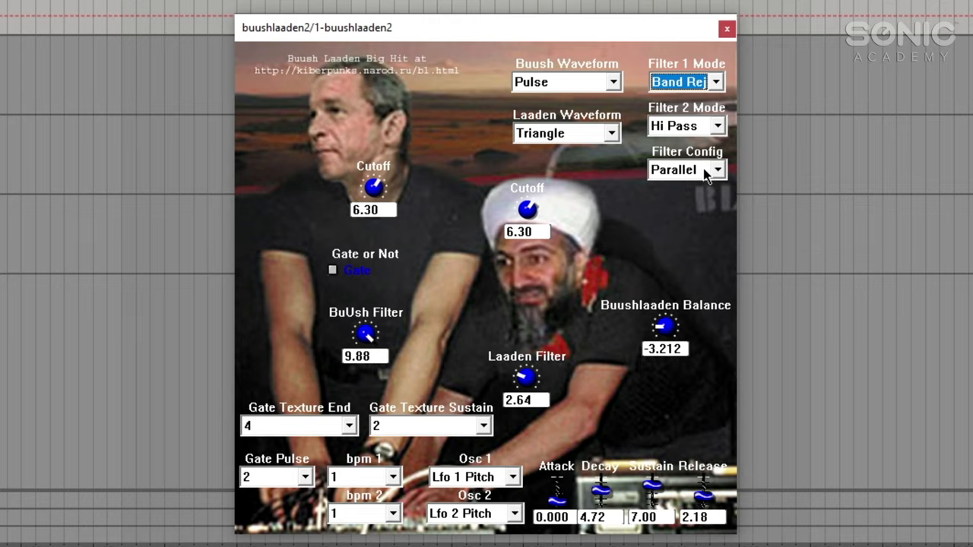
pyautogui.moveTo(663, 212)
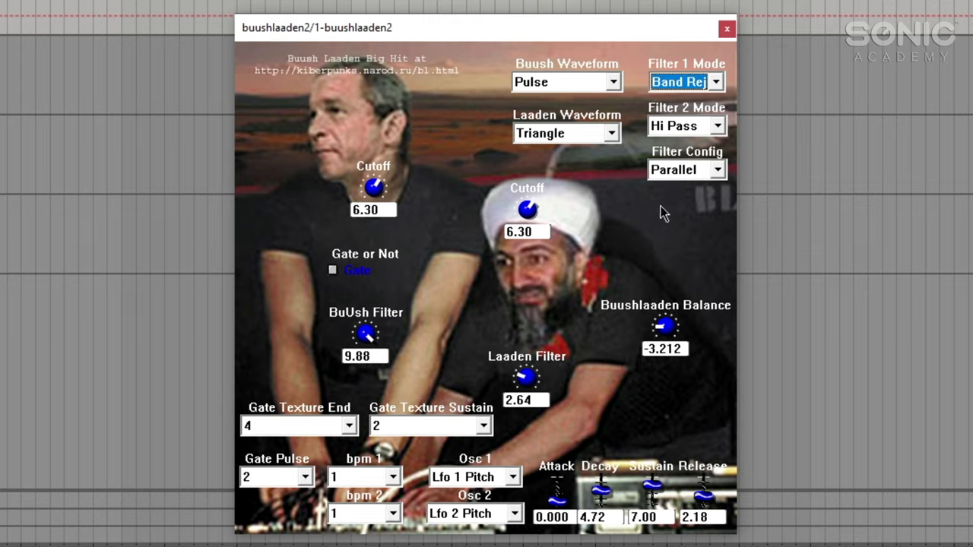
pyautogui.moveTo(629, 269)
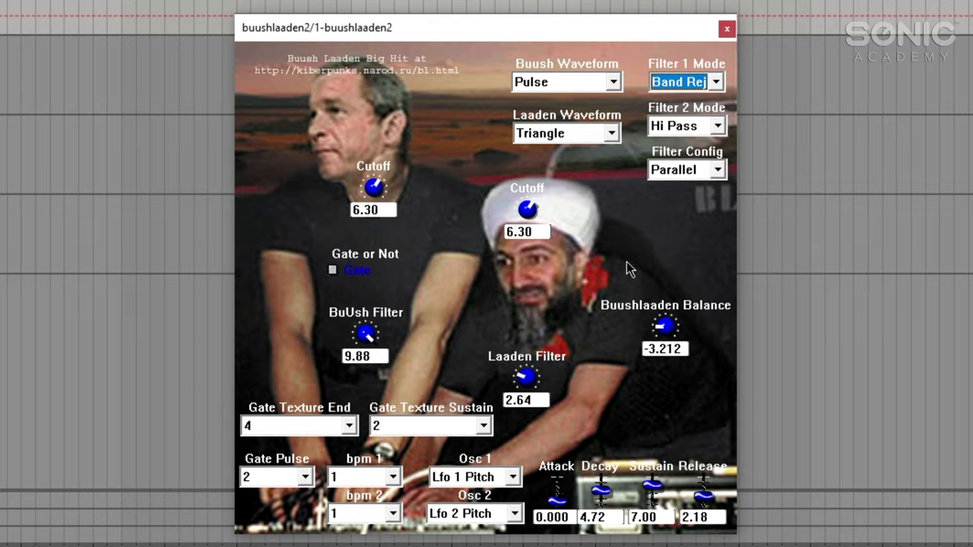
pyautogui.moveTo(684, 223)
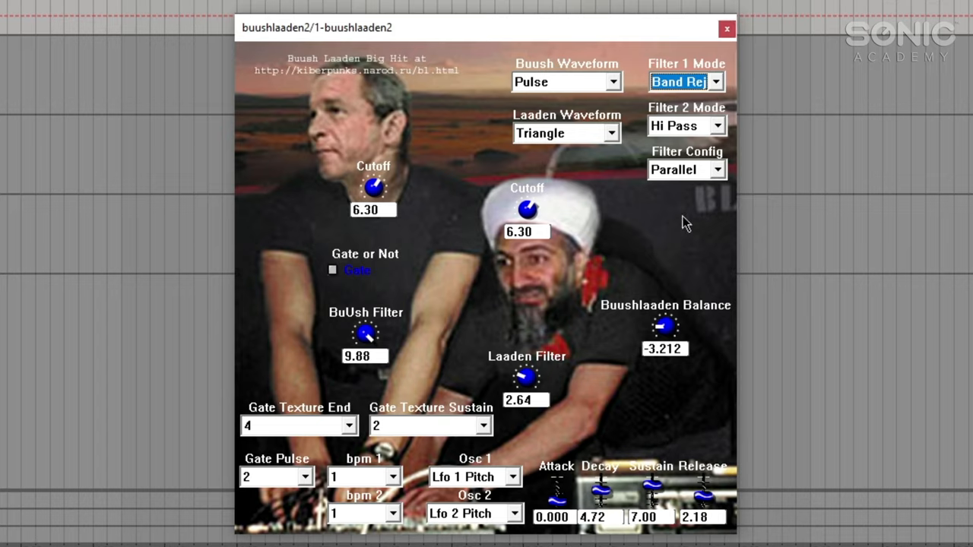
pyautogui.moveTo(720, 257)
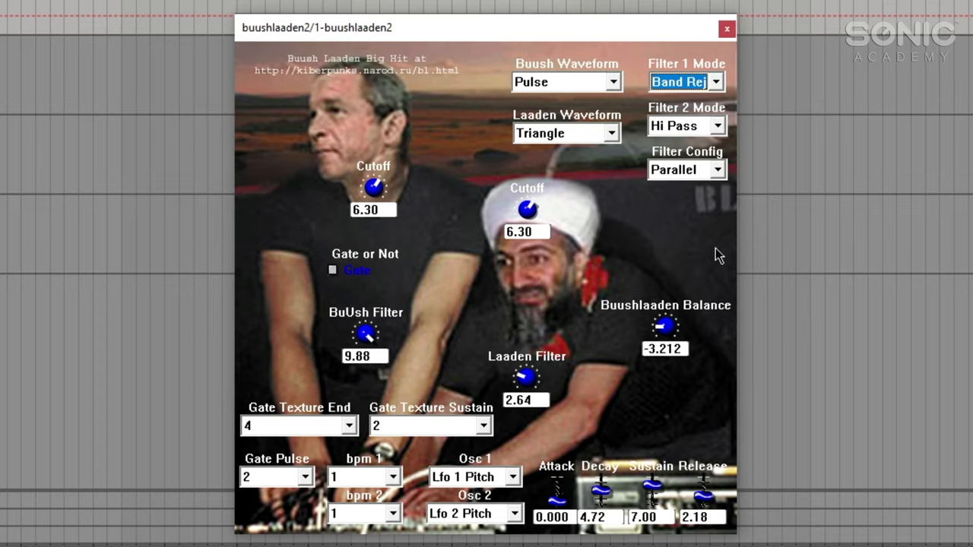
pyautogui.moveTo(532, 232)
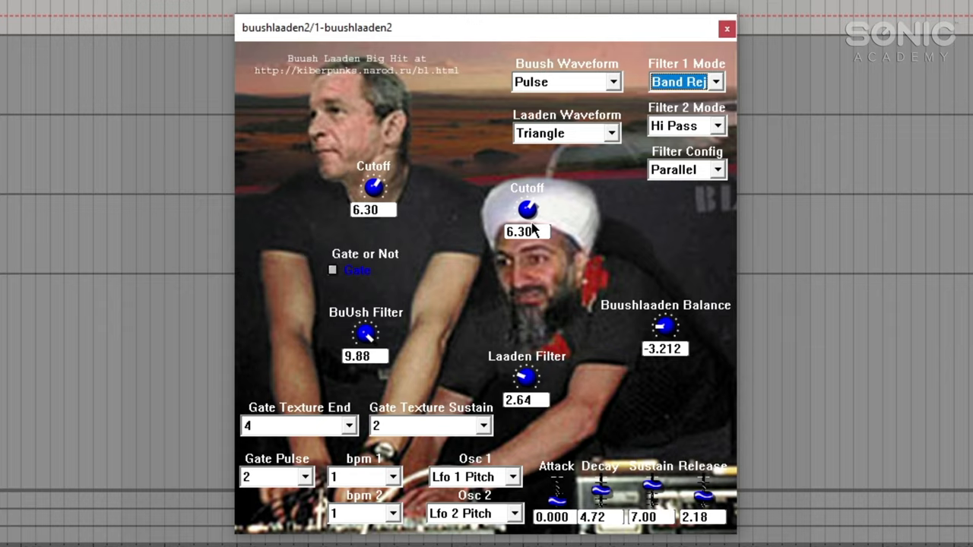
pyautogui.moveTo(363, 332)
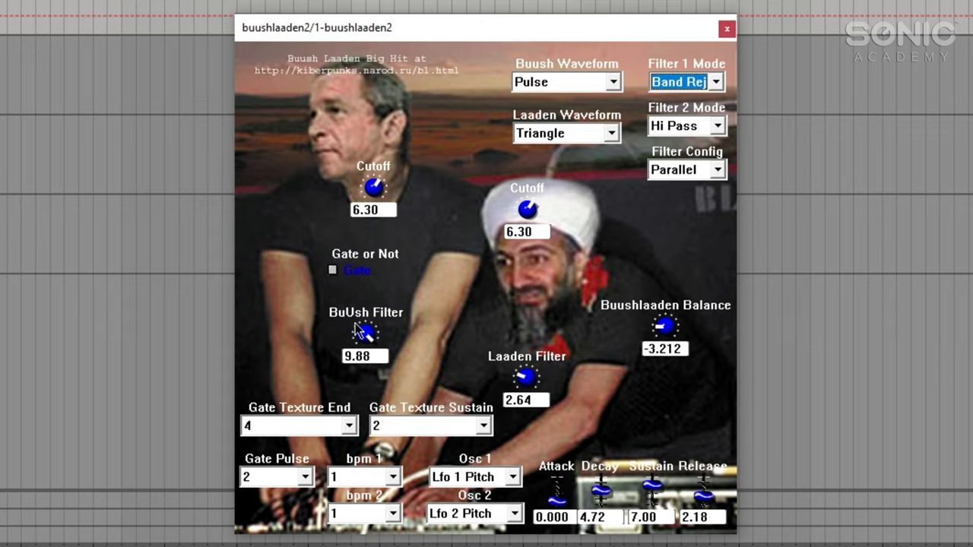
pyautogui.moveTo(539, 373)
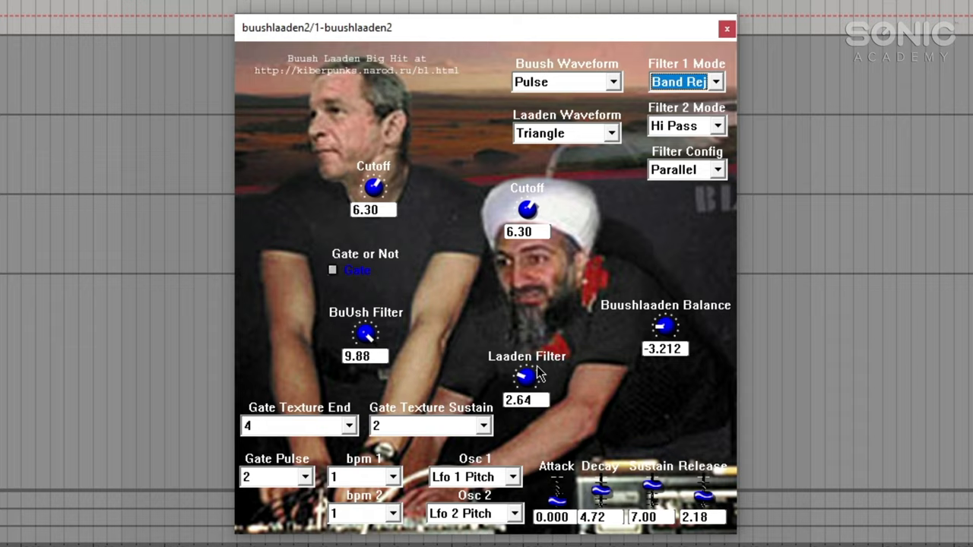
pyautogui.moveTo(460, 370)
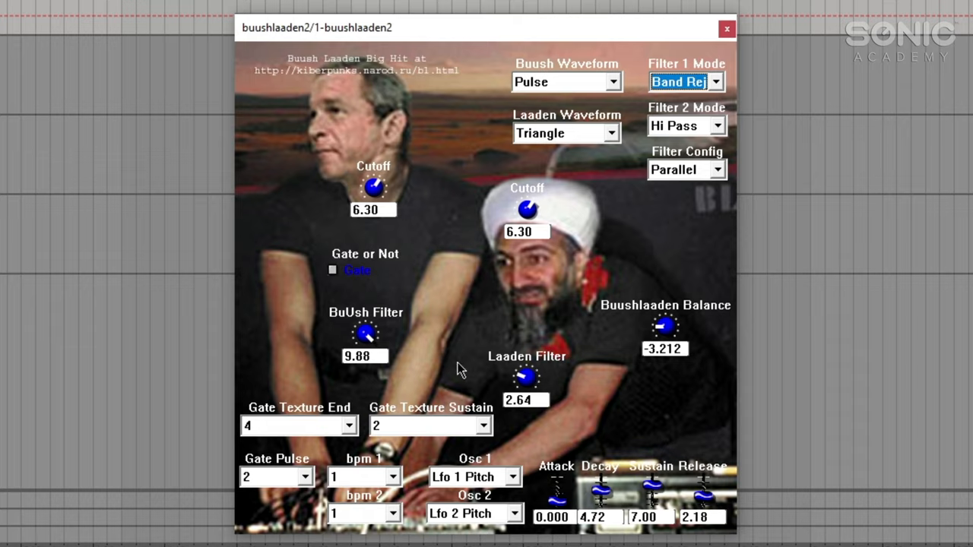
pyautogui.moveTo(361, 372)
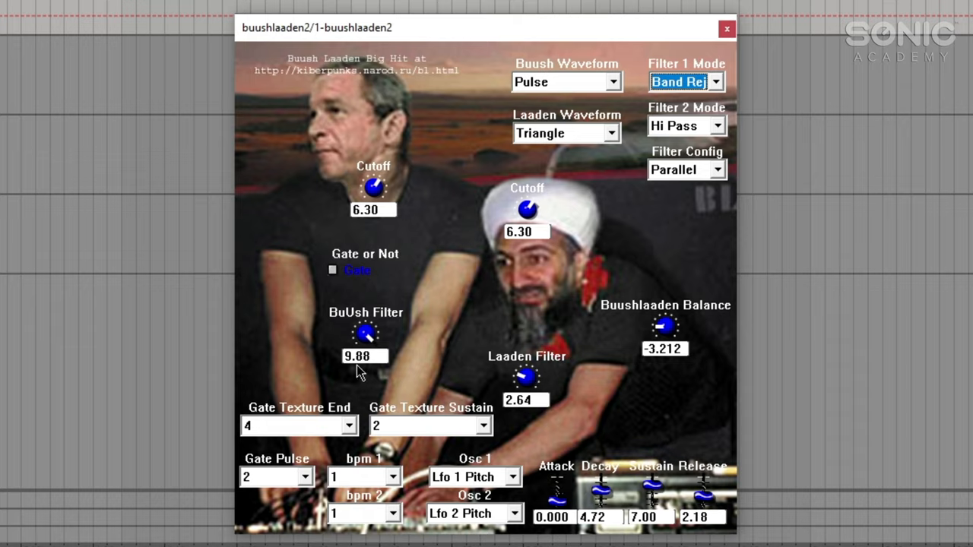
pyautogui.moveTo(364, 357)
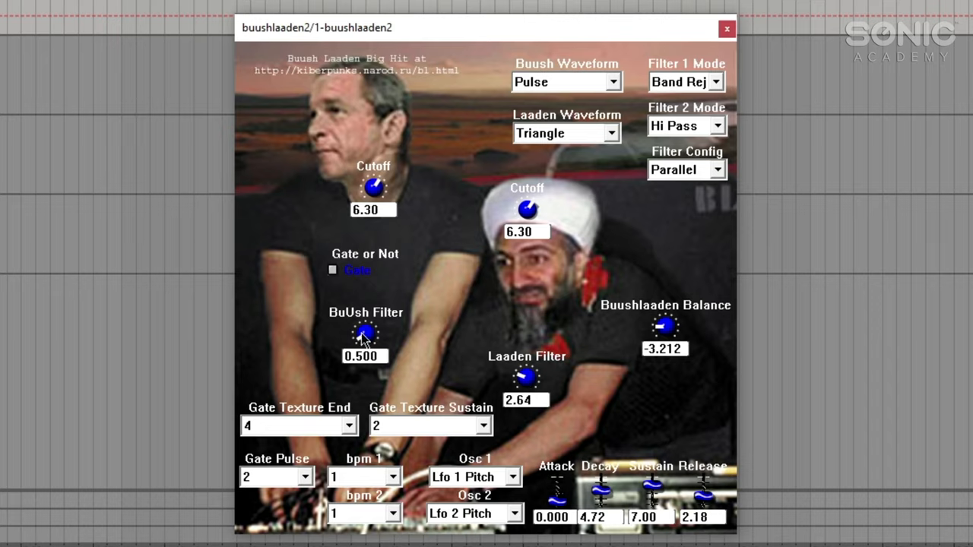
pyautogui.moveTo(364, 334); pyautogui.dragTo(373, 323)
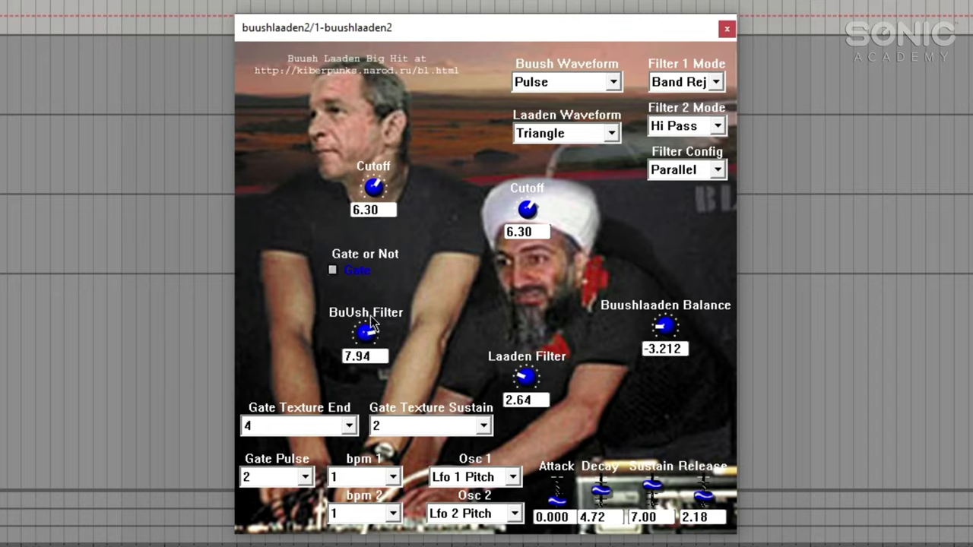
pyautogui.moveTo(366, 333); pyautogui.dragTo(365, 338)
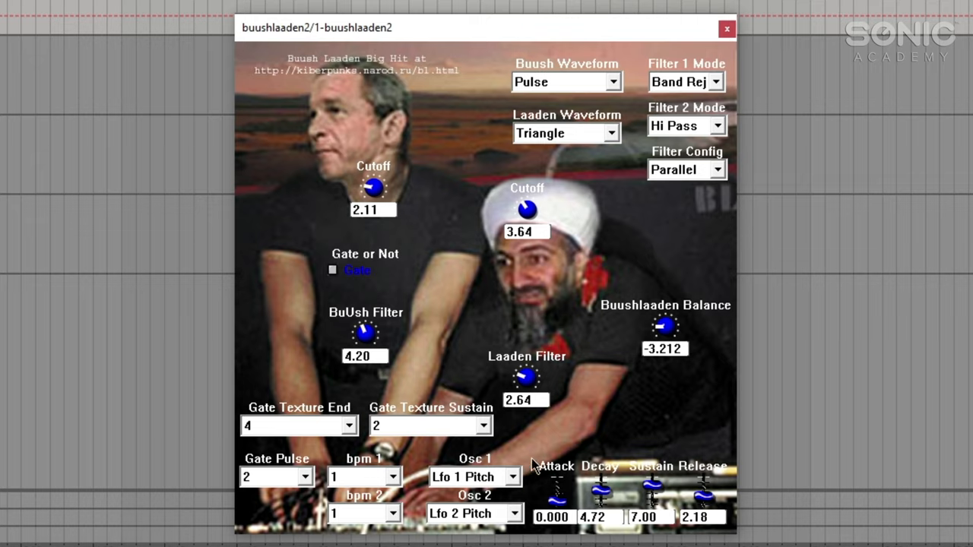
pyautogui.moveTo(526, 476)
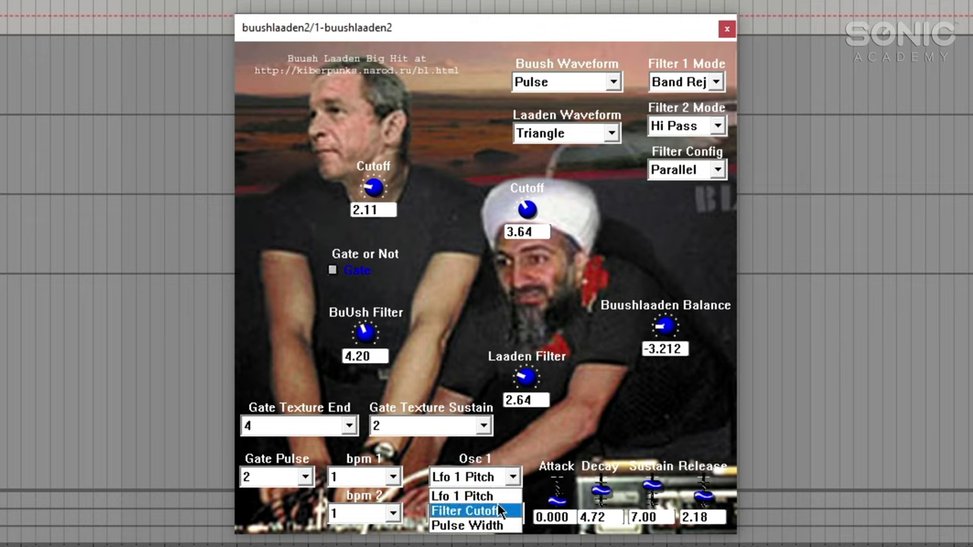
pyautogui.click(466, 525)
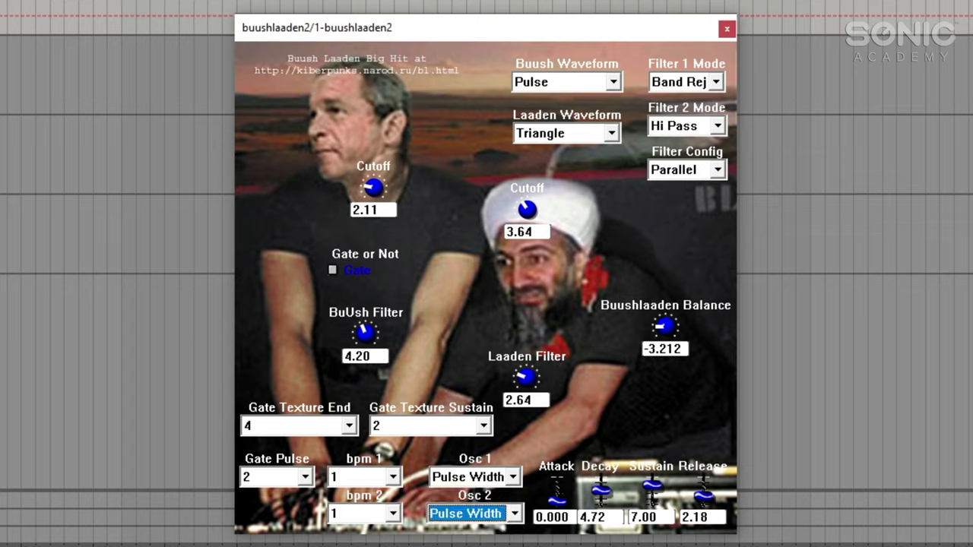
pyautogui.moveTo(543, 84)
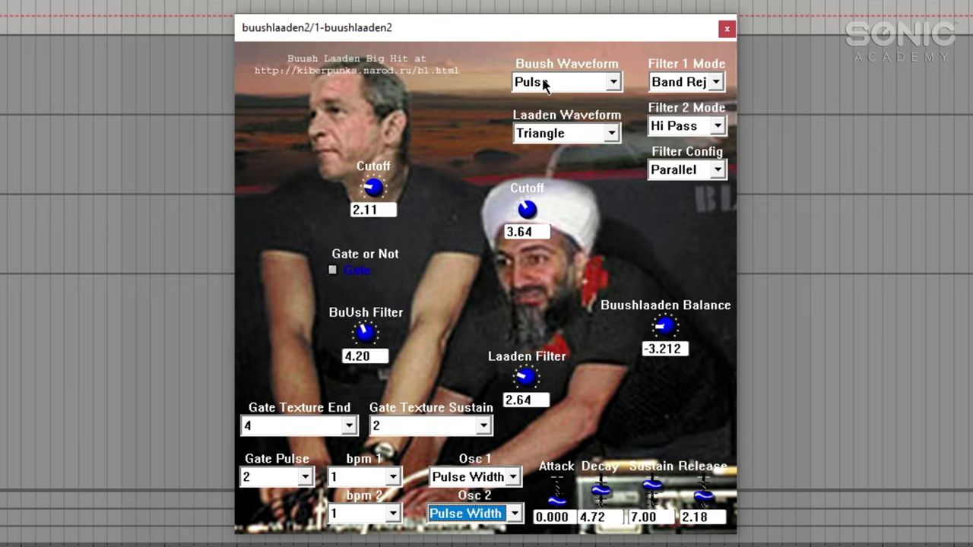
pyautogui.moveTo(543, 82)
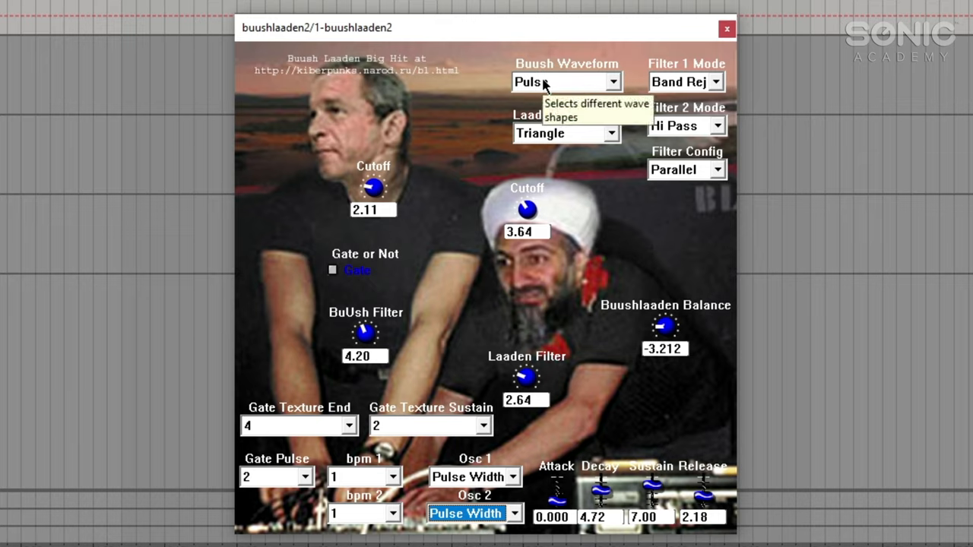
pyautogui.moveTo(532, 228)
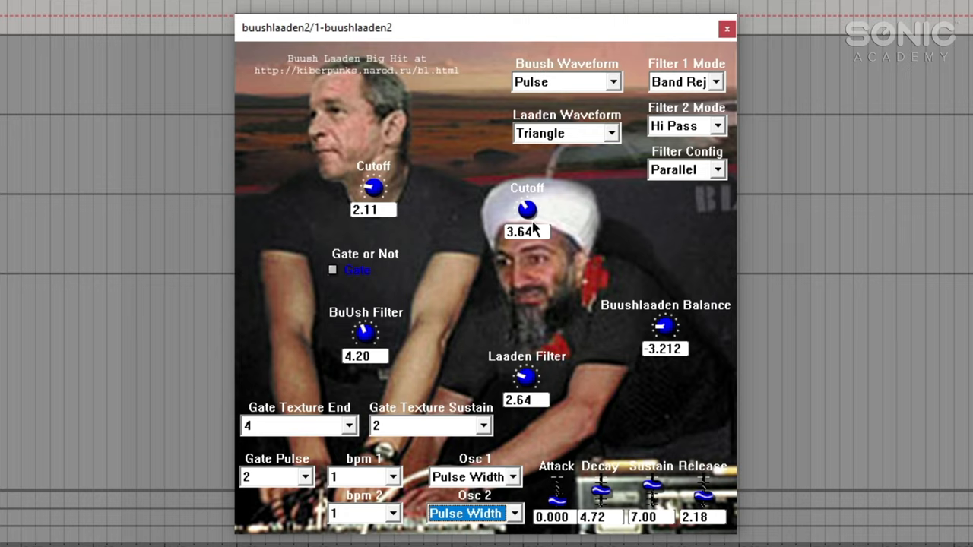
pyautogui.moveTo(383, 196)
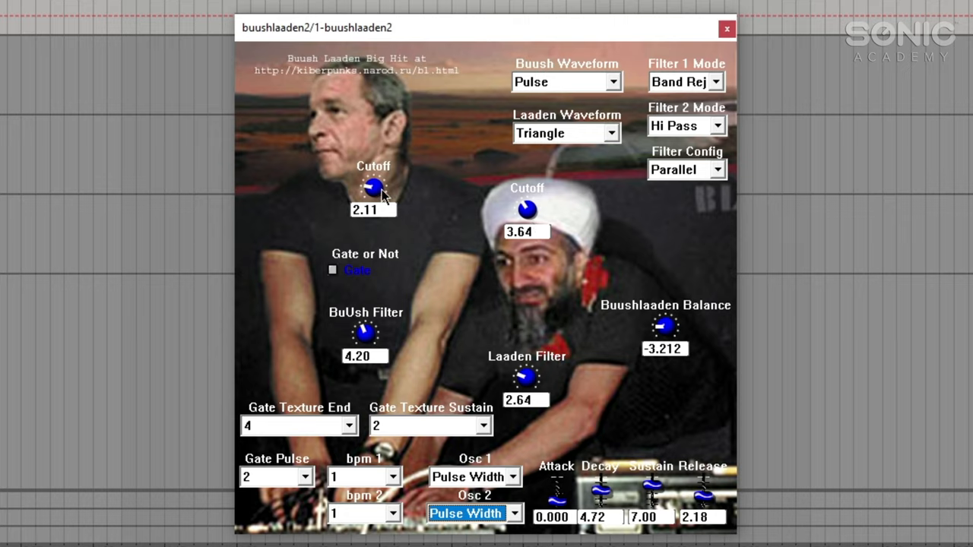
pyautogui.moveTo(665, 335)
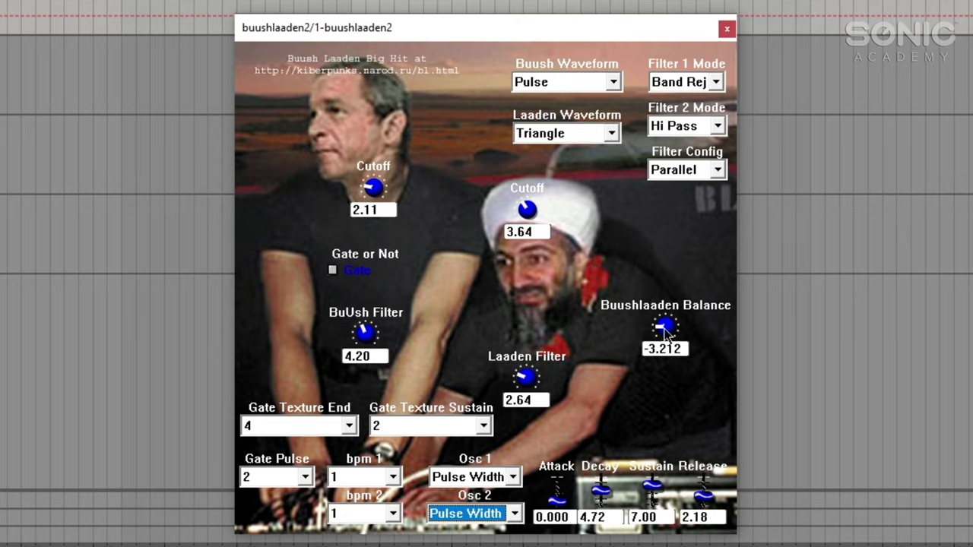
pyautogui.moveTo(498, 221)
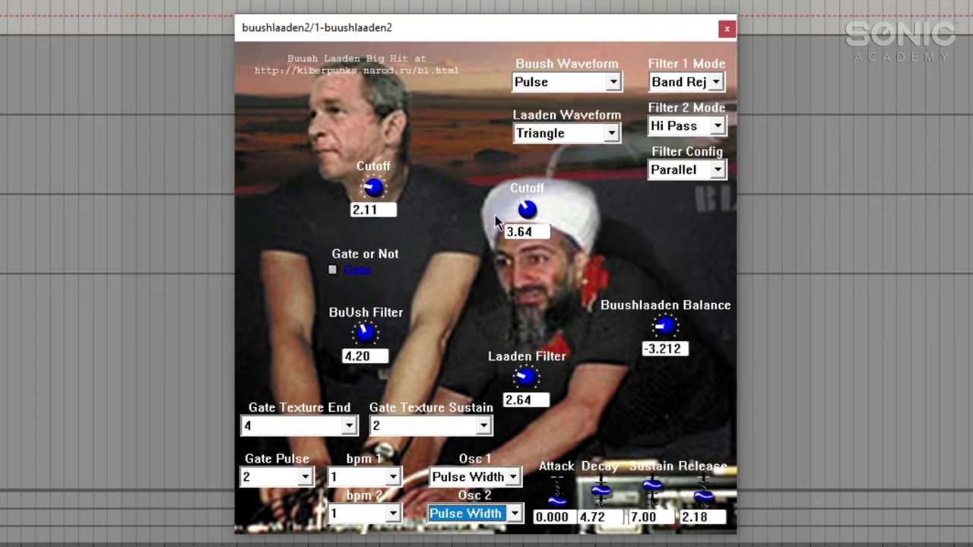
# Step: Sweep the Buush cutoff and settle at 1.69, then set the Laaden cutoff to 3.01
pyautogui.moveTo(373, 187); pyautogui.dragTo(384, 152)
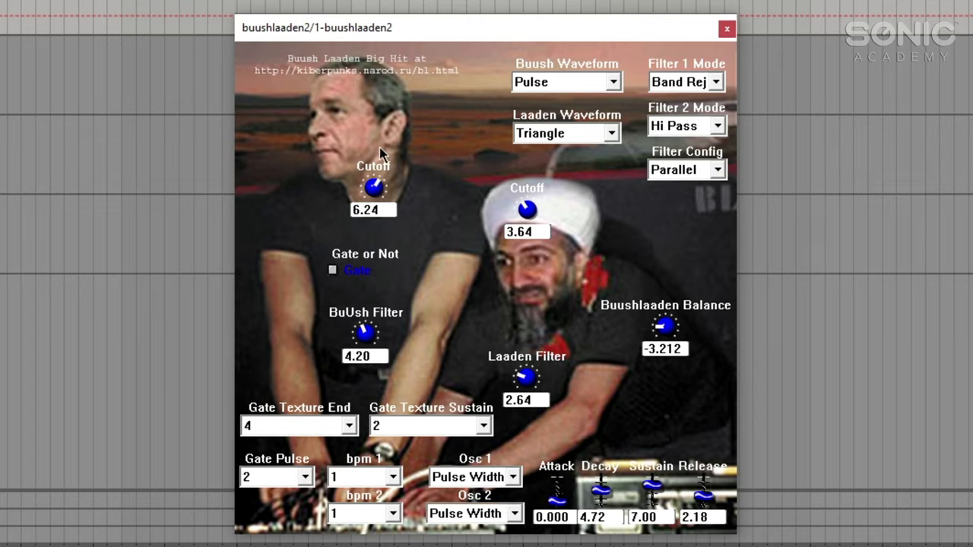
pyautogui.moveTo(372, 189); pyautogui.dragTo(376, 160)
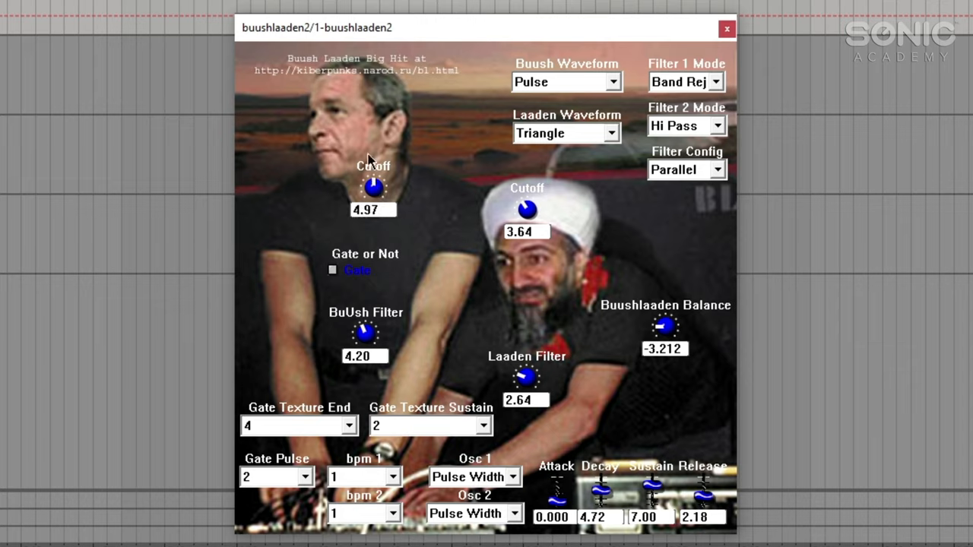
pyautogui.moveTo(373, 188); pyautogui.dragTo(380, 182)
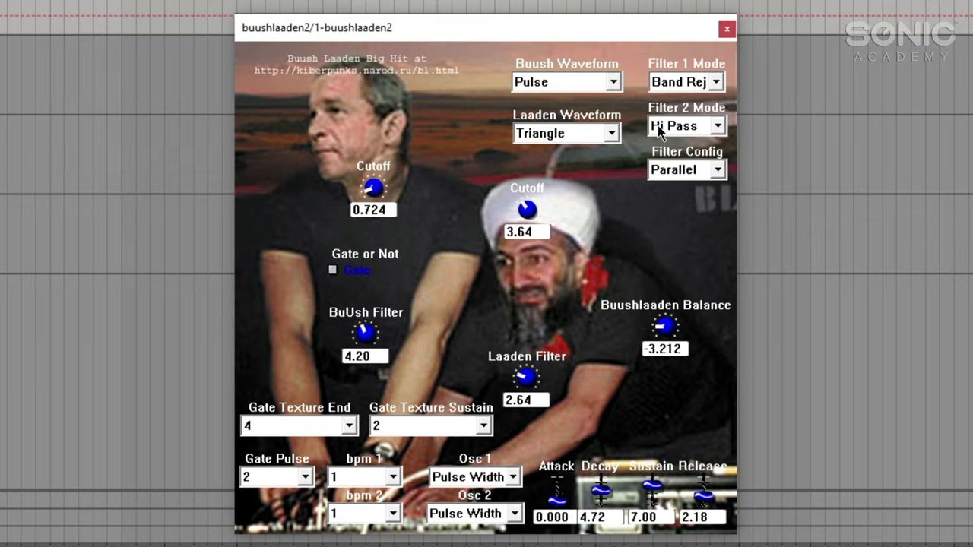
pyautogui.moveTo(708, 114)
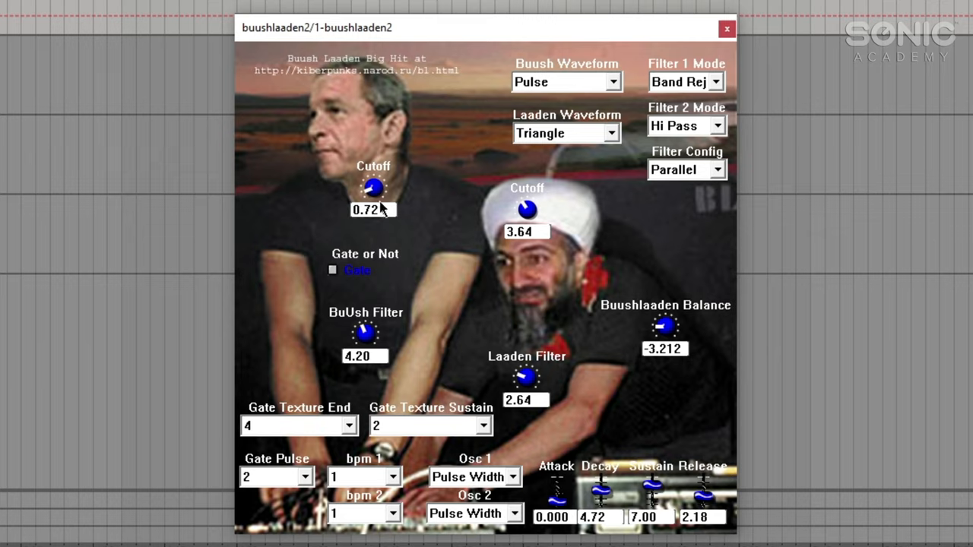
pyautogui.moveTo(373, 188); pyautogui.dragTo(378, 171)
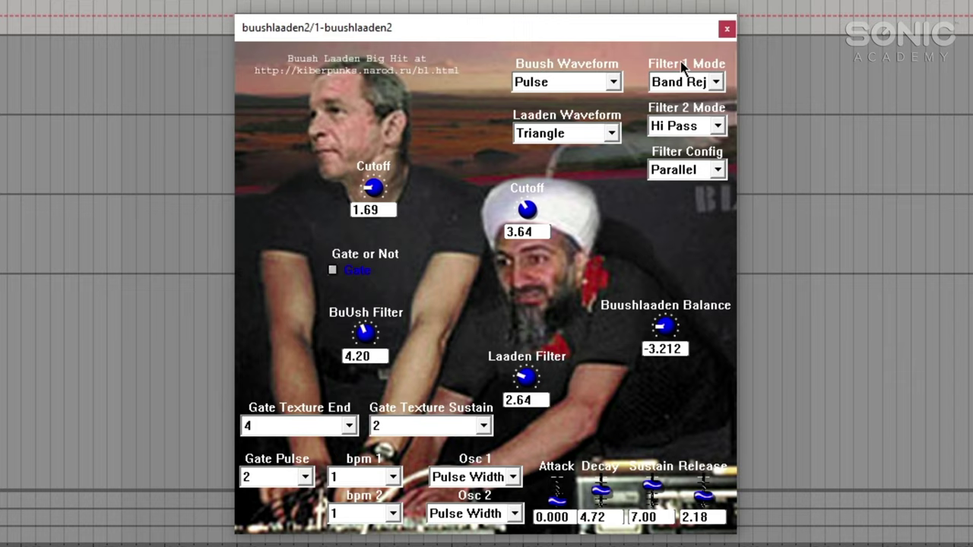
pyautogui.moveTo(530, 214)
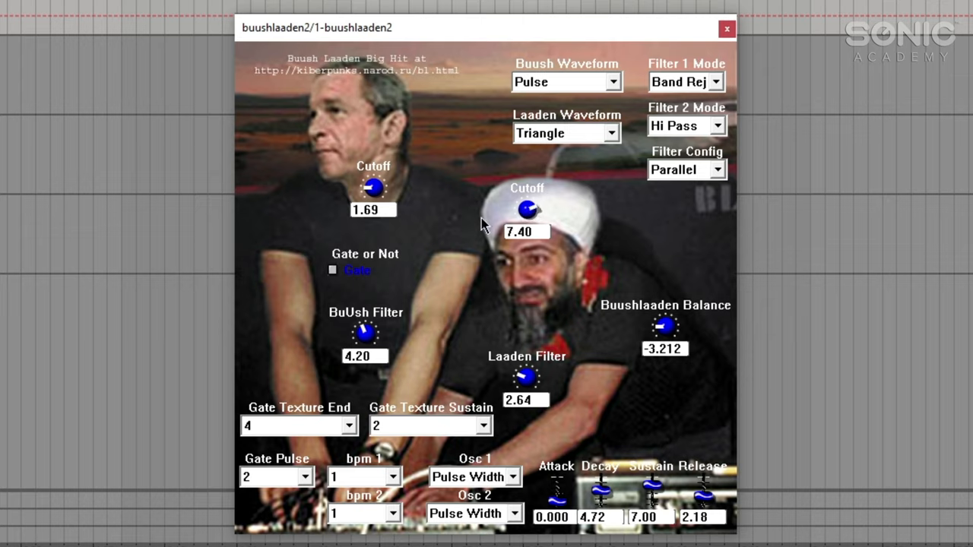
pyautogui.moveTo(526, 209); pyautogui.dragTo(447, 282)
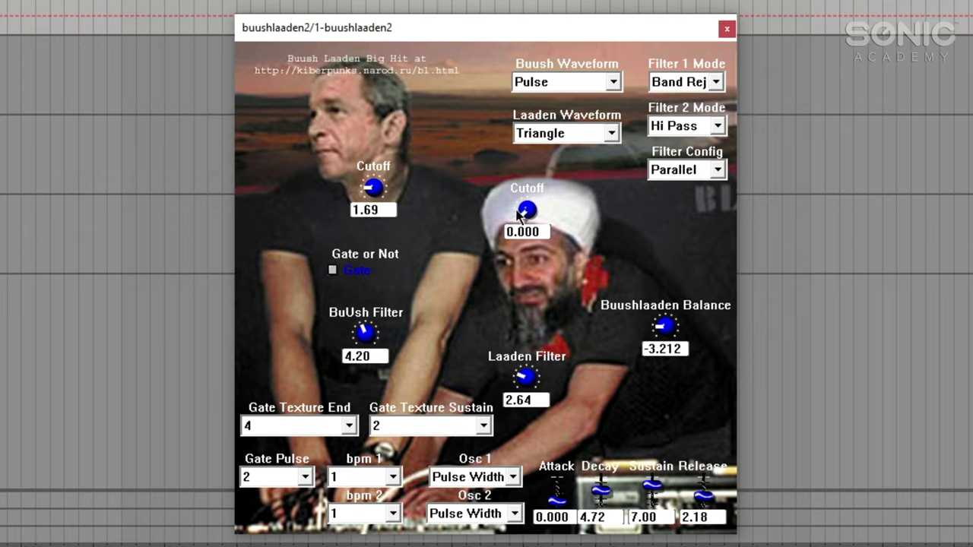
pyautogui.moveTo(525, 210); pyautogui.dragTo(526, 210)
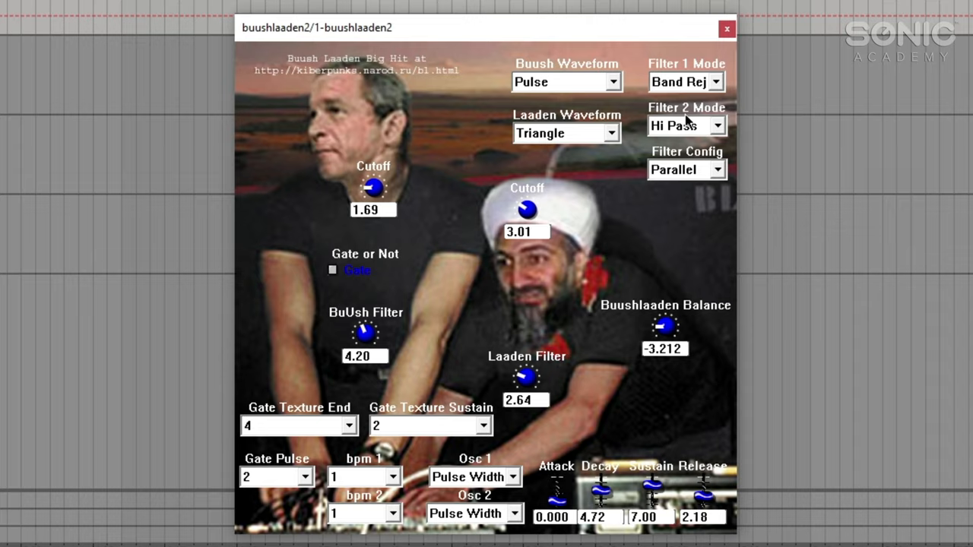
pyautogui.moveTo(414, 264)
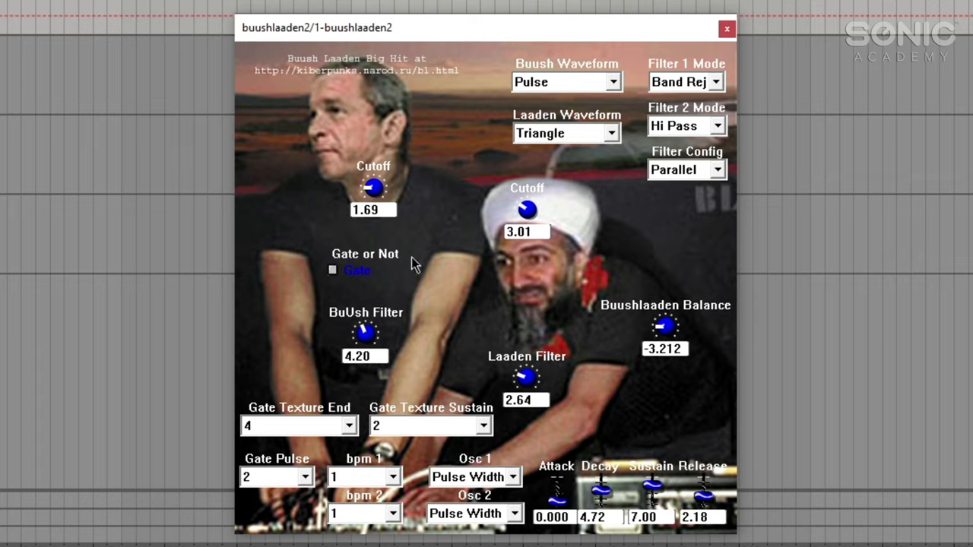
pyautogui.moveTo(592, 83)
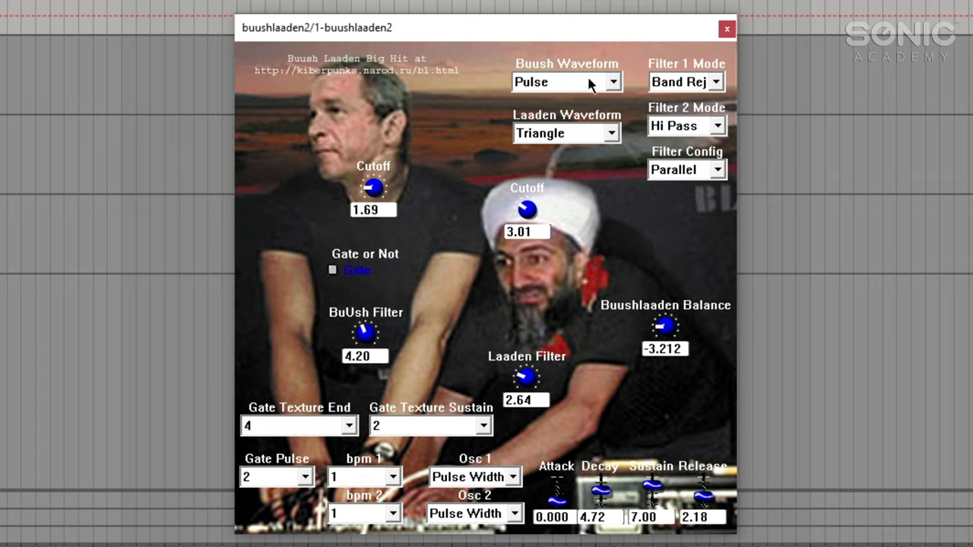
pyautogui.moveTo(669, 130)
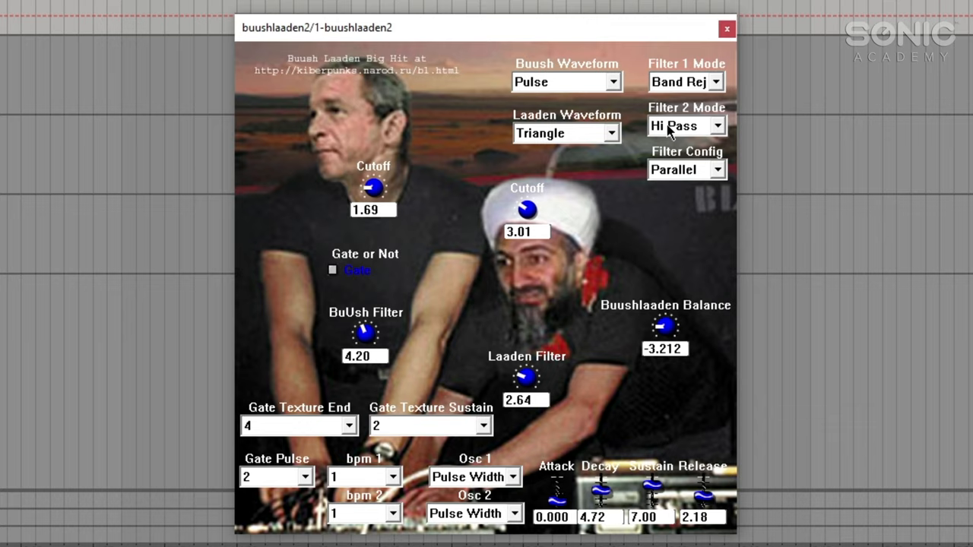
pyautogui.moveTo(663, 327)
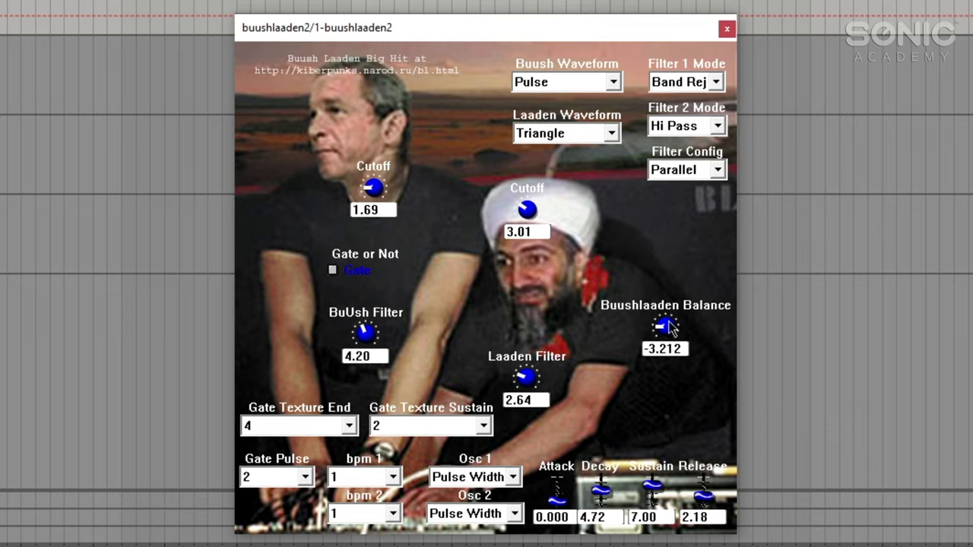
pyautogui.moveTo(587, 293)
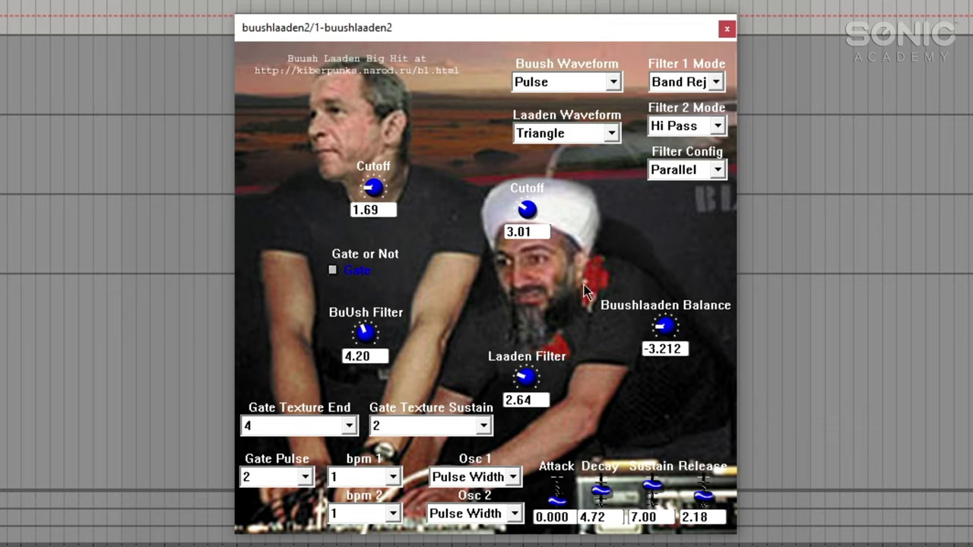
pyautogui.moveTo(577, 70)
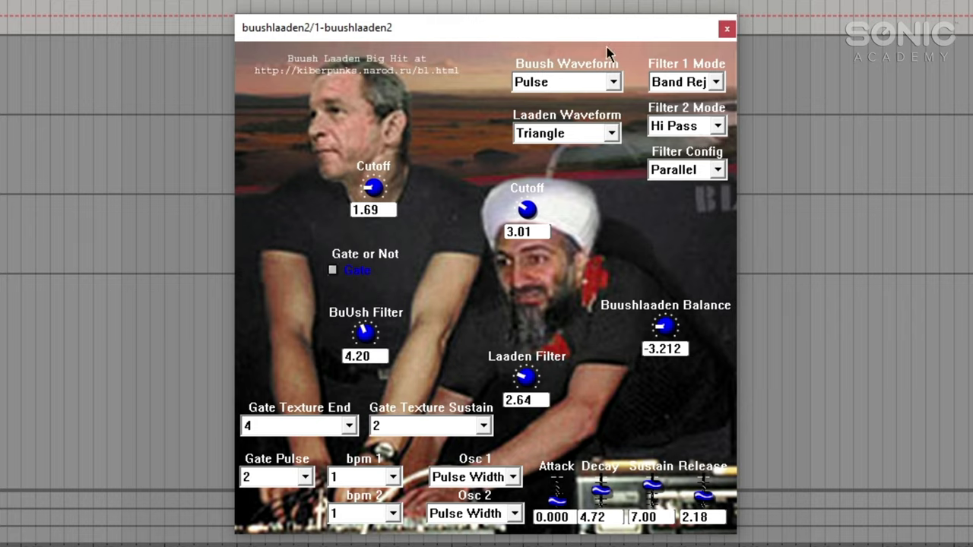
pyautogui.moveTo(646, 319)
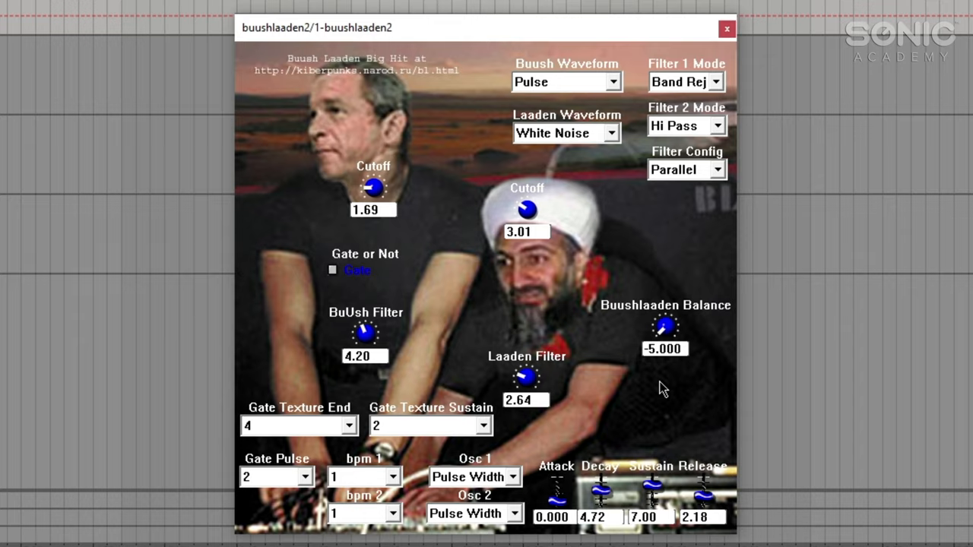
pyautogui.moveTo(528, 260)
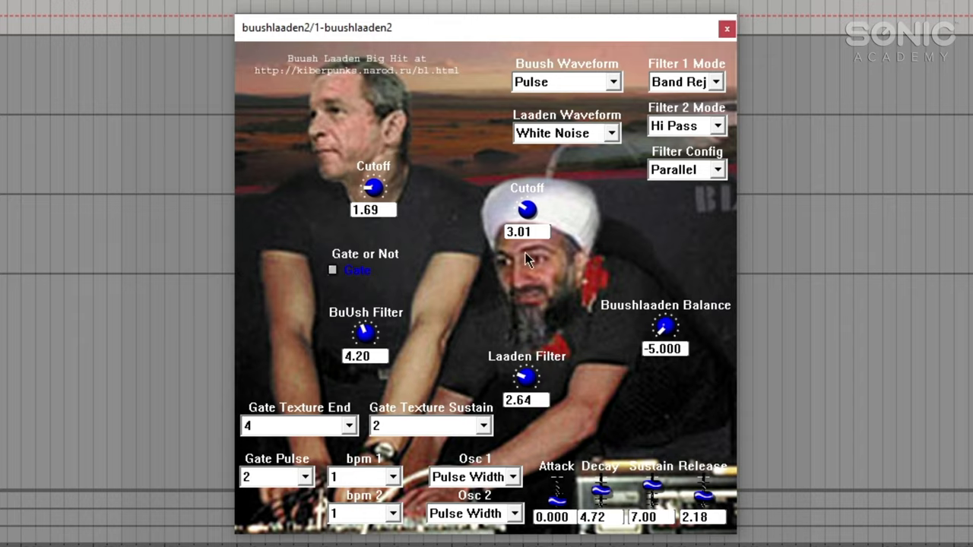
pyautogui.moveTo(665, 328)
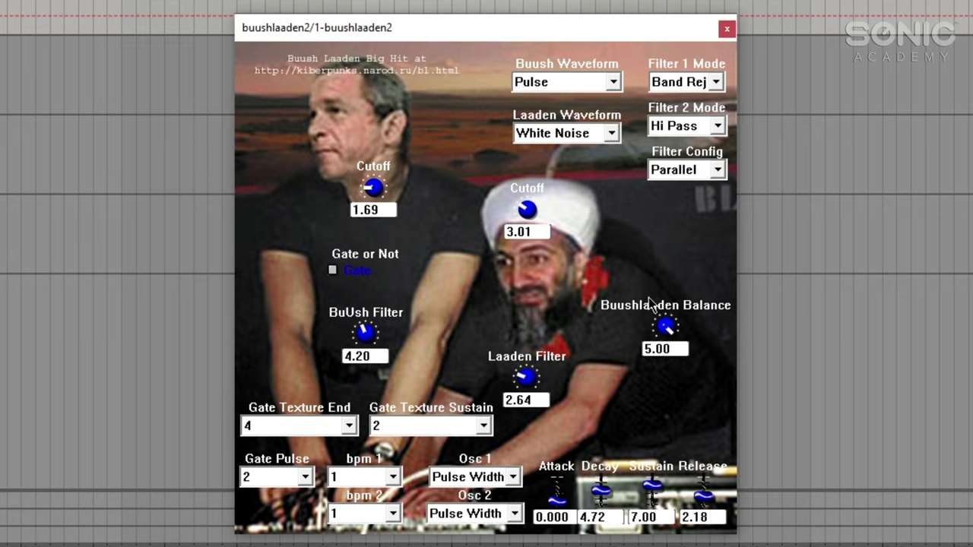
pyautogui.moveTo(662, 323)
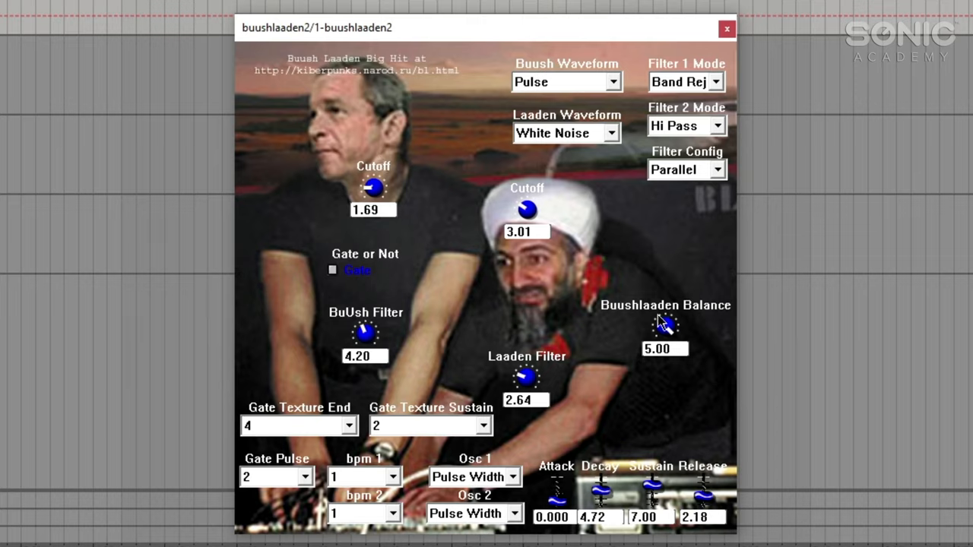
pyautogui.moveTo(665, 327)
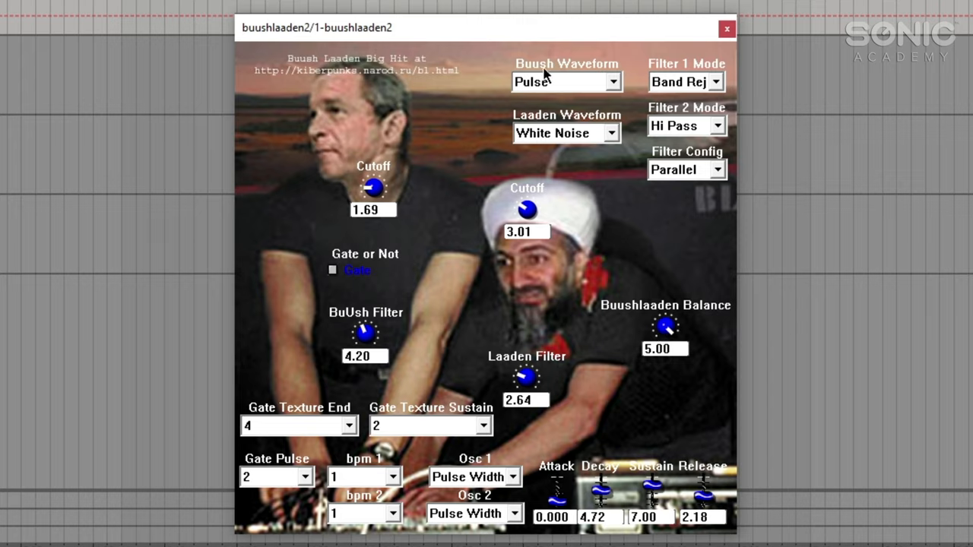
pyautogui.moveTo(576, 242)
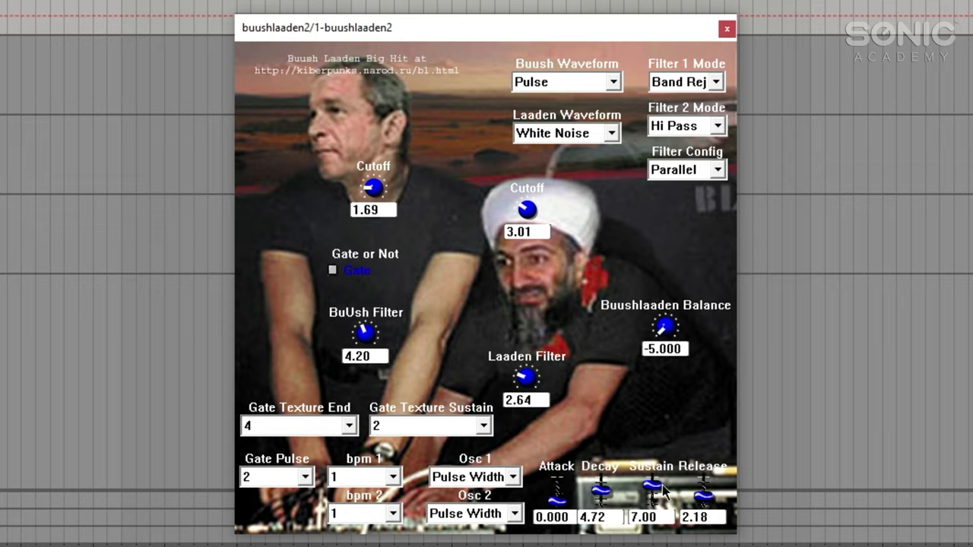
pyautogui.moveTo(575, 148)
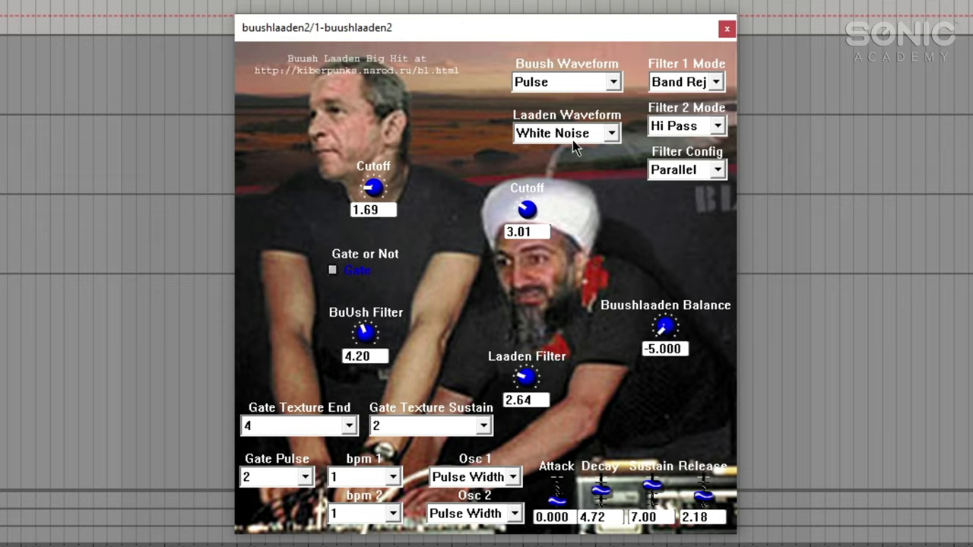
pyautogui.moveTo(384, 299)
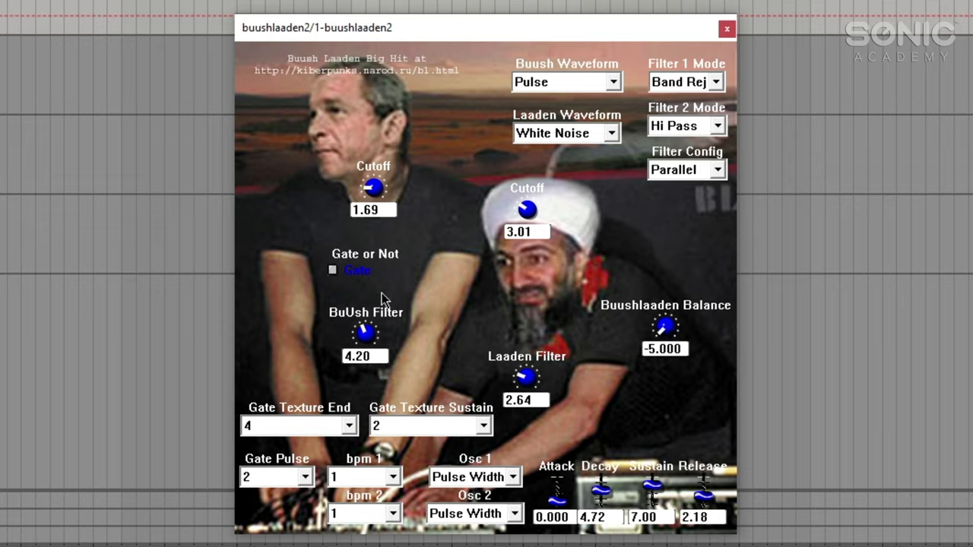
pyautogui.moveTo(559, 332)
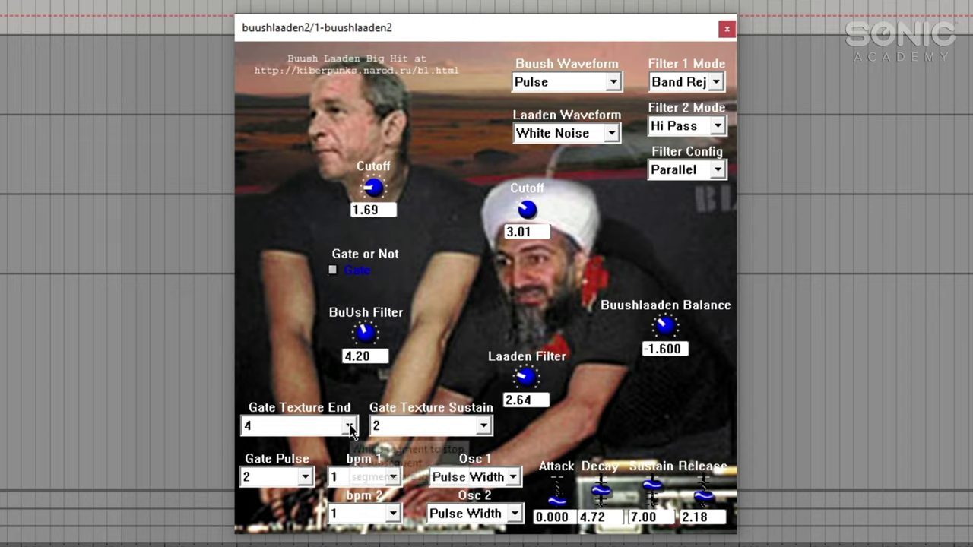
pyautogui.moveTo(399, 433)
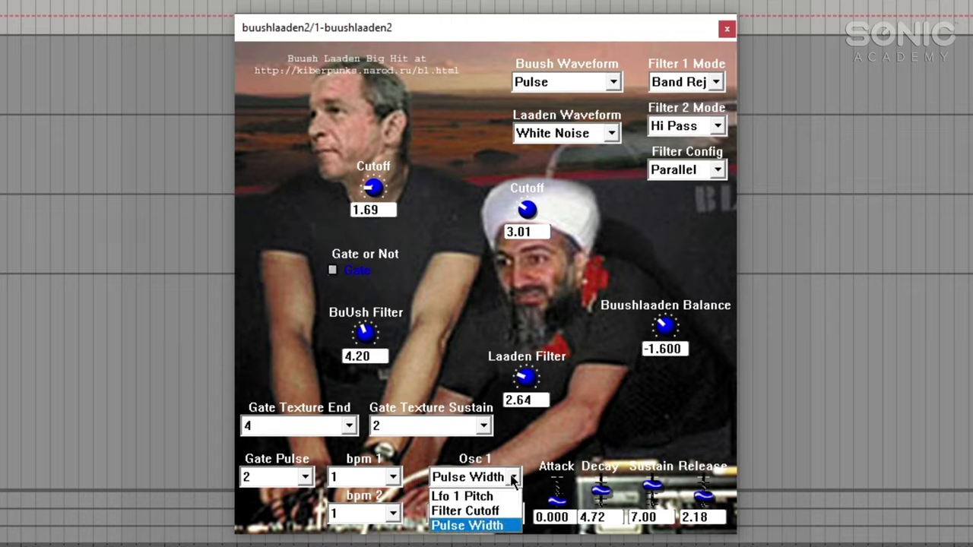
pyautogui.moveTo(464, 509)
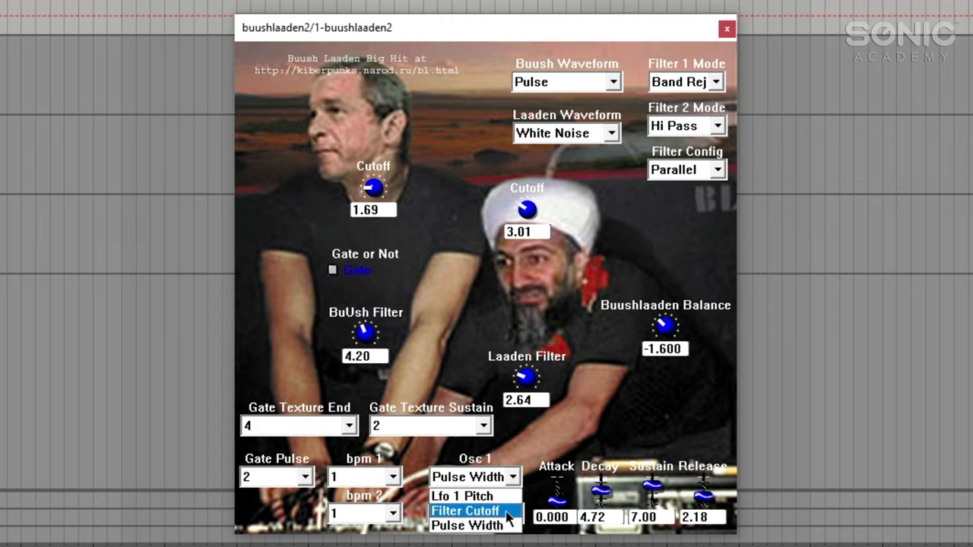
pyautogui.moveTo(474, 525)
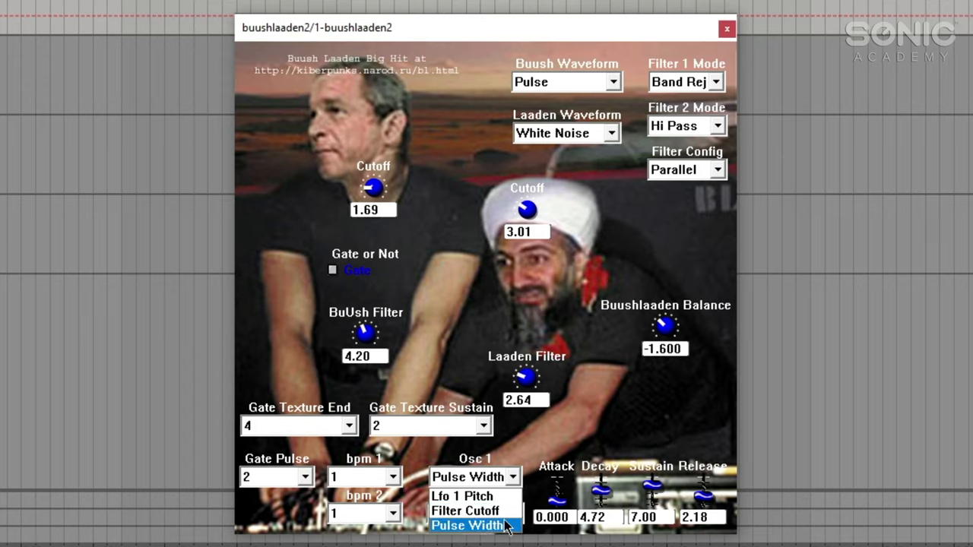
pyautogui.moveTo(462, 495)
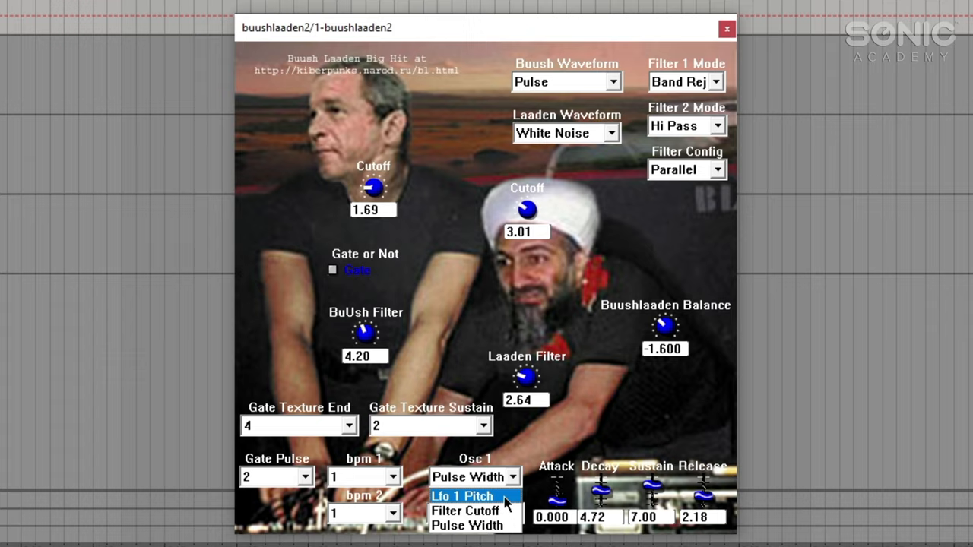
# Step: Try Lfo 1 Pitch and Filter Cutoff for Osc 1, restore Pulse Width, then view Osc 2 destinations
pyautogui.click(462, 495)
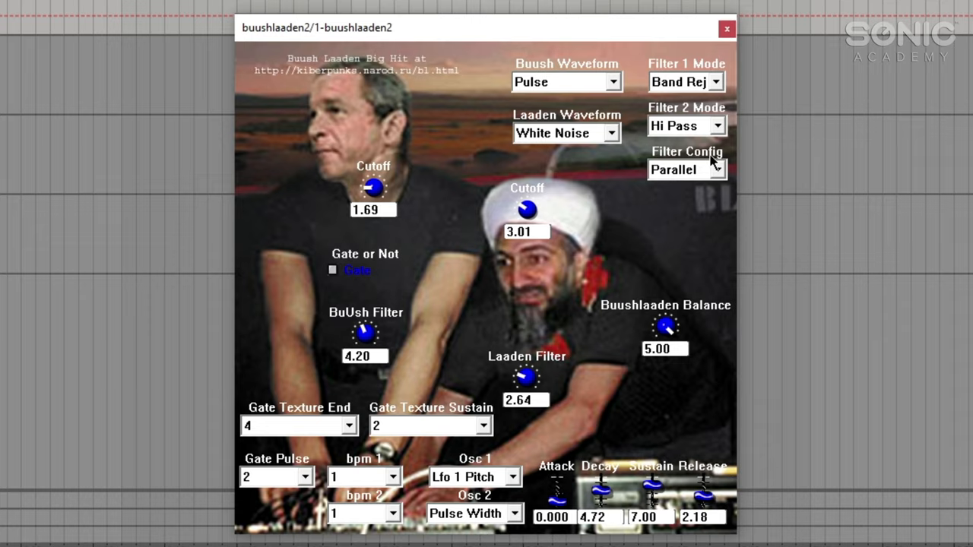
pyautogui.moveTo(540, 513)
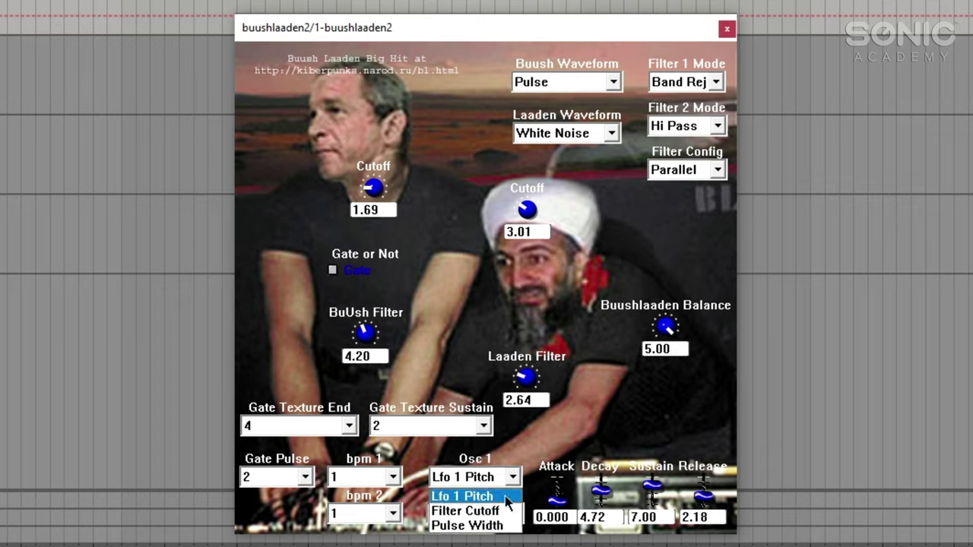
pyautogui.click(465, 510)
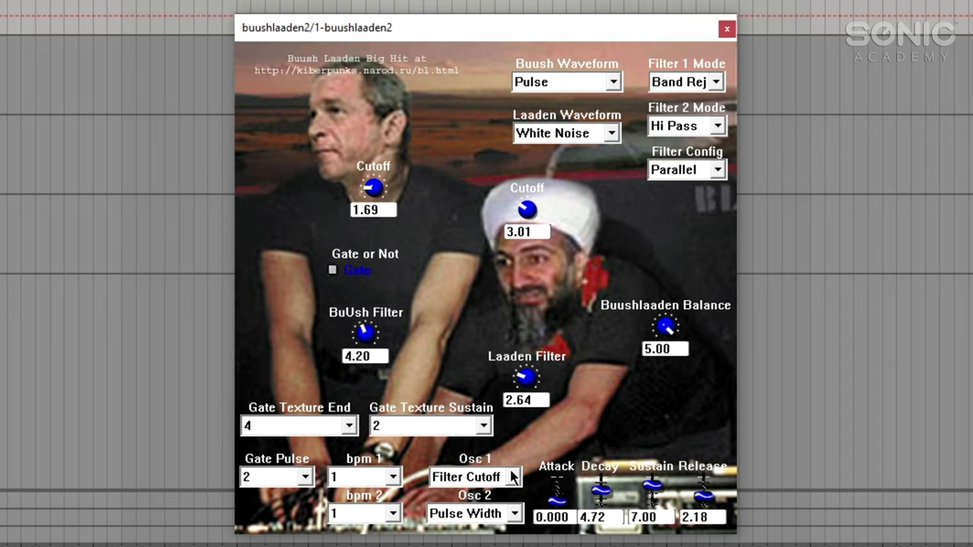
pyautogui.click(475, 464)
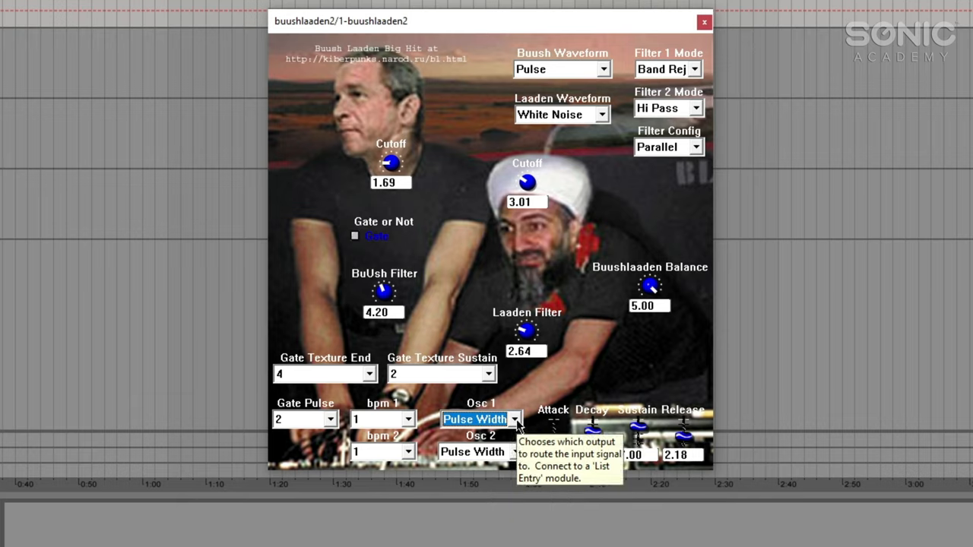
pyautogui.click(516, 451)
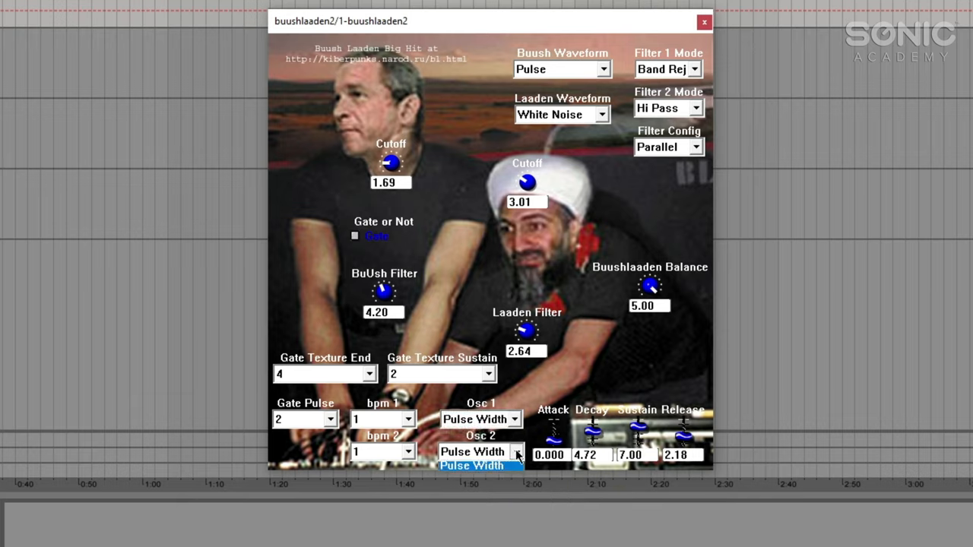
pyautogui.click(517, 451)
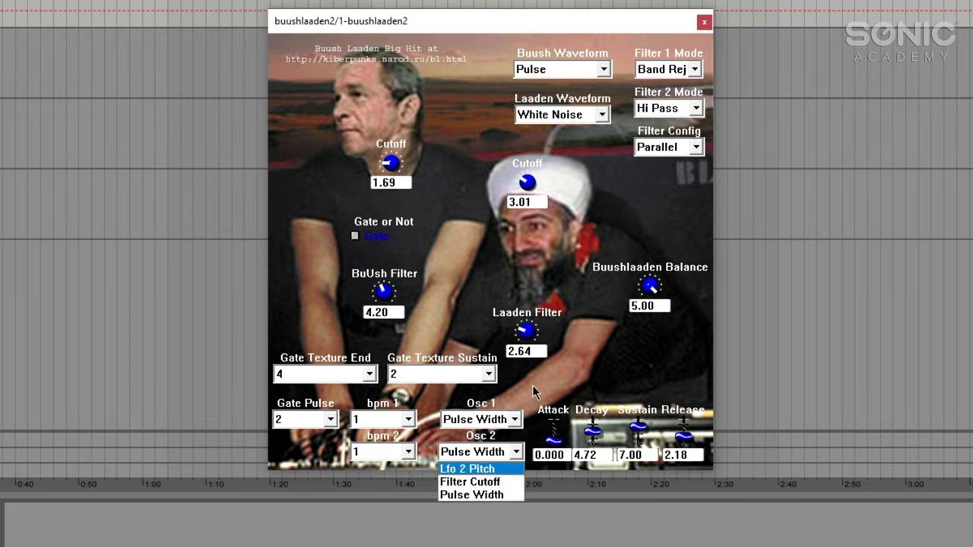
# Step: Keep Osc 2 on Pulse Width, set bpm 1 and bpm 2 to 4, and nudge Balance
pyautogui.click(472, 495)
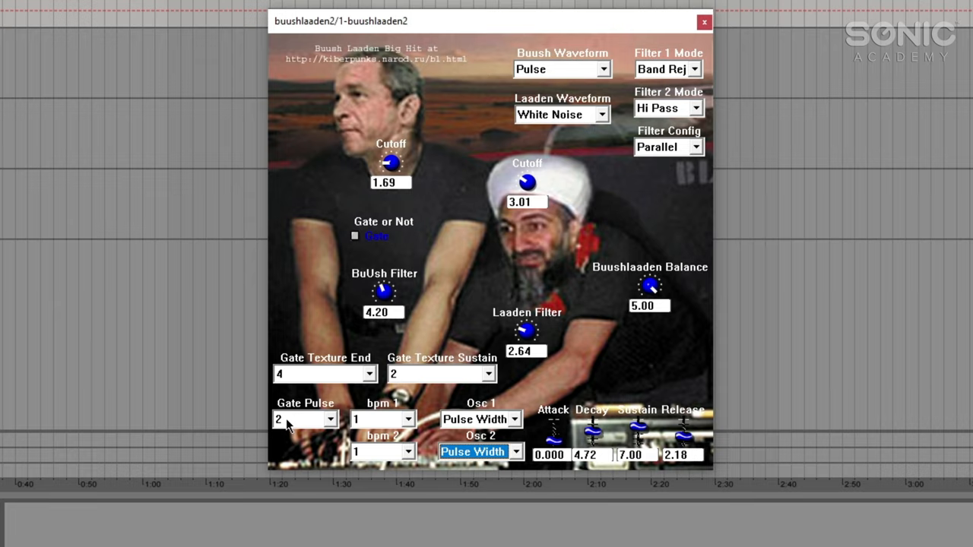
pyautogui.moveTo(343, 446)
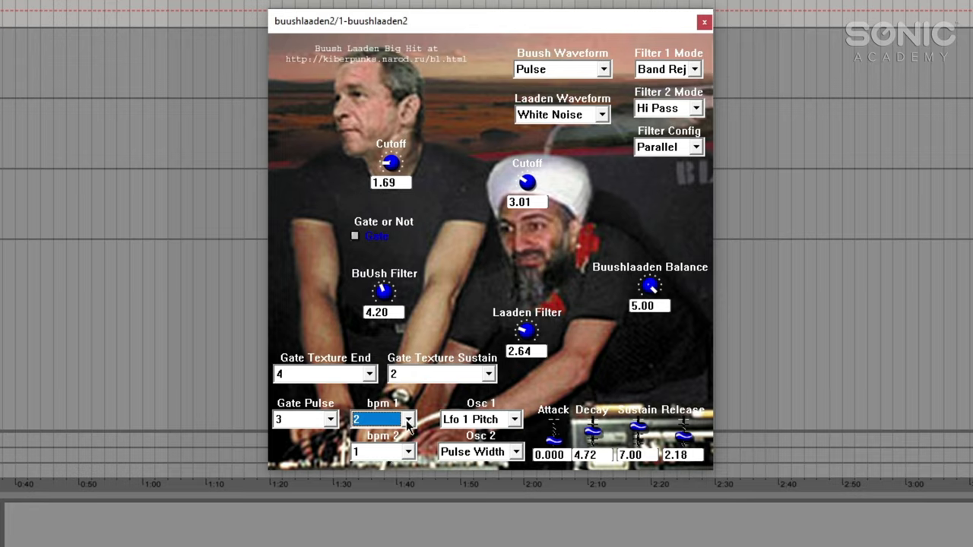
pyautogui.click(408, 419)
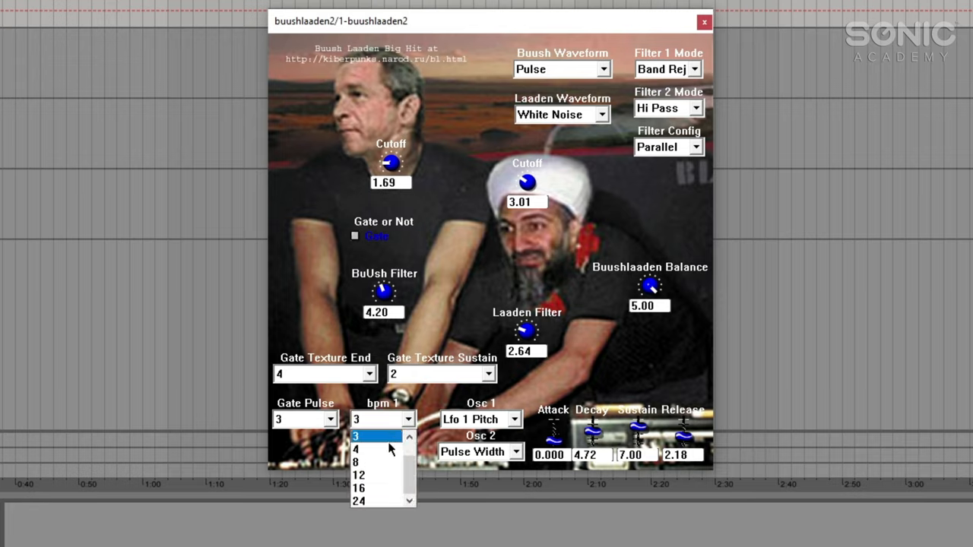
pyautogui.click(358, 475)
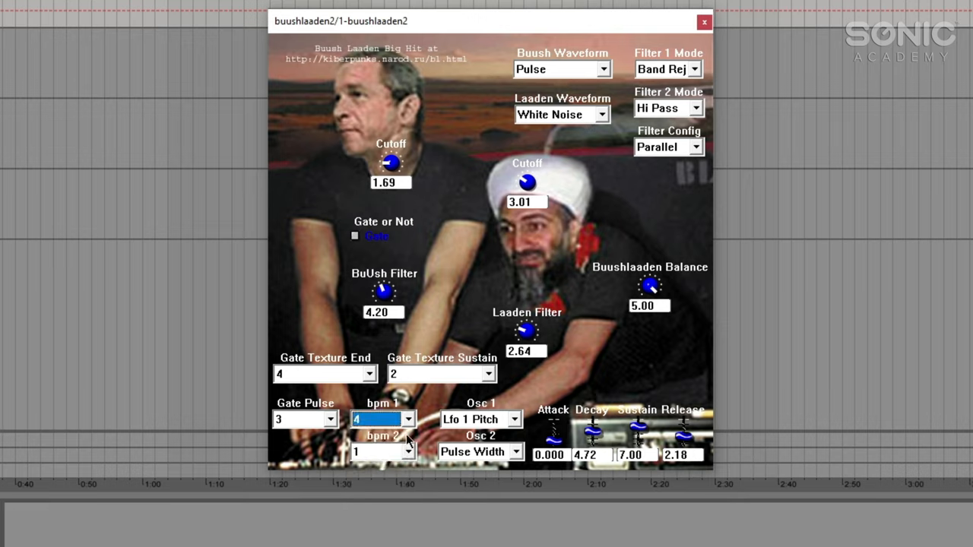
pyautogui.moveTo(642, 288)
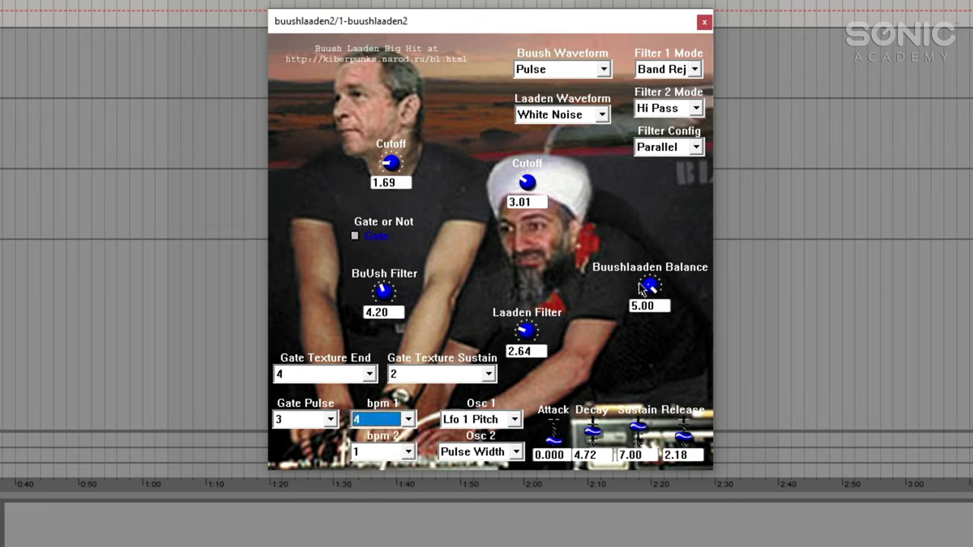
pyautogui.click(515, 451)
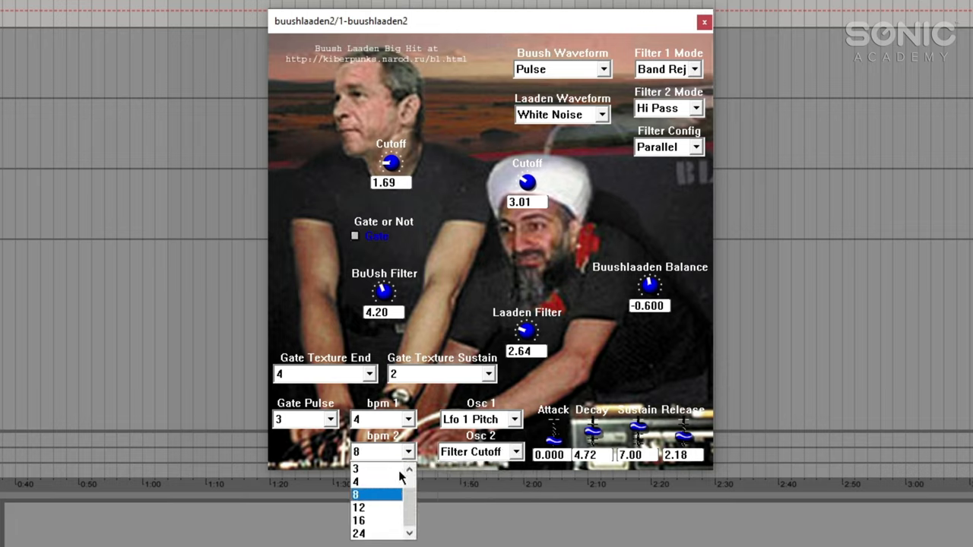
pyautogui.click(355, 482)
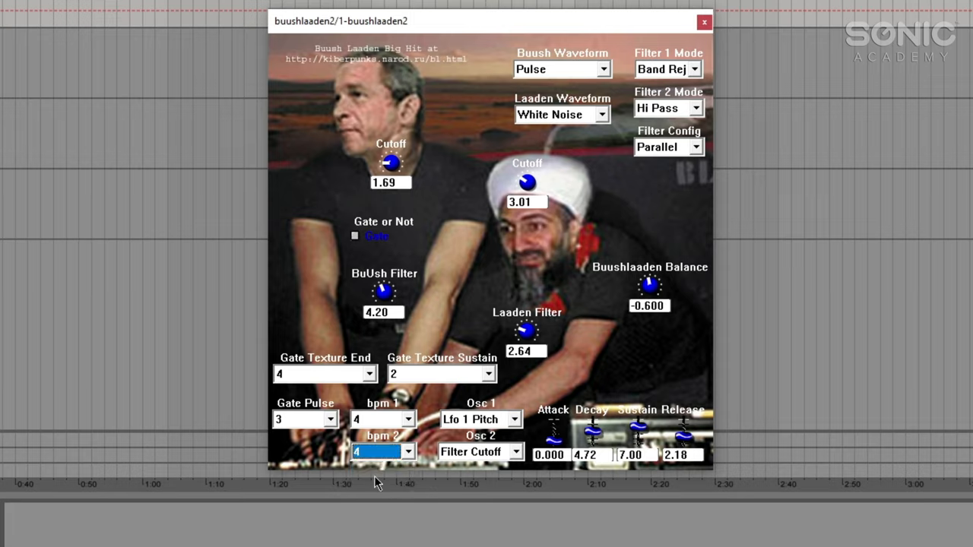
pyautogui.click(408, 452)
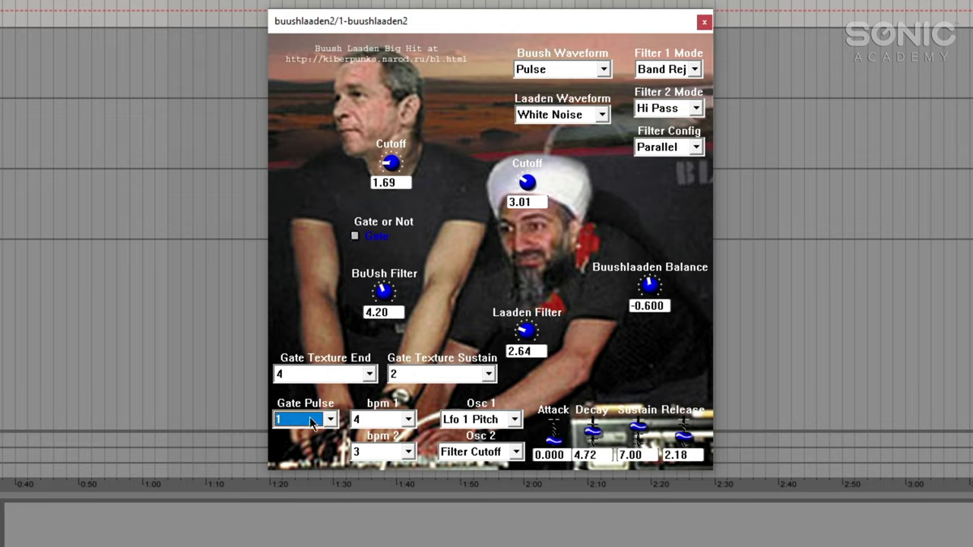
pyautogui.moveTo(370, 230)
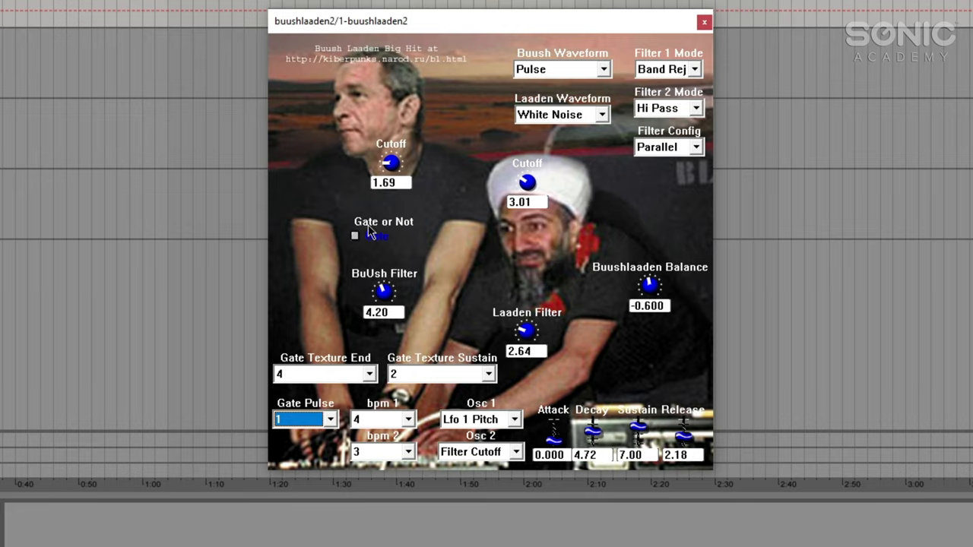
pyautogui.moveTo(403, 229)
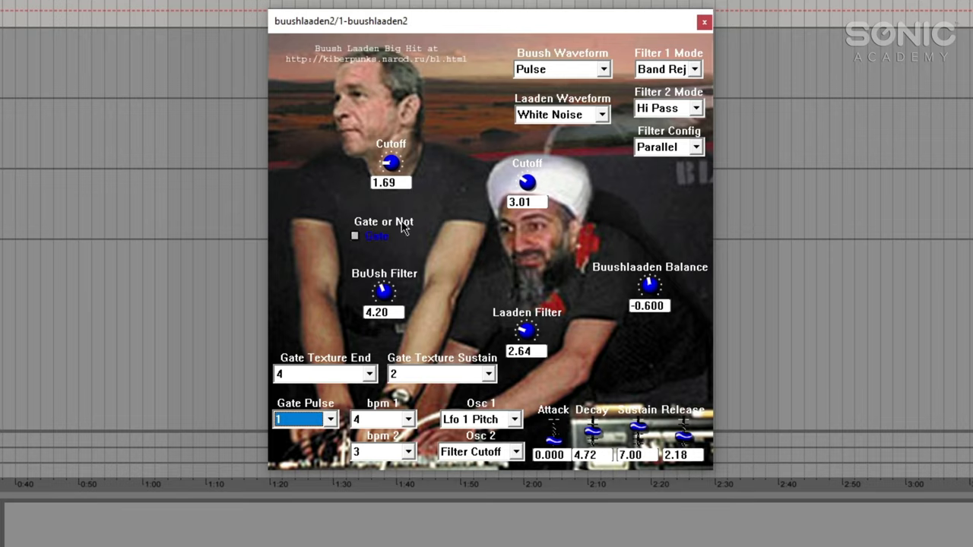
pyautogui.moveTo(358, 243)
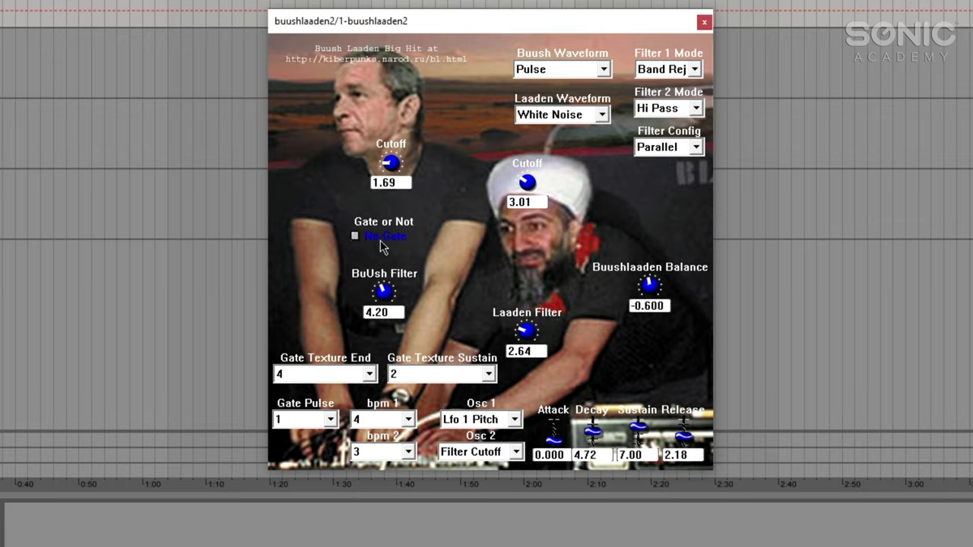
pyautogui.moveTo(380, 254)
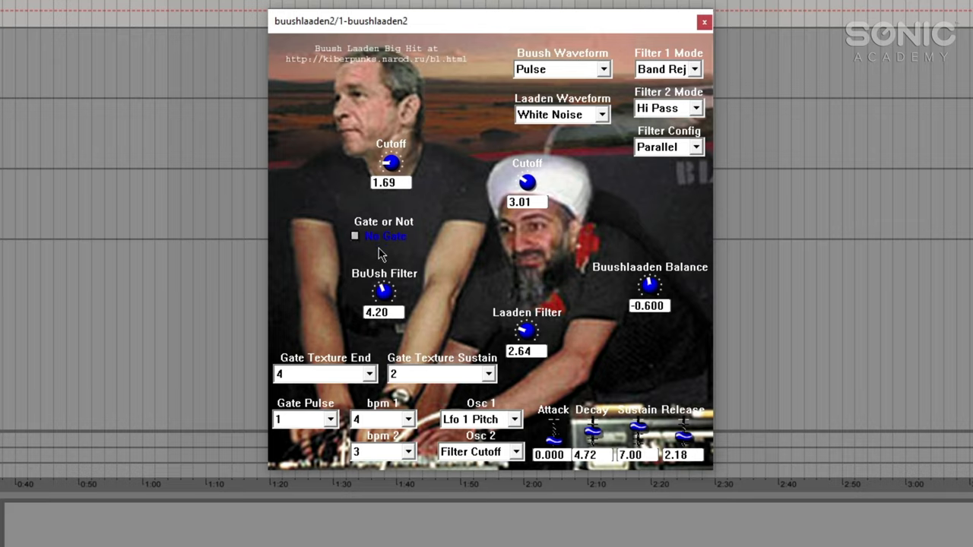
# Step: Toggle the Buush Laaden gate checkbox on, off, and off again
pyautogui.click(354, 237)
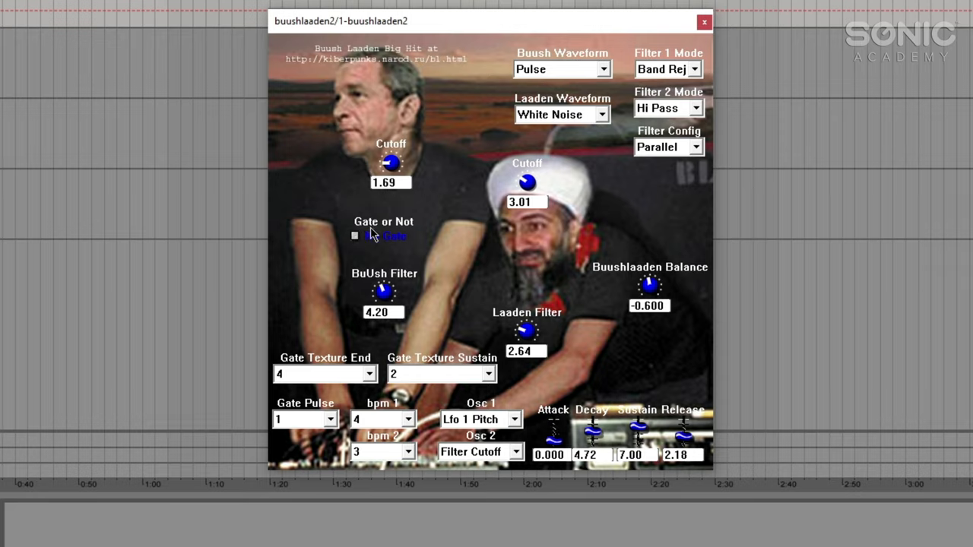
pyautogui.click(354, 235)
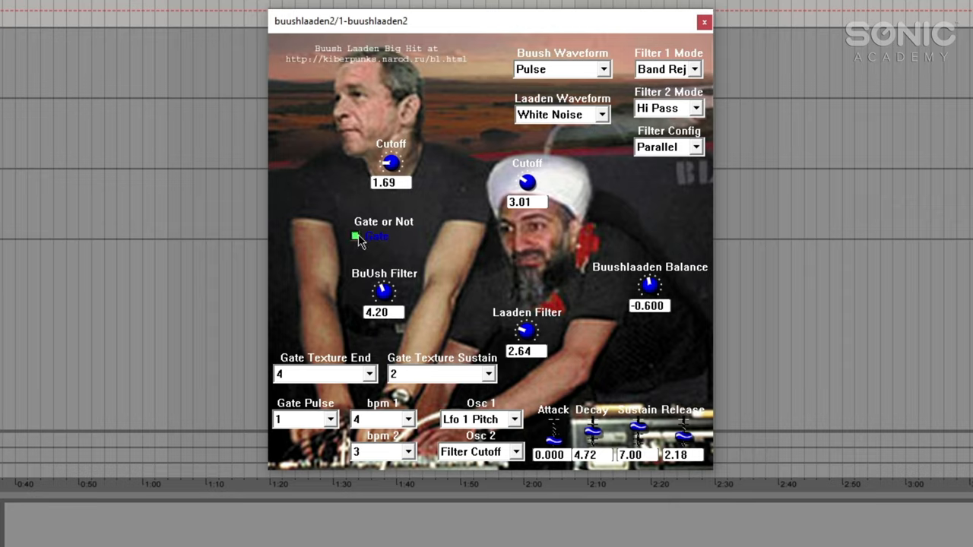
pyautogui.click(356, 237)
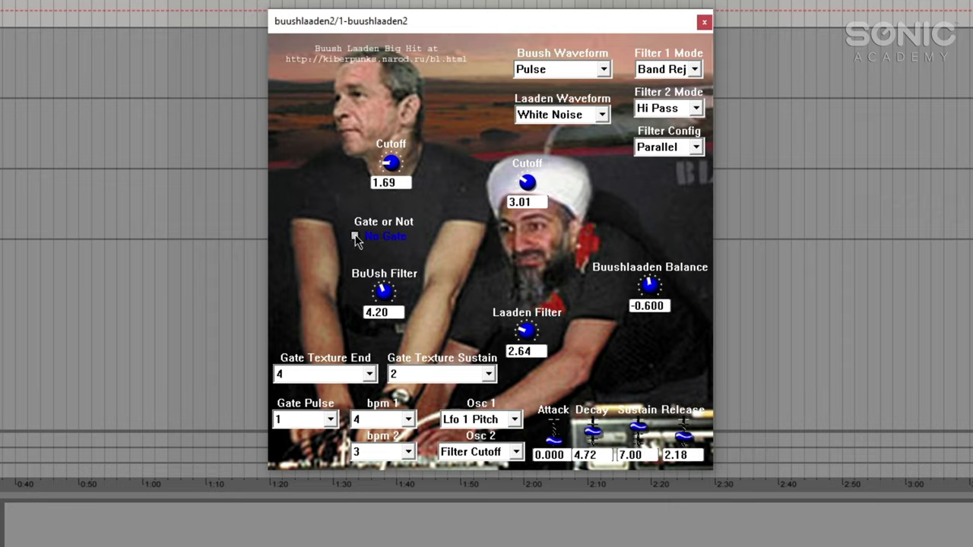
pyautogui.moveTo(347, 364)
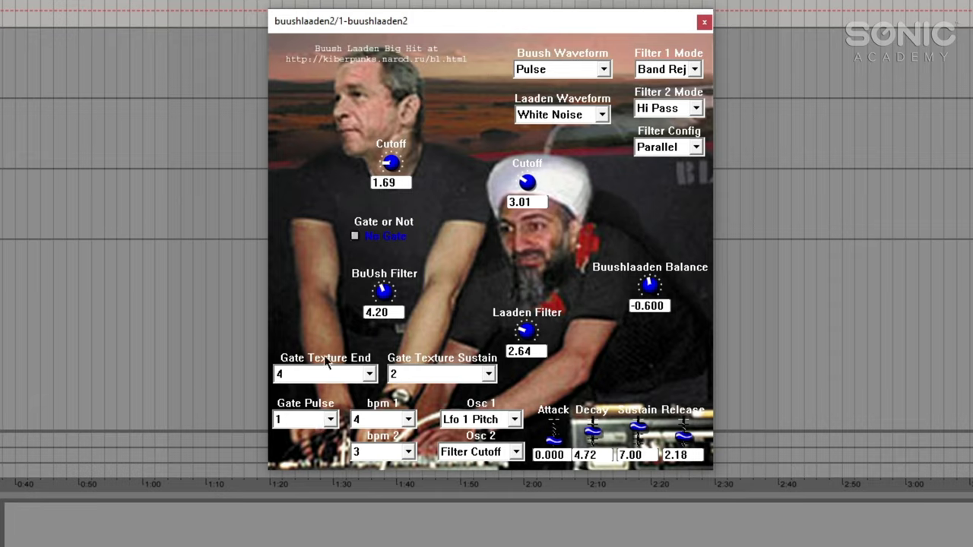
pyautogui.moveTo(407, 239)
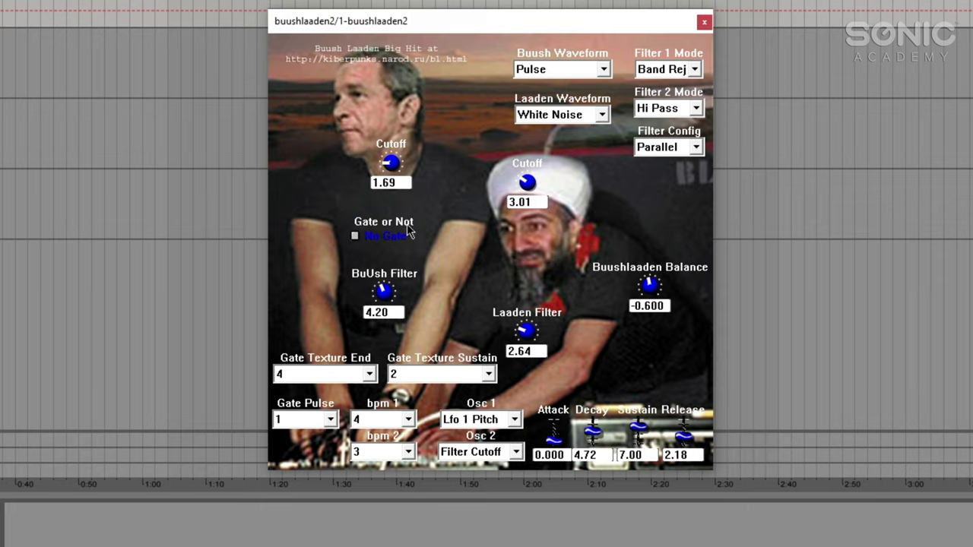
pyautogui.moveTo(370, 401)
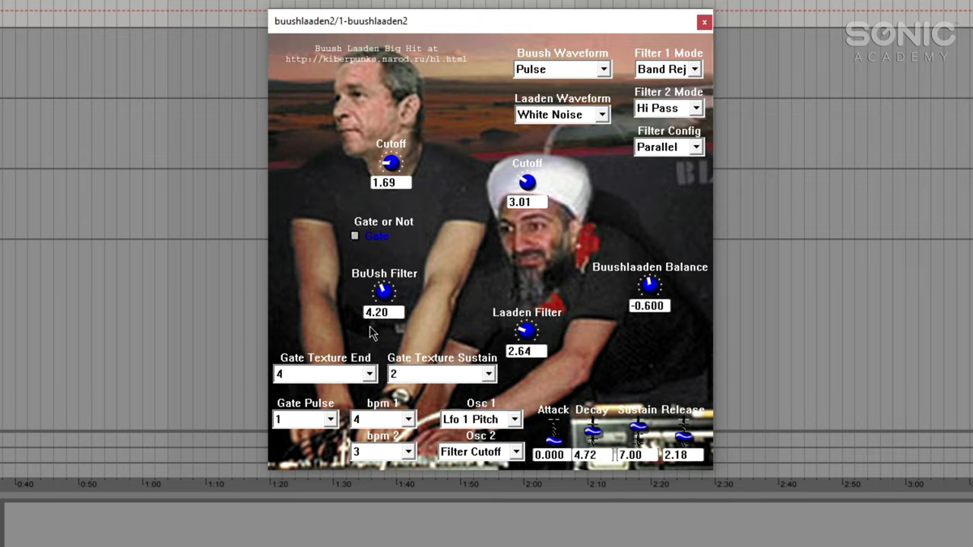
# Step: Try Gate Texture End values, briefly setting it to 0
pyautogui.click(318, 373)
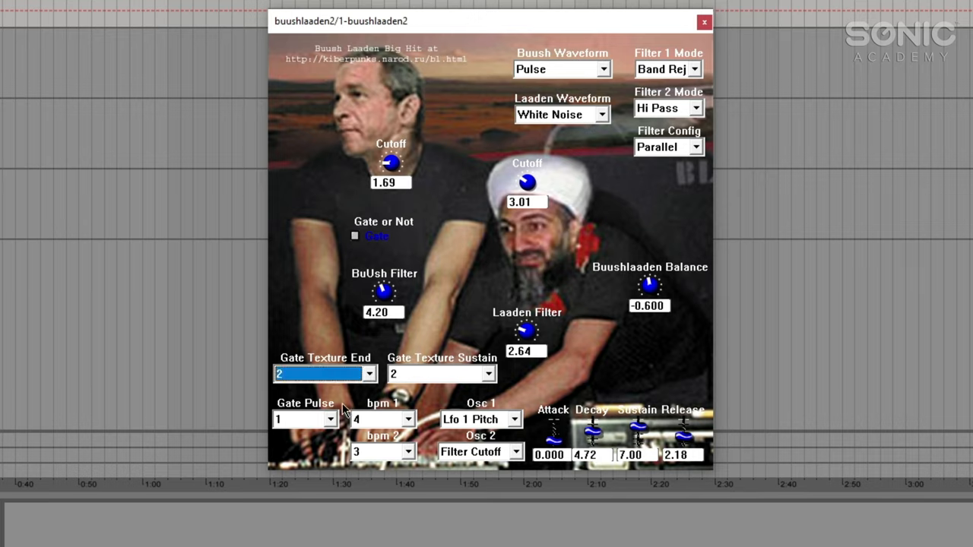
pyautogui.click(368, 373)
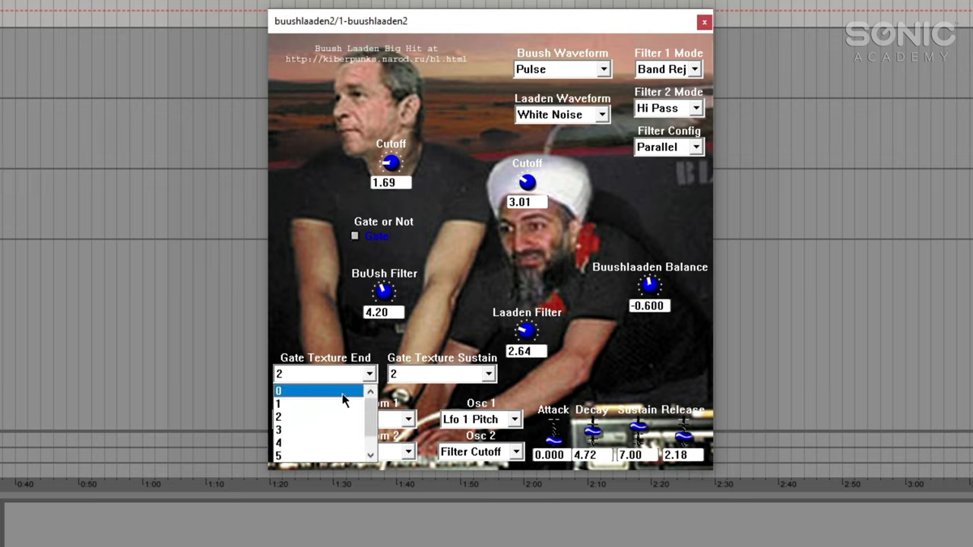
pyautogui.moveTo(342, 403)
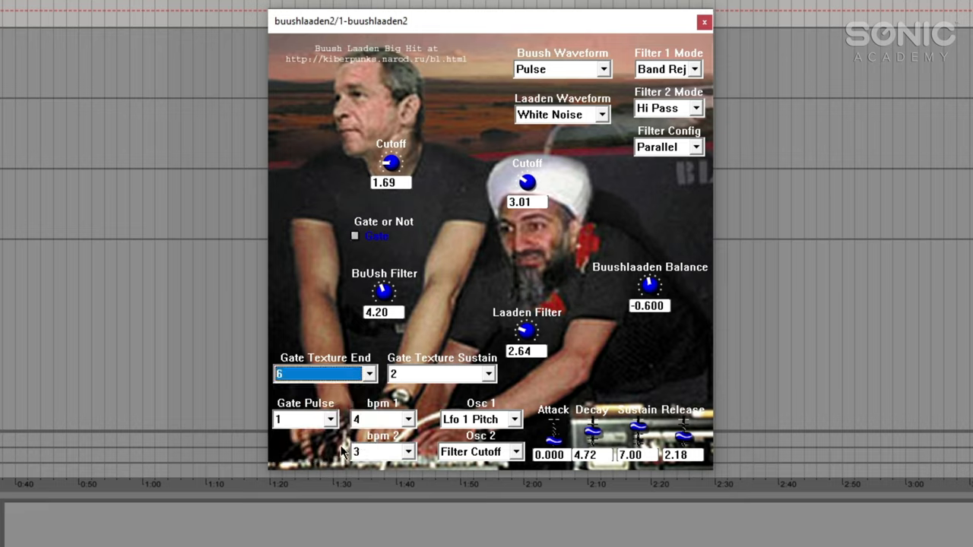
pyautogui.click(369, 373)
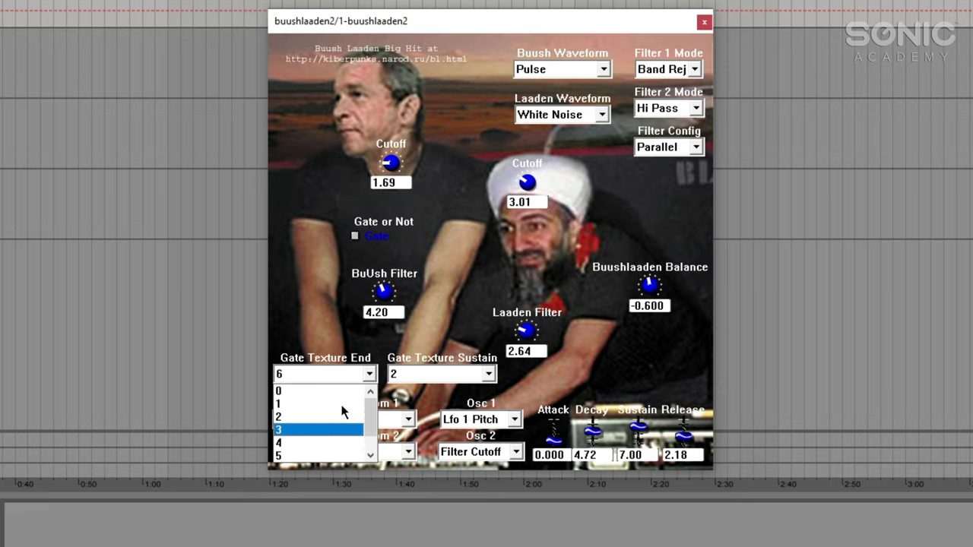
pyautogui.click(278, 391)
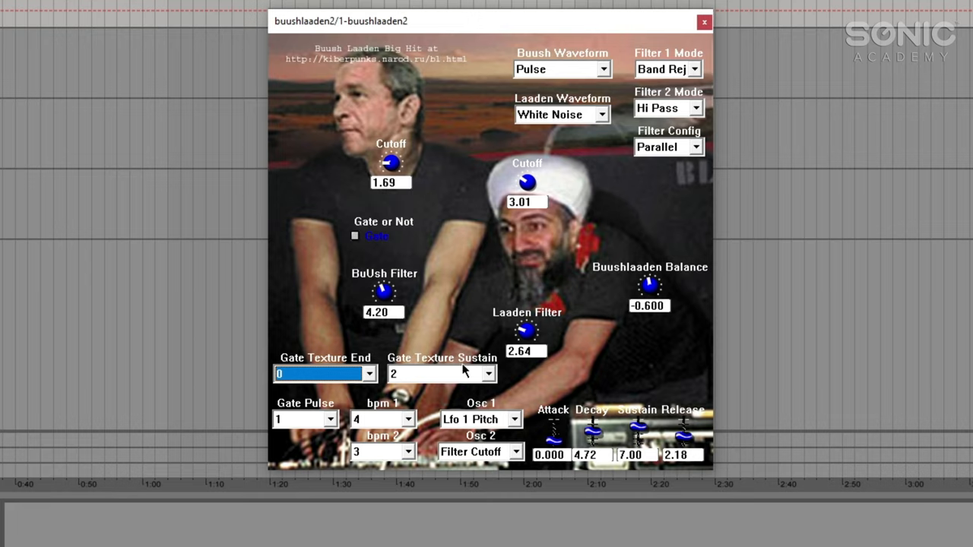
pyautogui.click(369, 373)
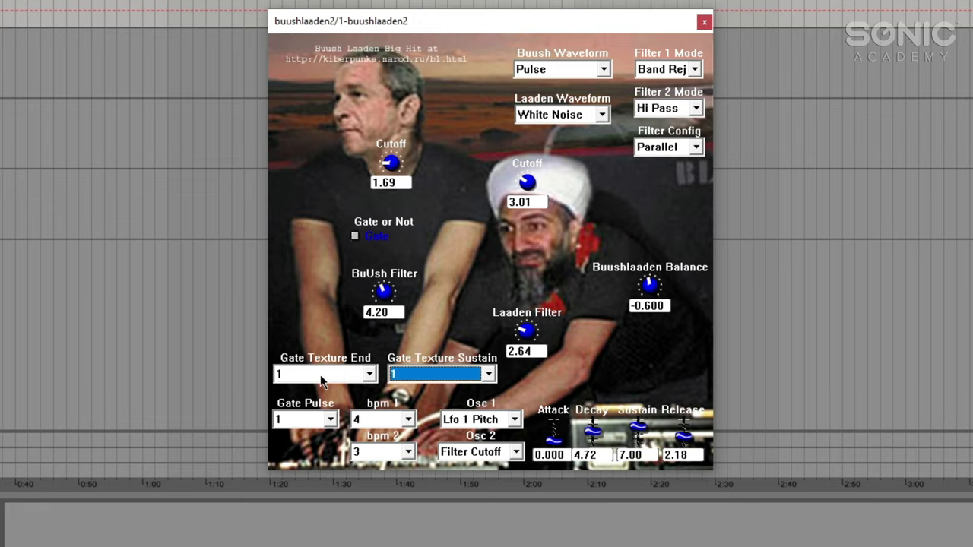
# Step: Set Gate Texture End to 3 and Gate Texture Sustain to 3
pyautogui.click(487, 373)
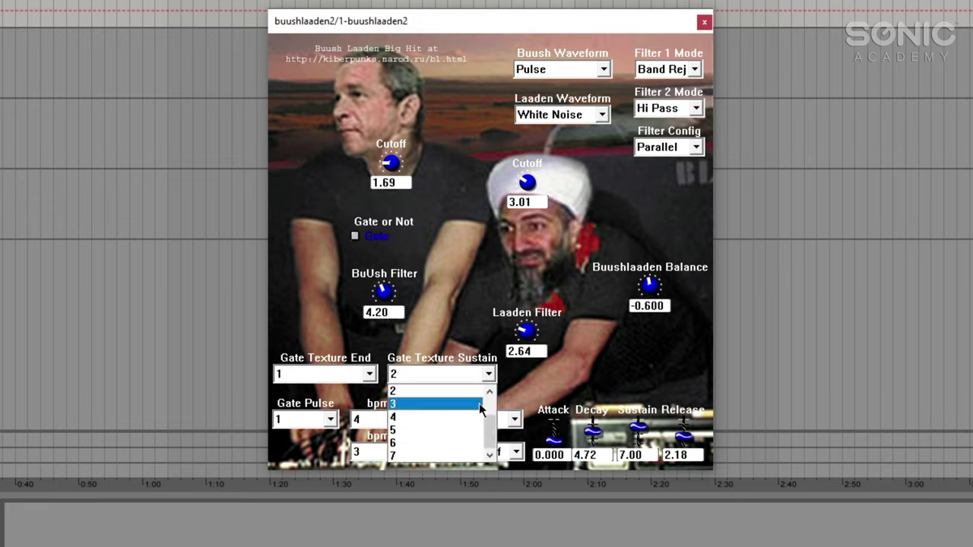
pyautogui.click(393, 391)
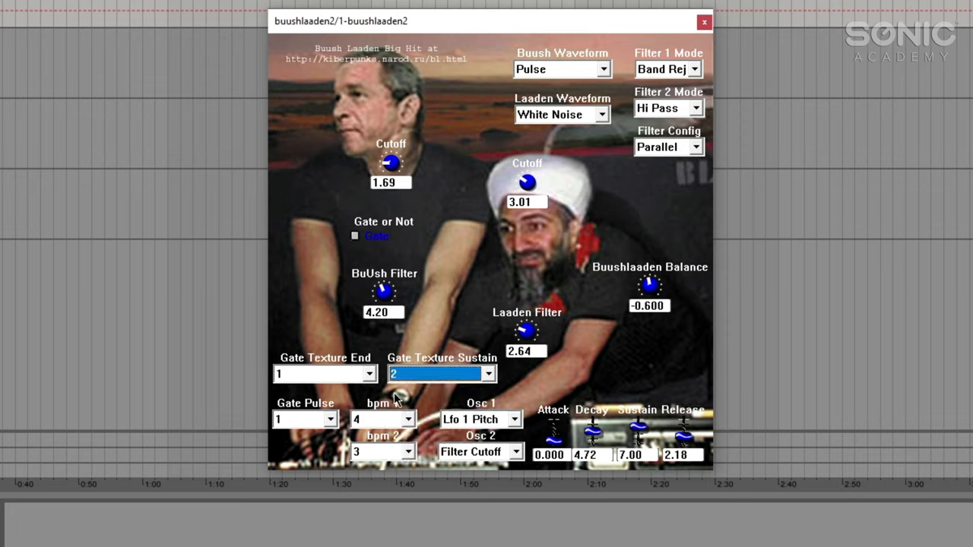
pyautogui.click(319, 374)
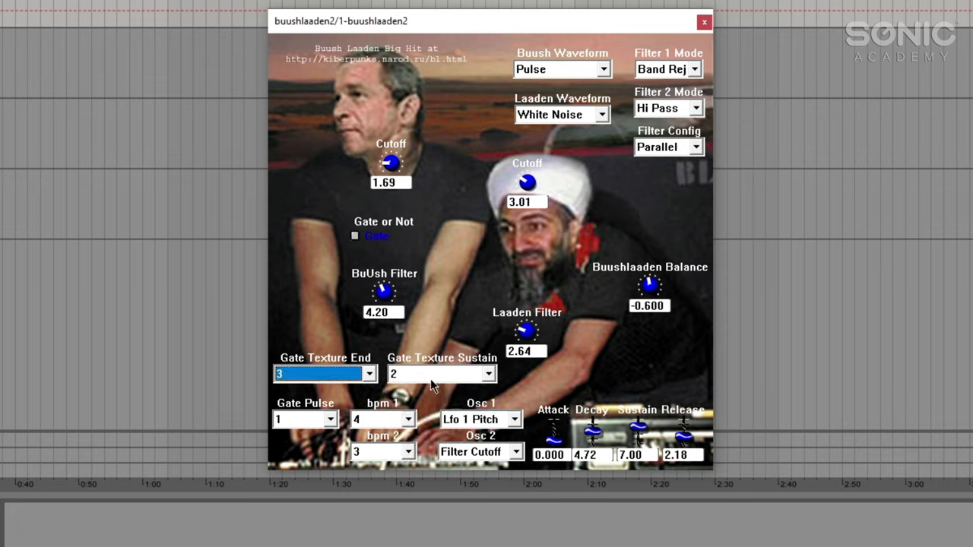
pyautogui.click(488, 373)
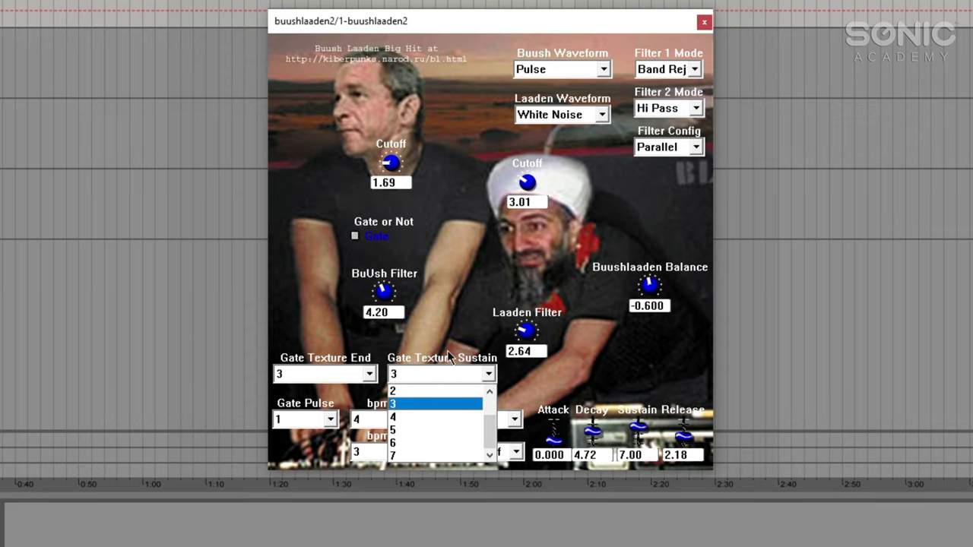
pyautogui.moveTo(353, 382)
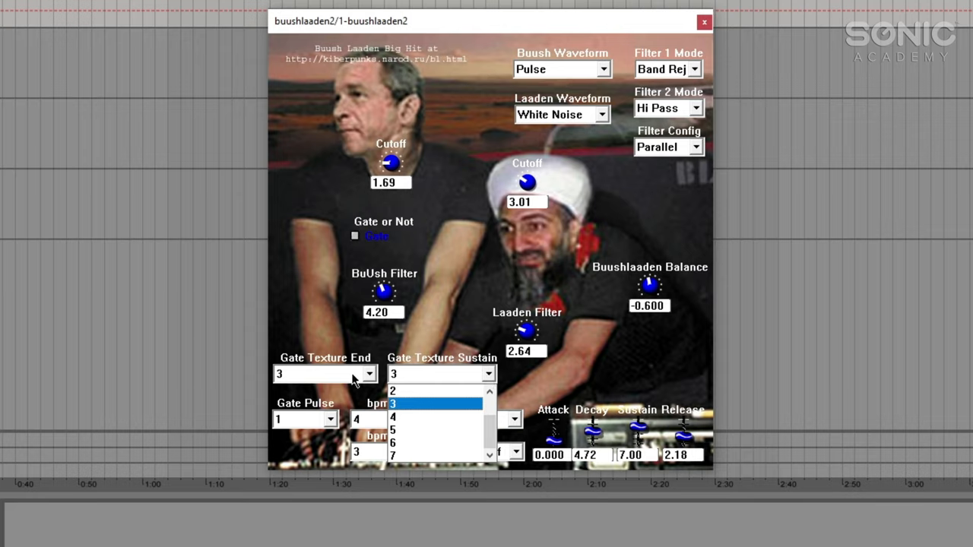
pyautogui.moveTo(441, 391)
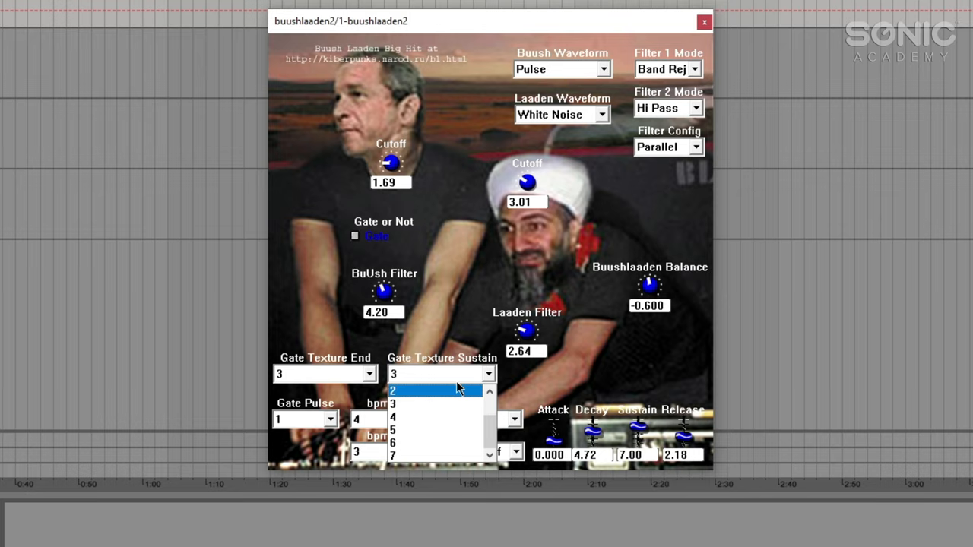
pyautogui.click(393, 390)
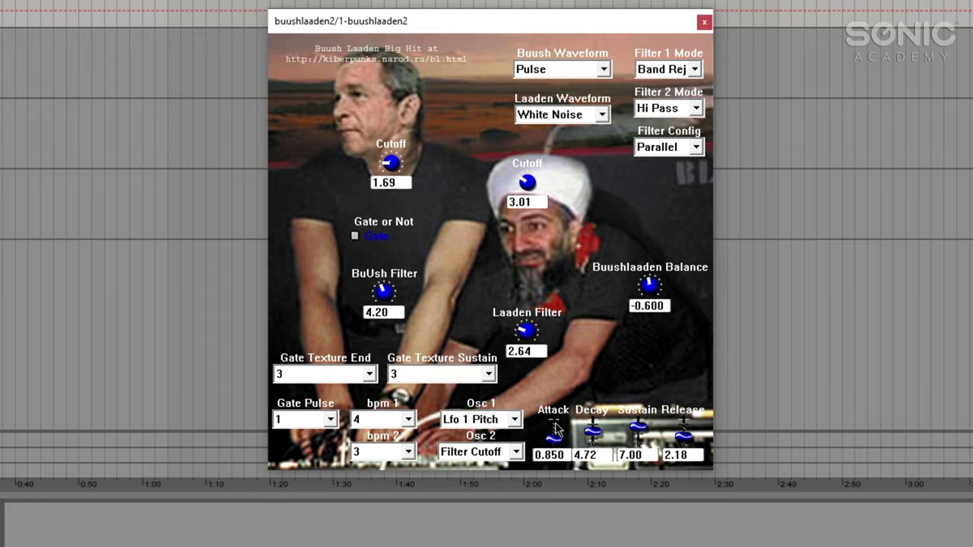
# Step: Raise Attack to 7.05 and lengthen Release through 4.38 to 8.43
pyautogui.moveTo(553, 433); pyautogui.dragTo(555, 411)
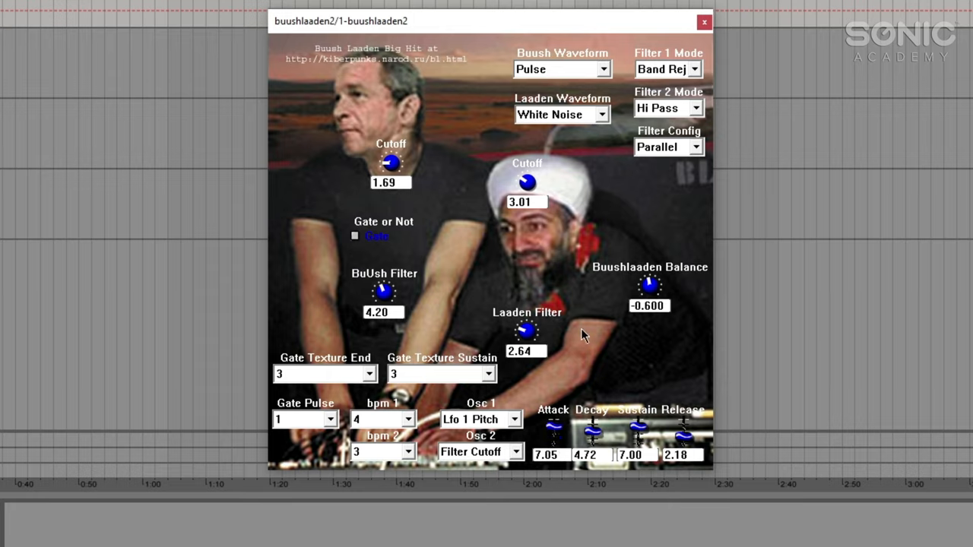
pyautogui.moveTo(683, 433); pyautogui.dragTo(682, 414)
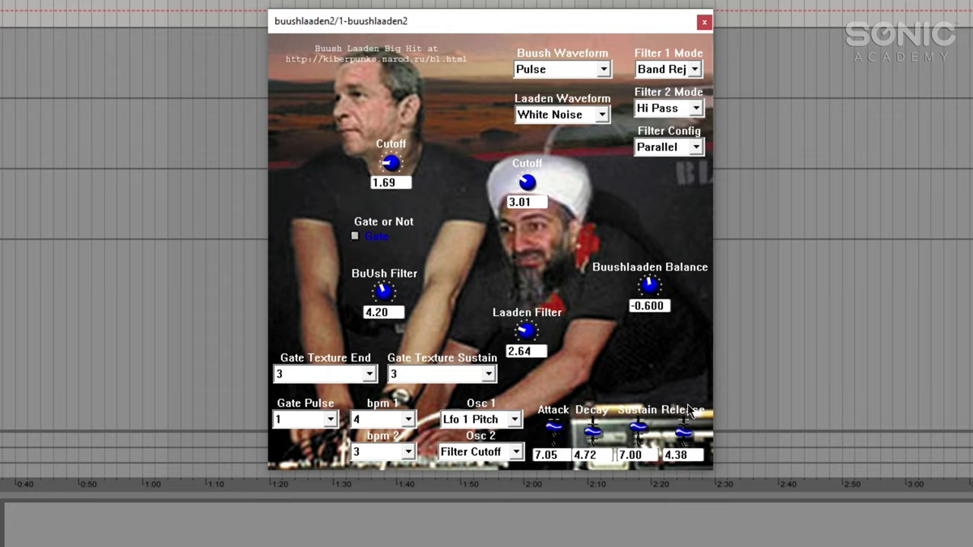
pyautogui.moveTo(682, 437); pyautogui.dragTo(688, 406)
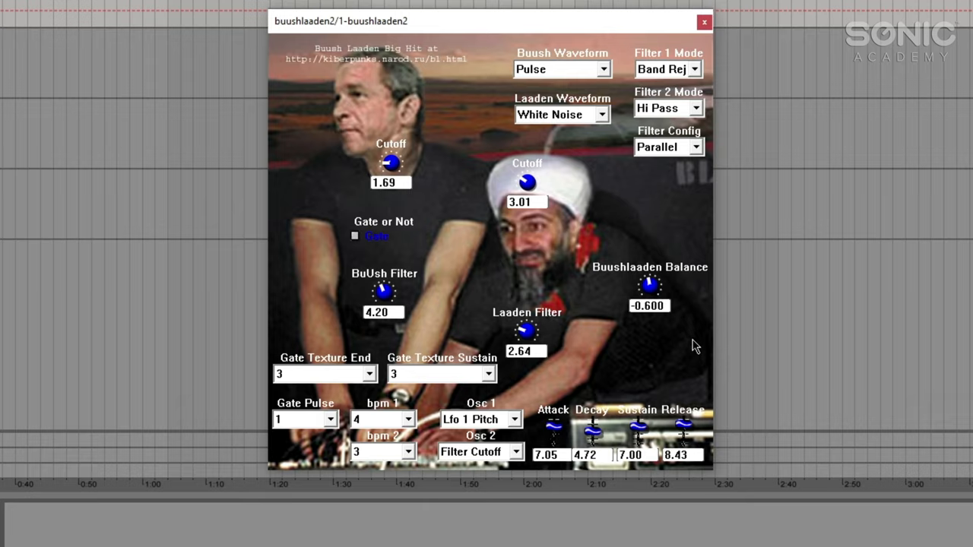
pyautogui.moveTo(604, 118)
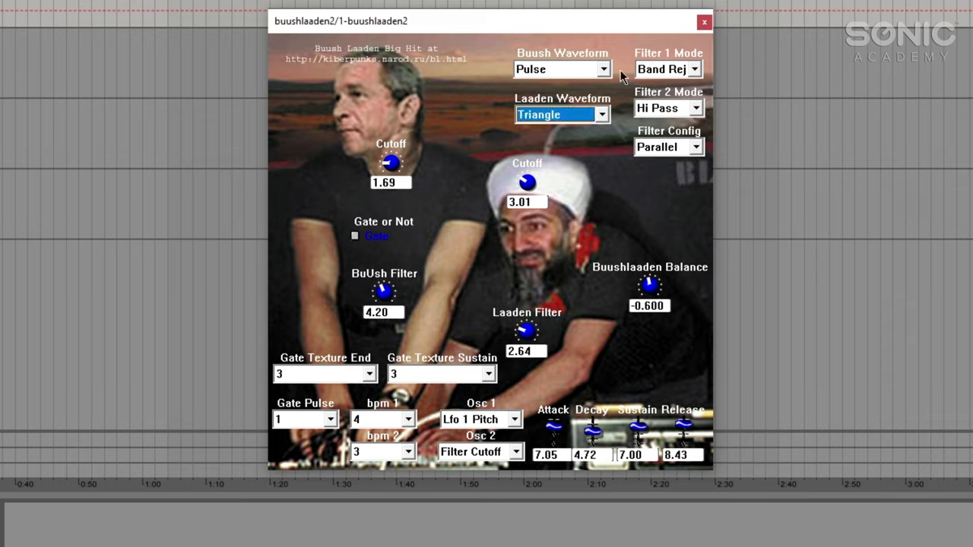
# Step: Set the Laaden waveform to Pink Noise, Balance to 3.36, and Buush waveform to Pulse
pyautogui.click(602, 69)
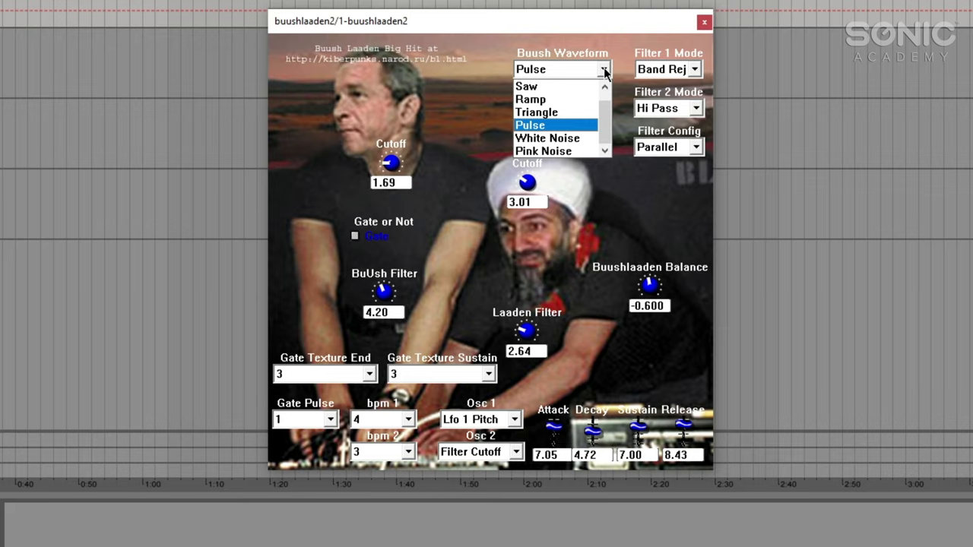
pyautogui.moveTo(555, 112)
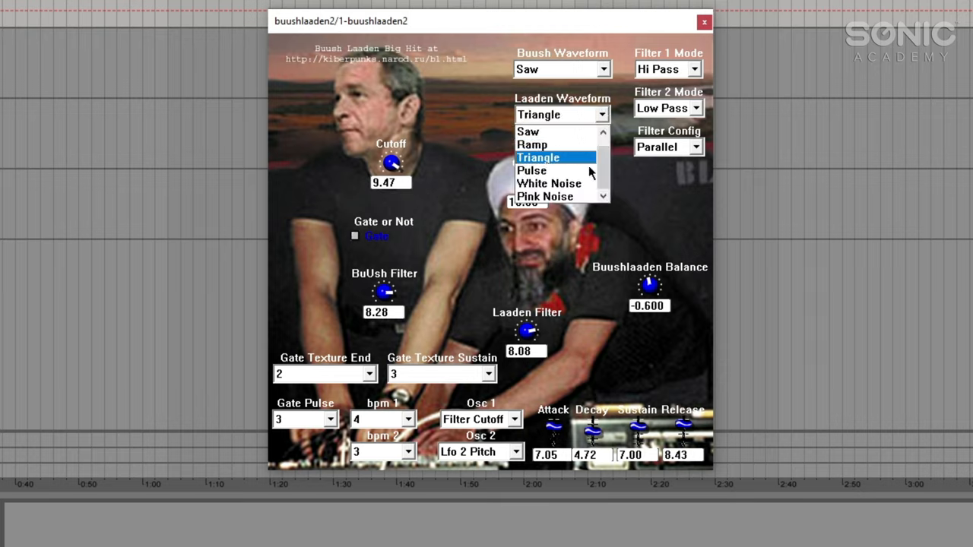
pyautogui.click(545, 196)
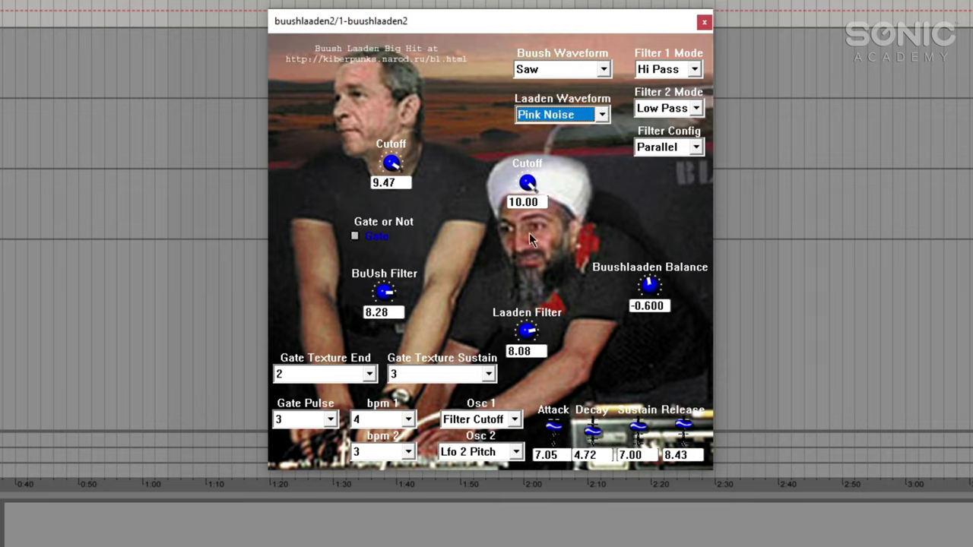
pyautogui.moveTo(650, 285); pyautogui.dragTo(648, 282)
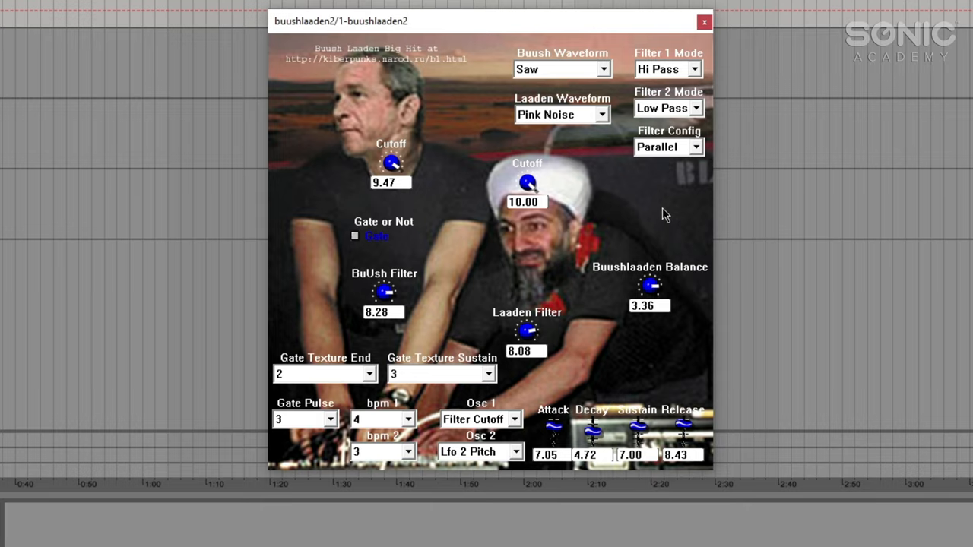
pyautogui.moveTo(573, 74)
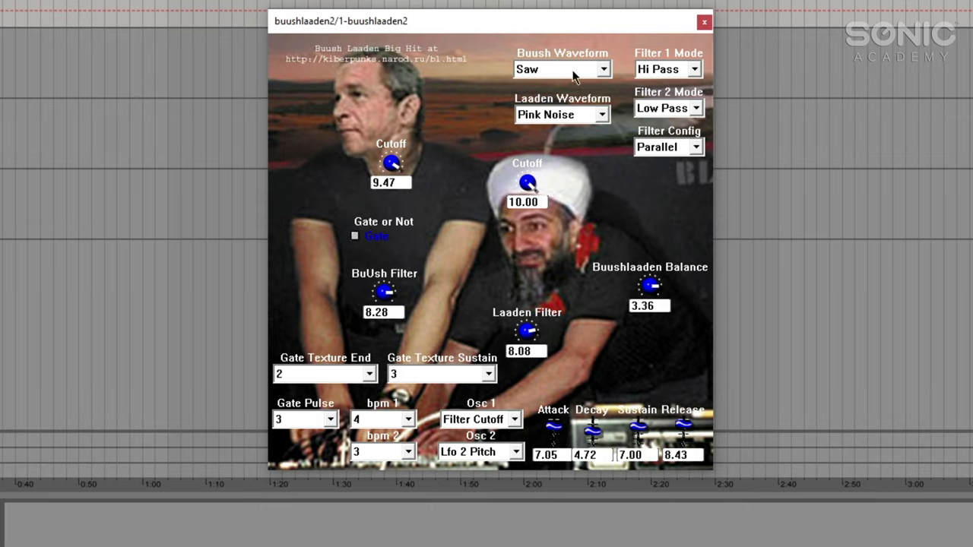
pyautogui.click(558, 69)
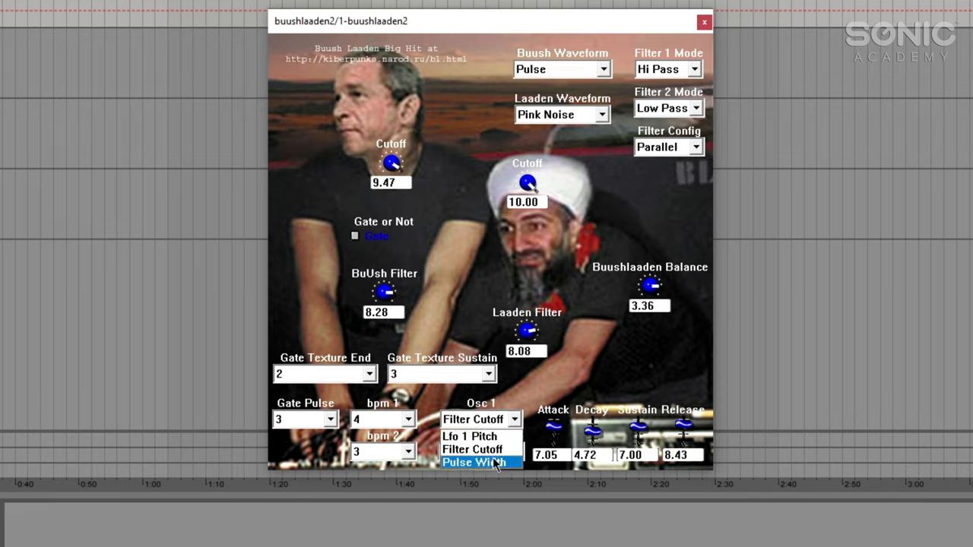
# Step: Route Osc 1 to Pulse Width and set bpm 1 and Gate Pulse to 8
pyautogui.click(475, 462)
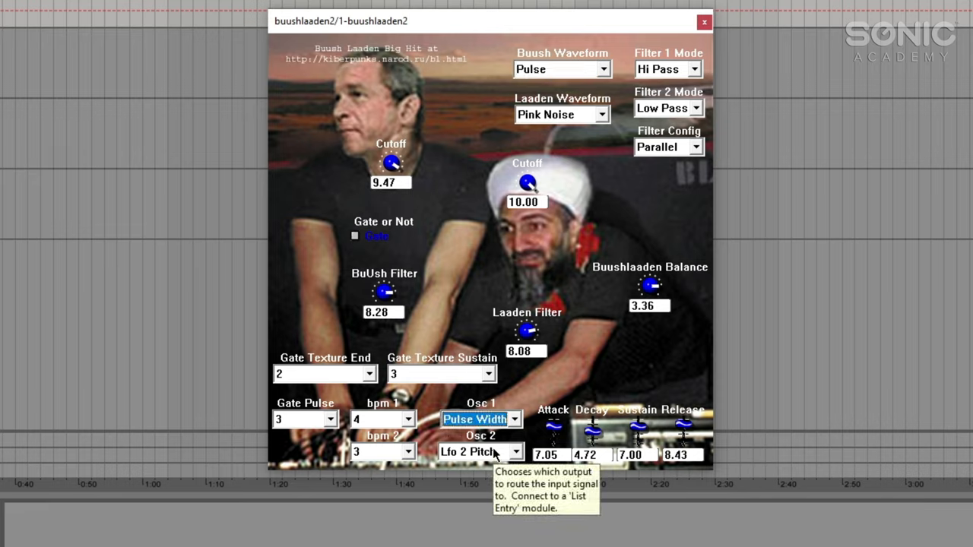
pyautogui.moveTo(520, 406)
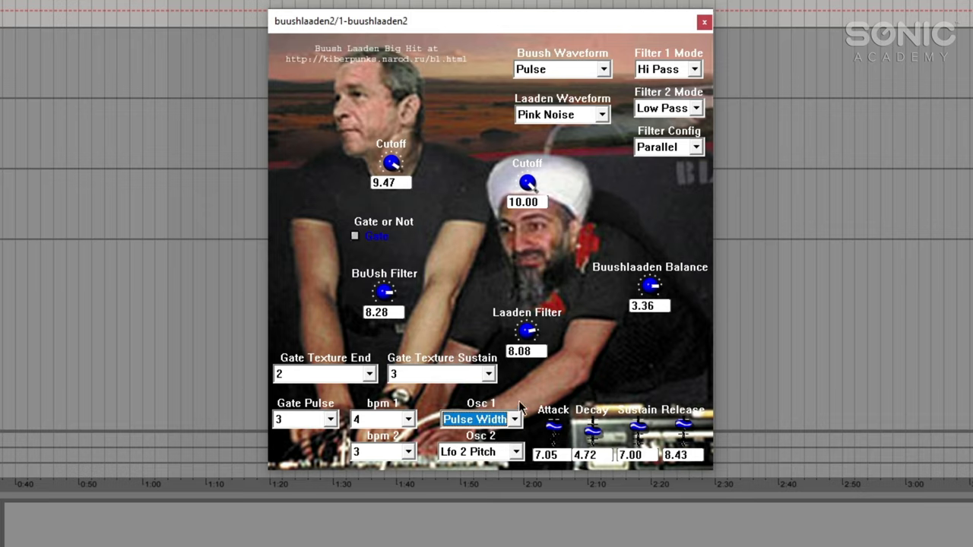
pyautogui.click(408, 419)
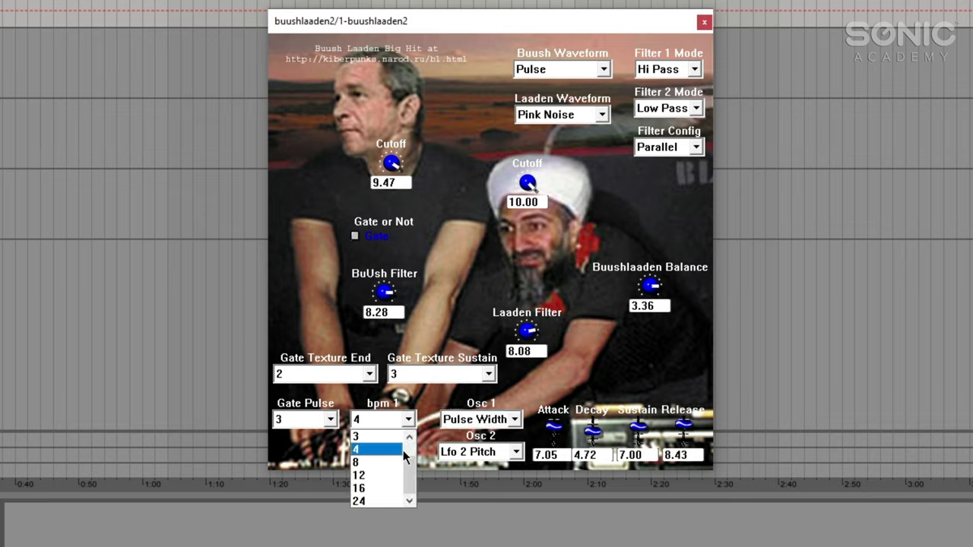
pyautogui.click(355, 462)
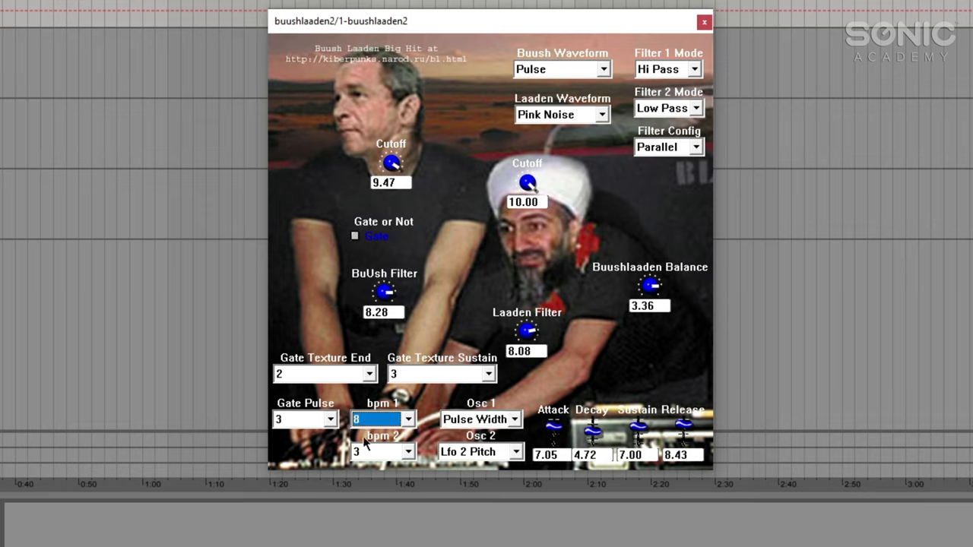
pyautogui.click(304, 419)
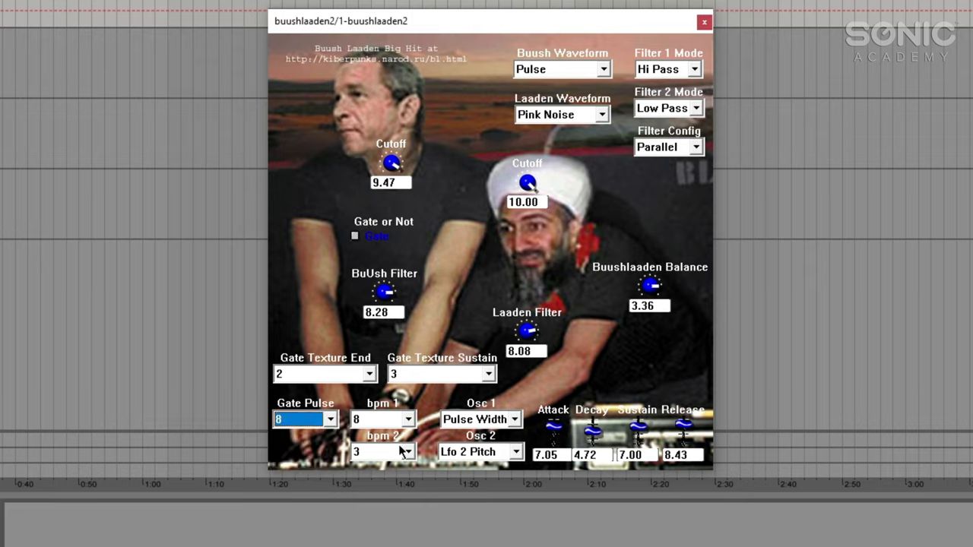
pyautogui.moveTo(413, 454)
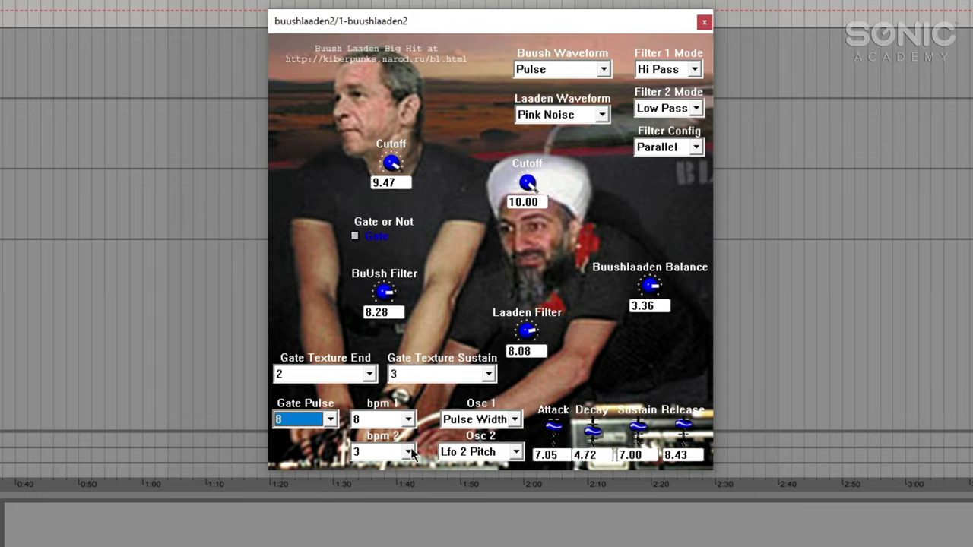
pyautogui.moveTo(710, 434)
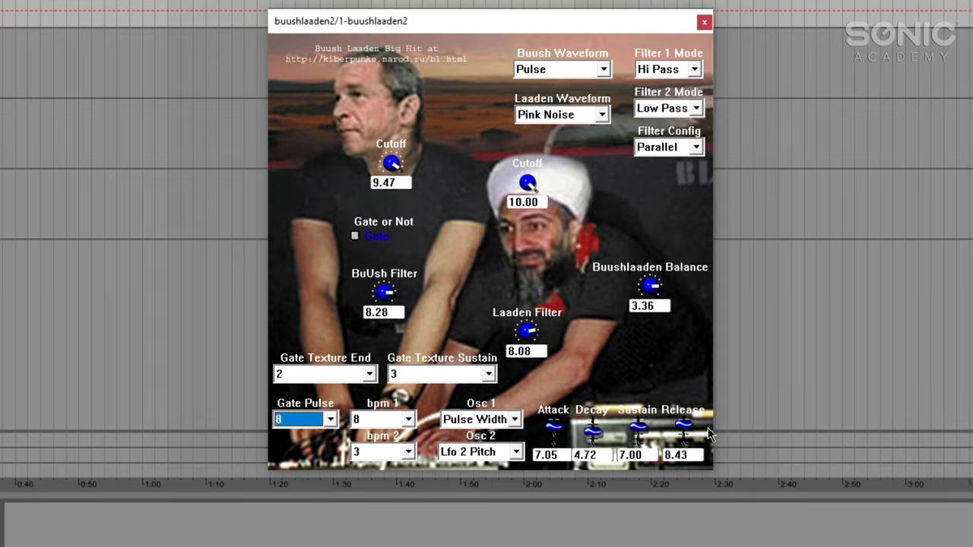
# Step: Make a small drag adjustment in the Buush Laaden plugin window
pyautogui.moveTo(637, 431); pyautogui.dragTo(637, 421)
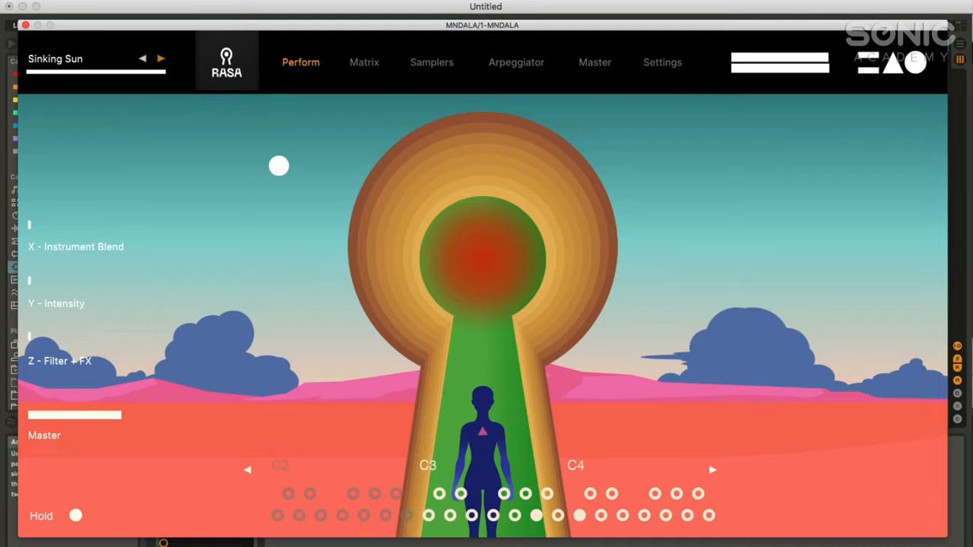
# Step: Toggle note hold, move the performance point across the scene, and re-enable hold
pyautogui.click(75, 516)
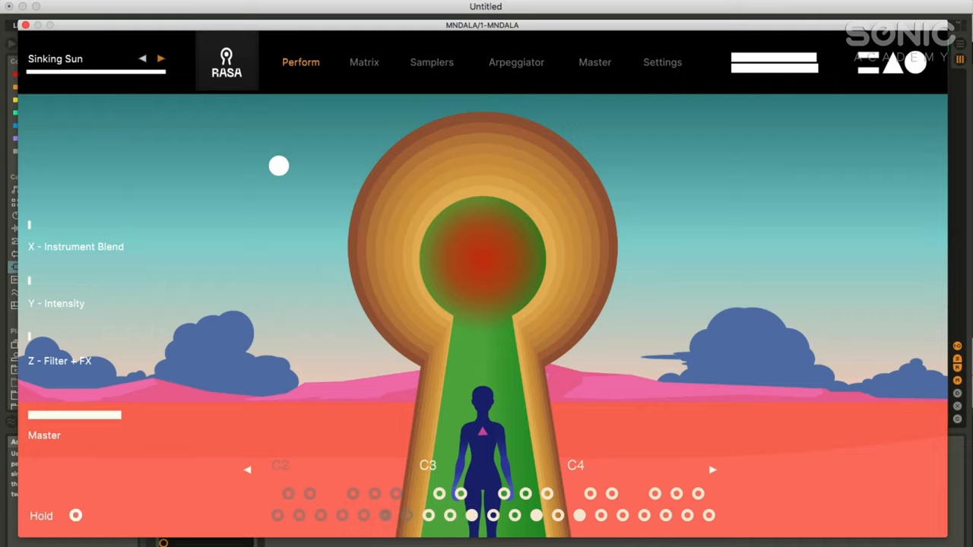
pyautogui.click(75, 515)
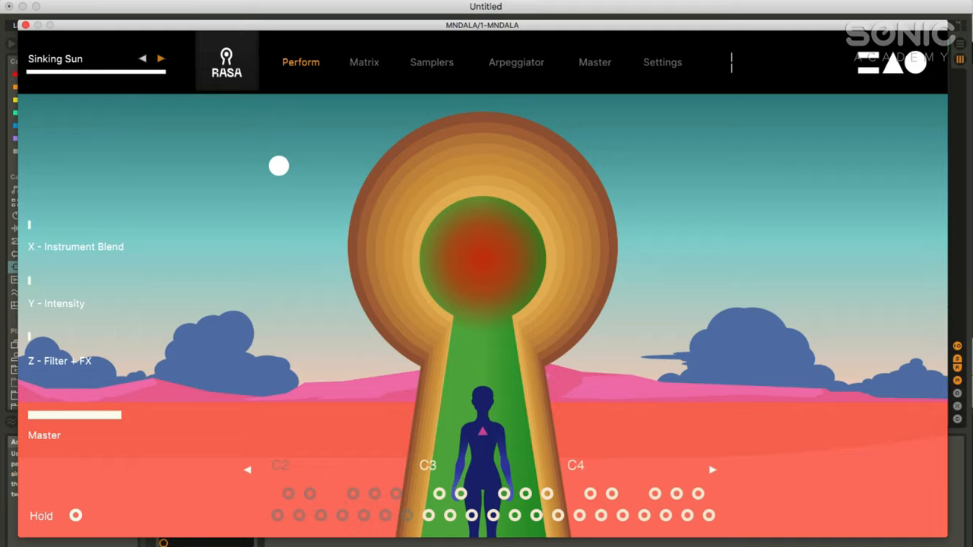
pyautogui.click(74, 515)
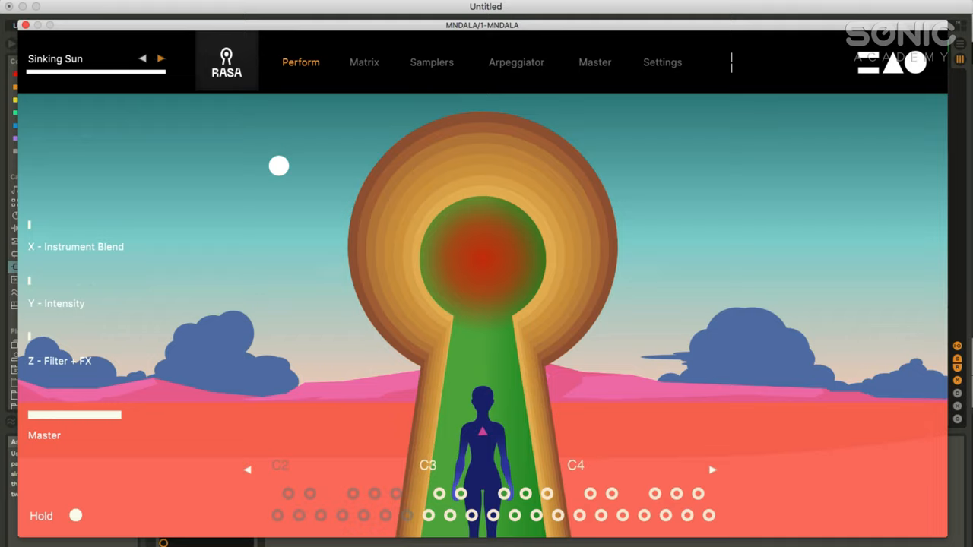
pyautogui.moveTo(840, 55)
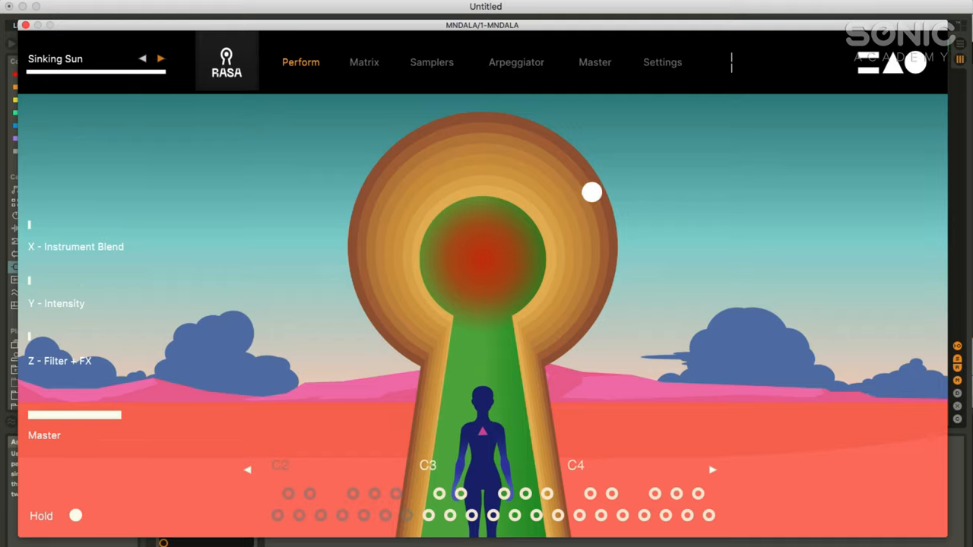
pyautogui.moveTo(592, 192); pyautogui.dragTo(250, 261)
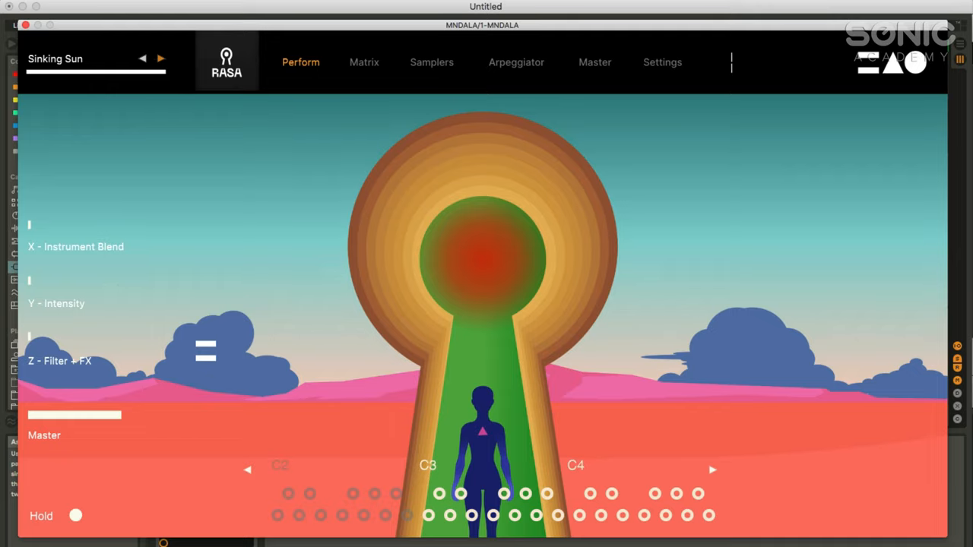
pyautogui.click(75, 516)
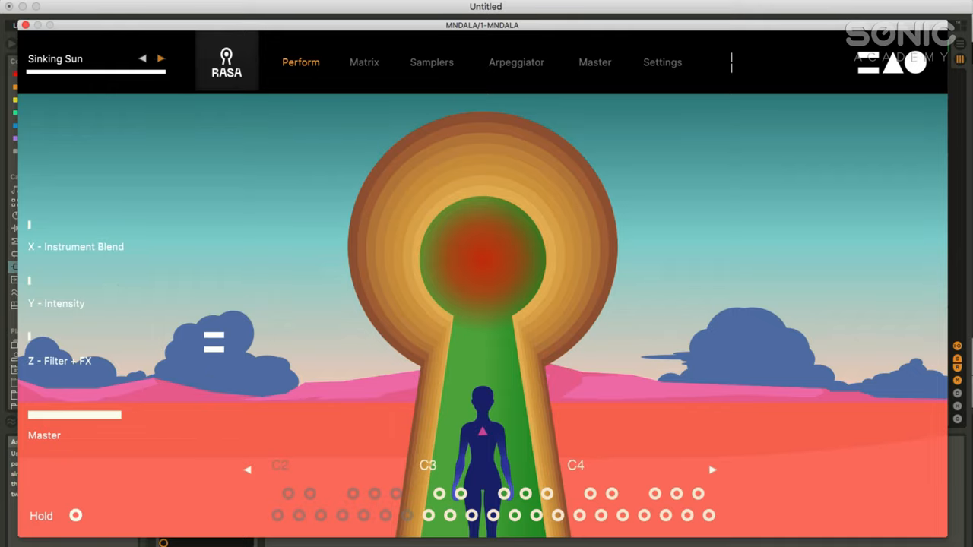
pyautogui.click(74, 515)
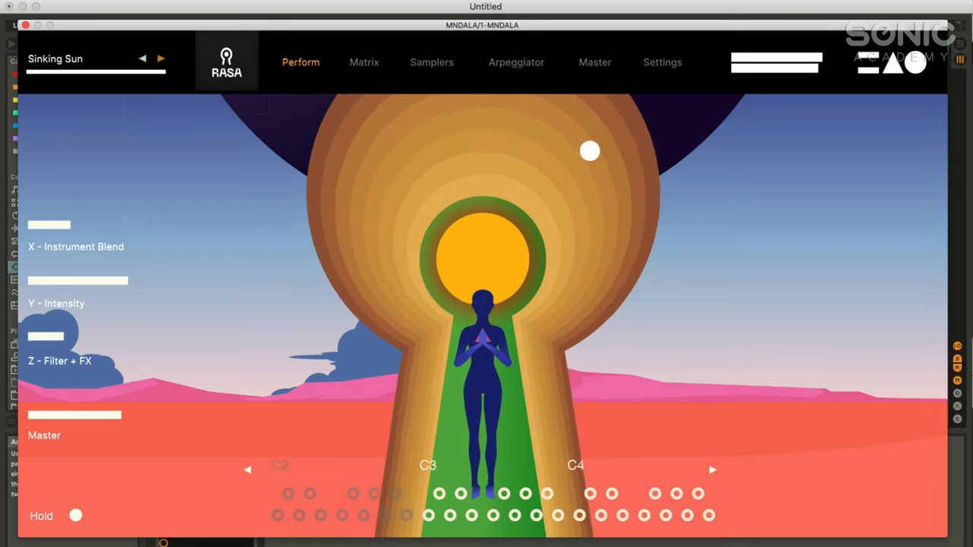
# Step: Sweep the performance point and a slider to vary the filter and FX amounts
pyautogui.moveTo(589, 151); pyautogui.dragTo(597, 89)
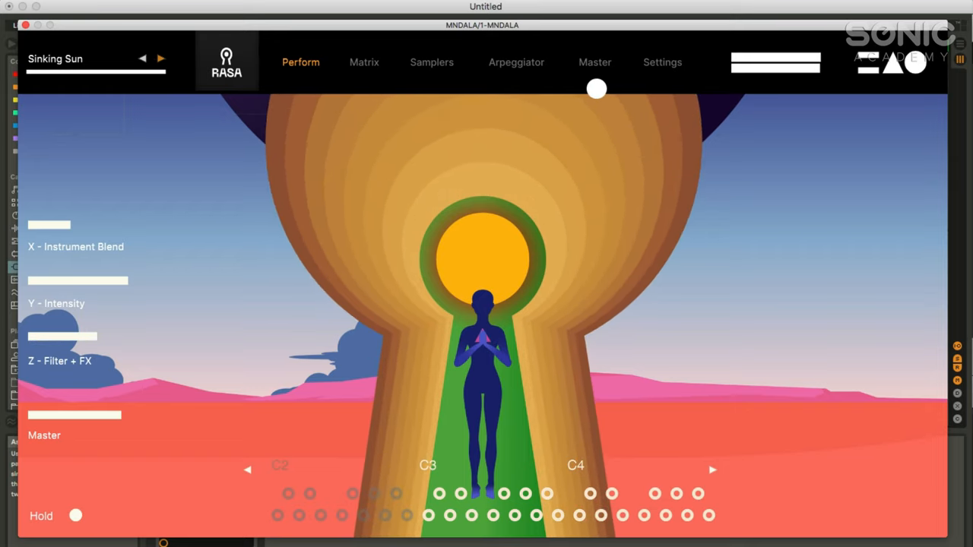
pyautogui.moveTo(596, 88); pyautogui.dragTo(603, 46)
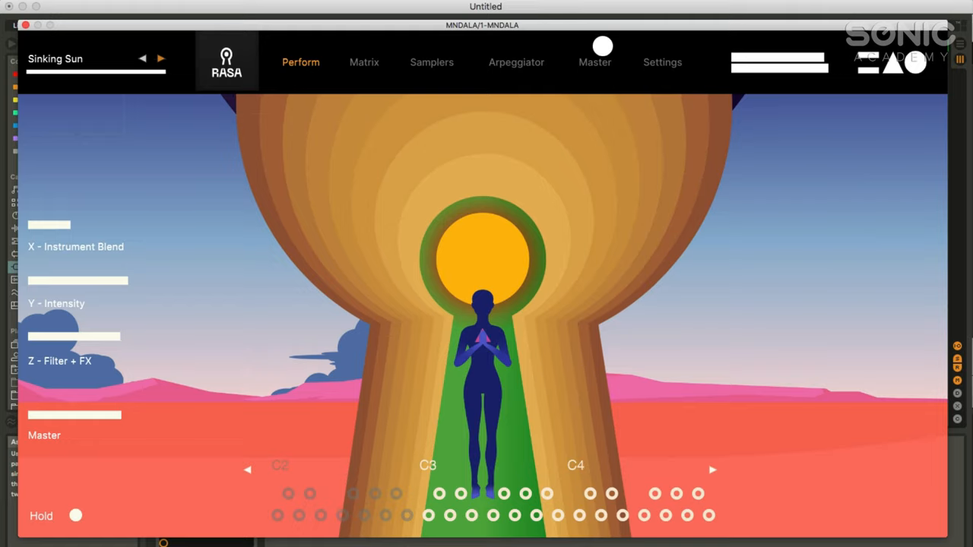
pyautogui.moveTo(603, 46); pyautogui.dragTo(614, 95)
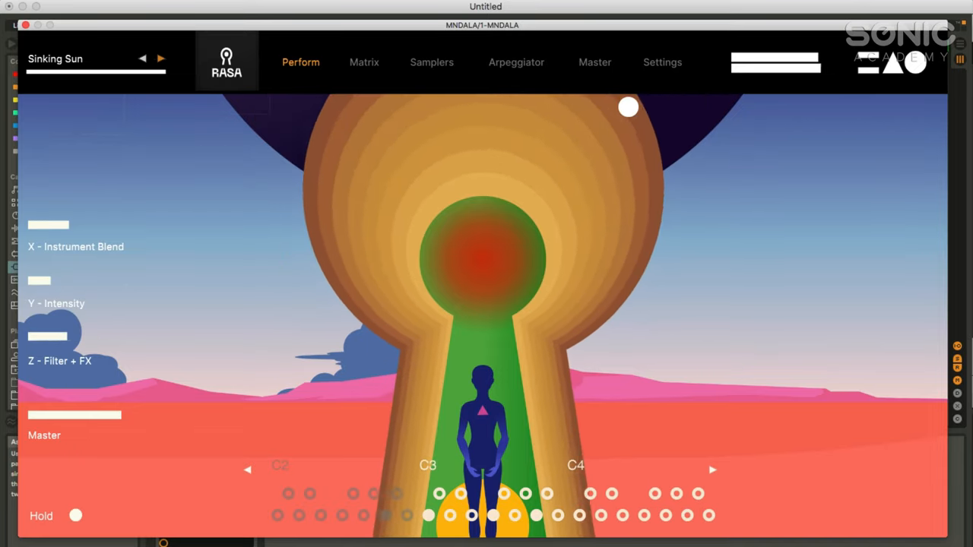
pyautogui.moveTo(47, 335); pyautogui.dragTo(76, 336)
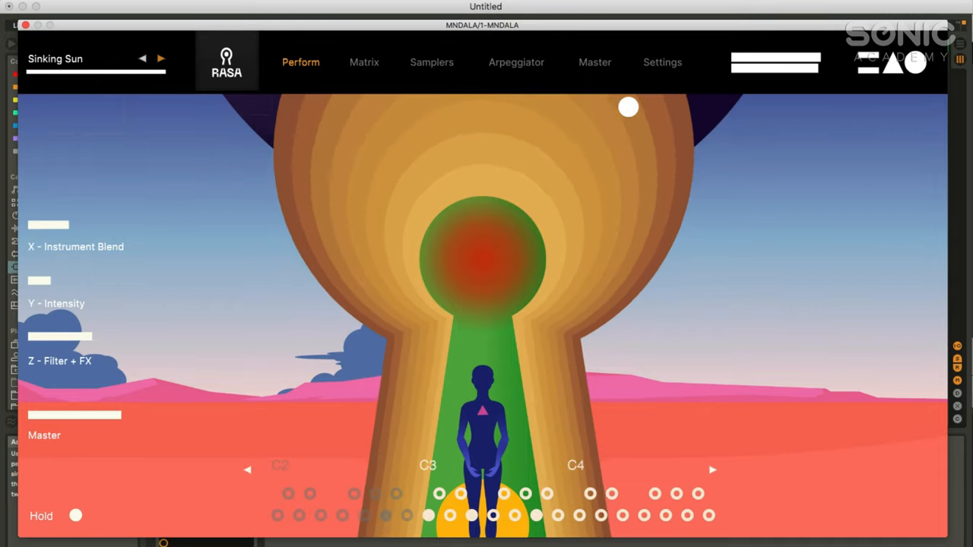
pyautogui.moveTo(83, 336); pyautogui.dragTo(30, 336)
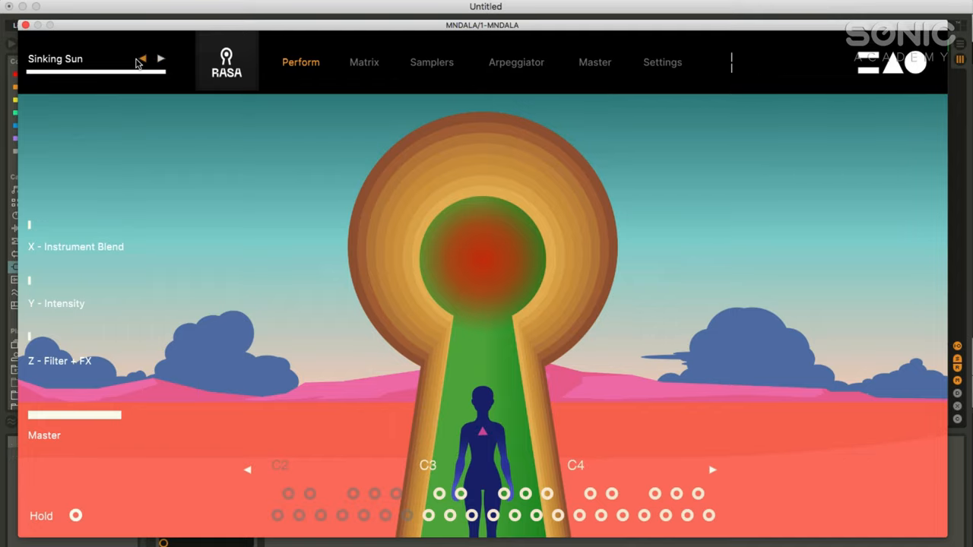
# Step: Step back one preset in Mantra Mandala to load Jungle Floor
pyautogui.click(143, 59)
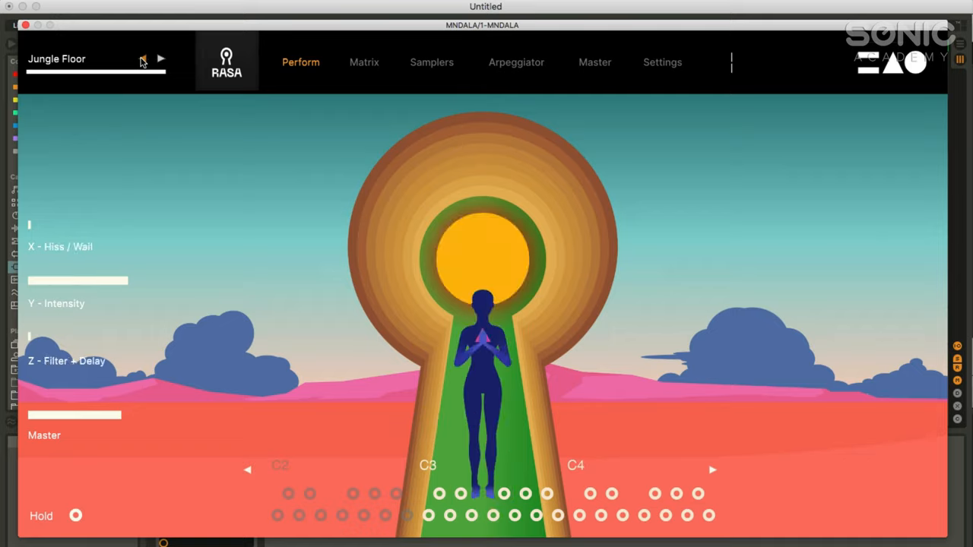
# Step: Step back through presets to Carrion Whistle, then bring up the Synplant plugin window
pyautogui.click(161, 58)
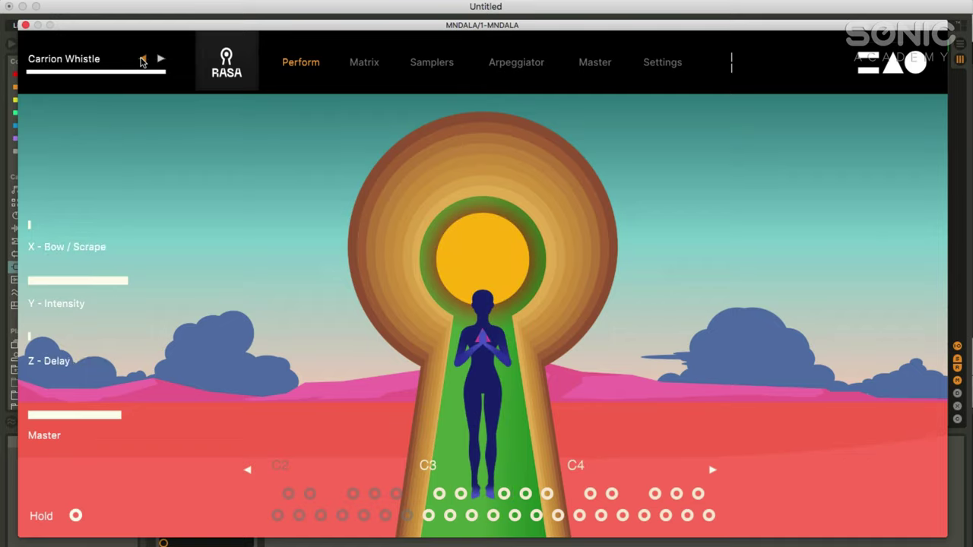
pyautogui.click(160, 58)
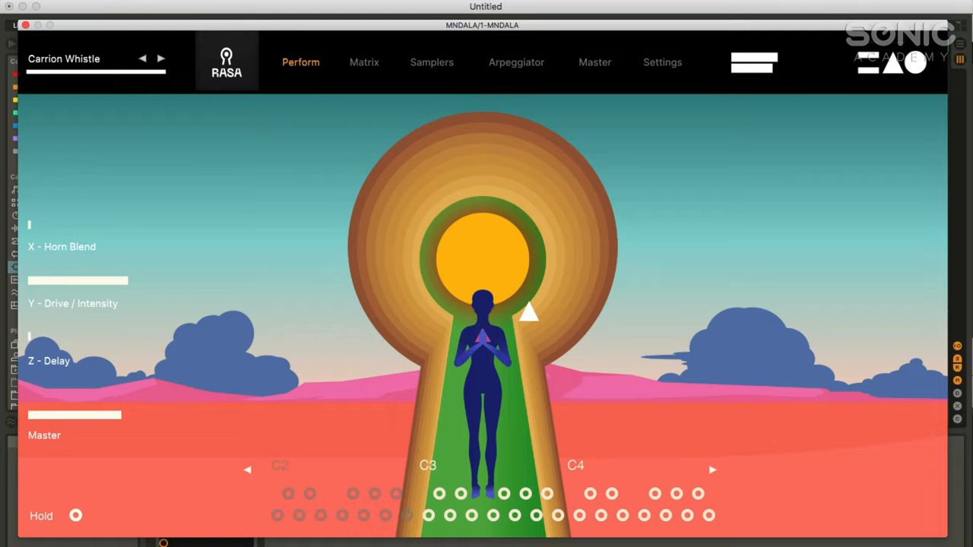
pyautogui.click(752, 62)
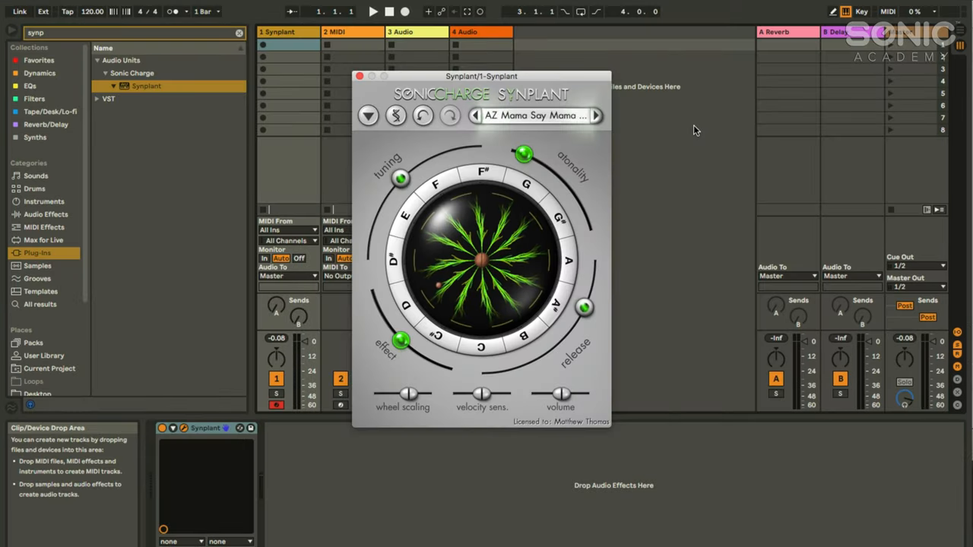
pyautogui.moveTo(628, 169)
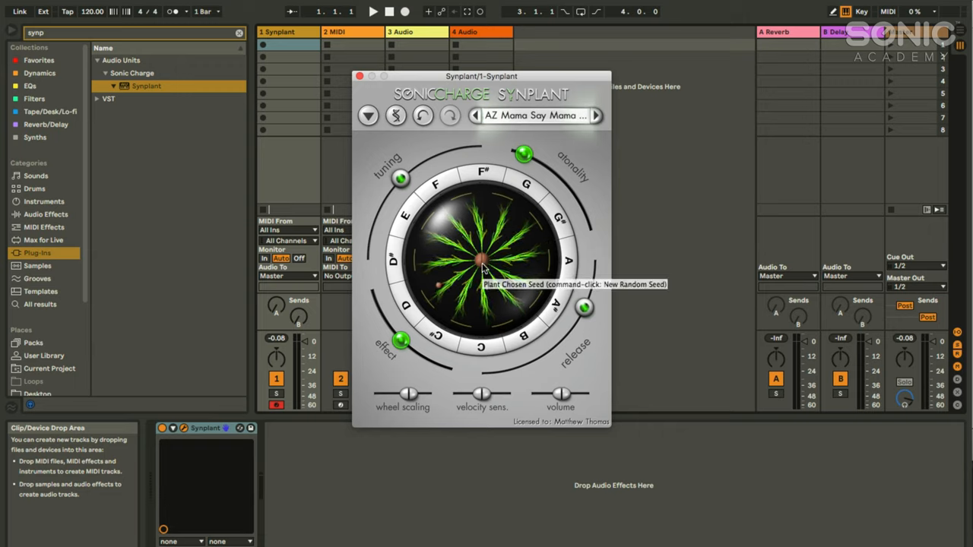
pyautogui.moveTo(532, 244)
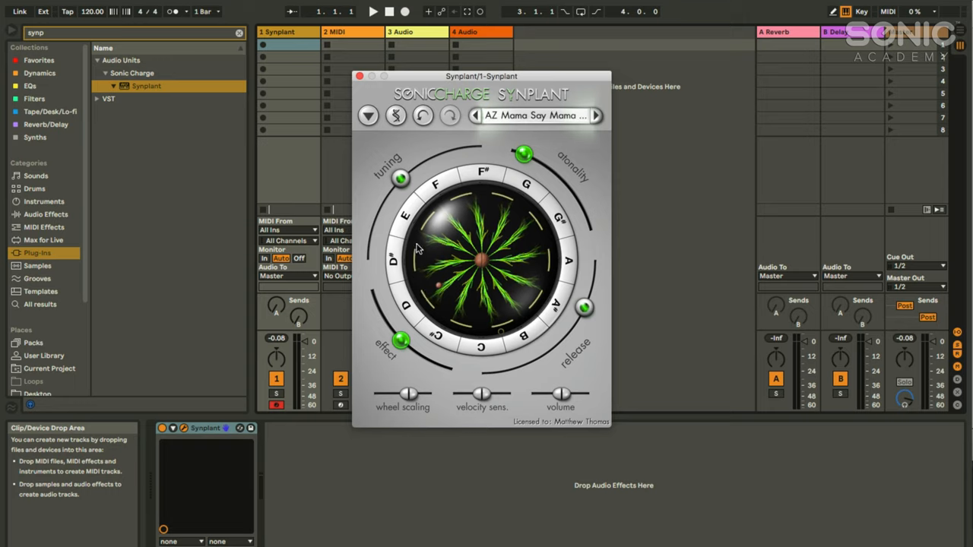
pyautogui.moveTo(452, 199)
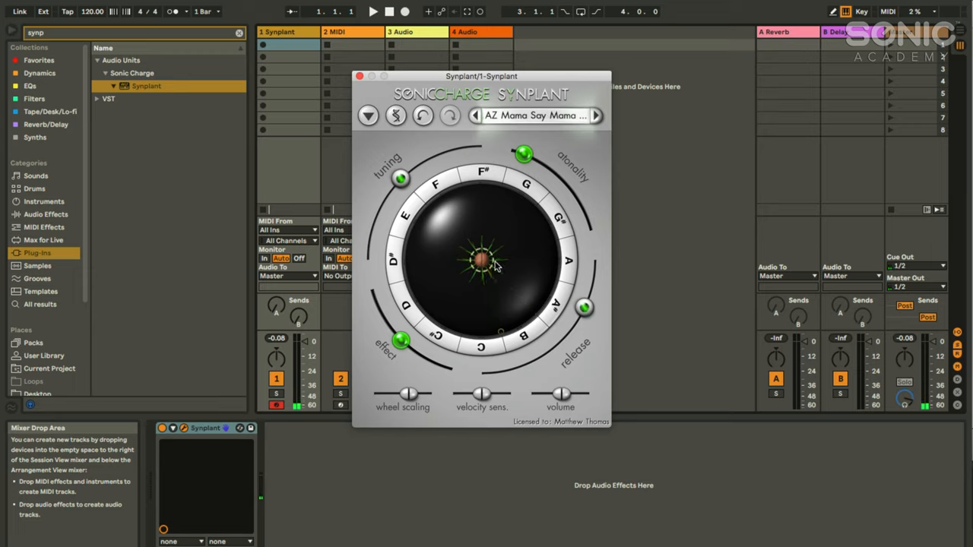
pyautogui.moveTo(494, 266)
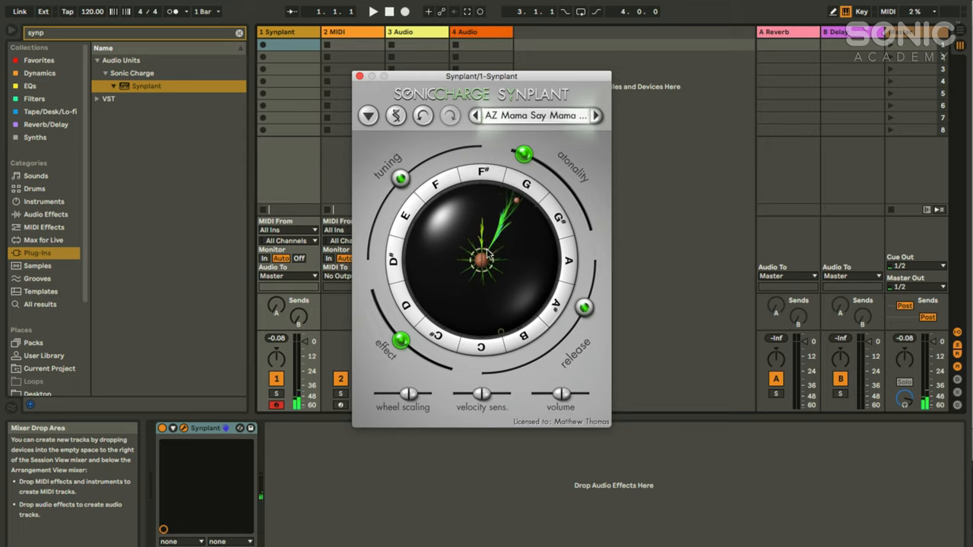
# Step: Replant the centre seed in Synplant's sphere so faint new branches appear
pyautogui.click(476, 259)
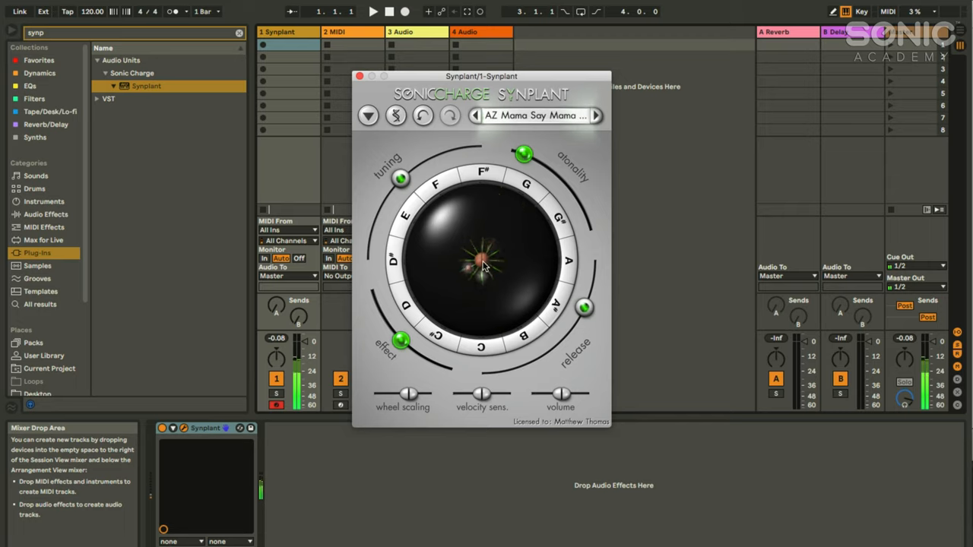
pyautogui.moveTo(483, 262)
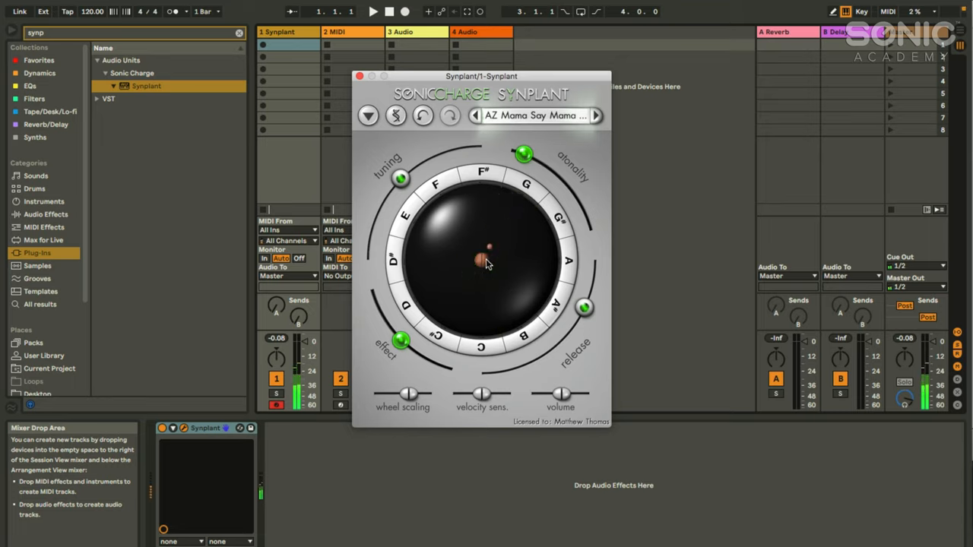
# Step: Replant the seed twice, then drag on it to grow a small sprouting variation
pyautogui.click(487, 259)
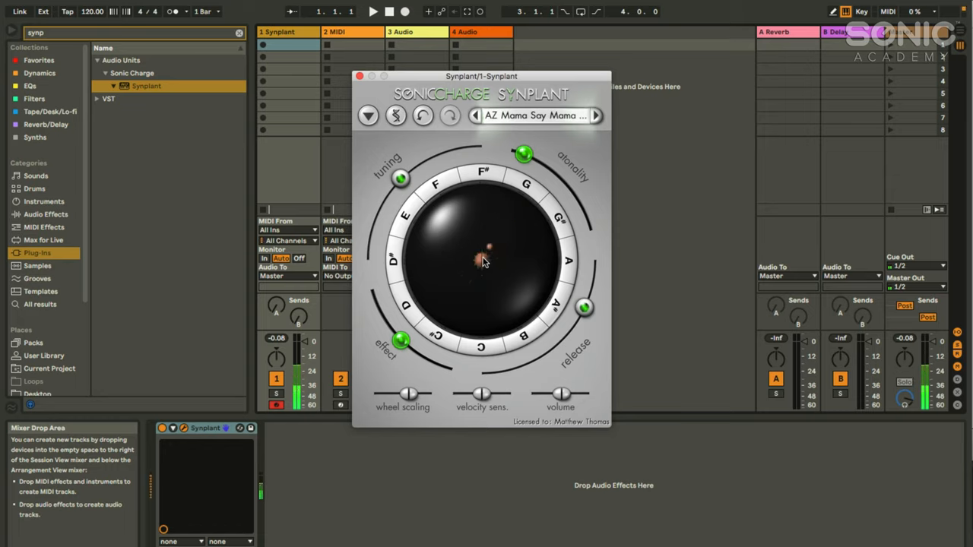
pyautogui.click(485, 261)
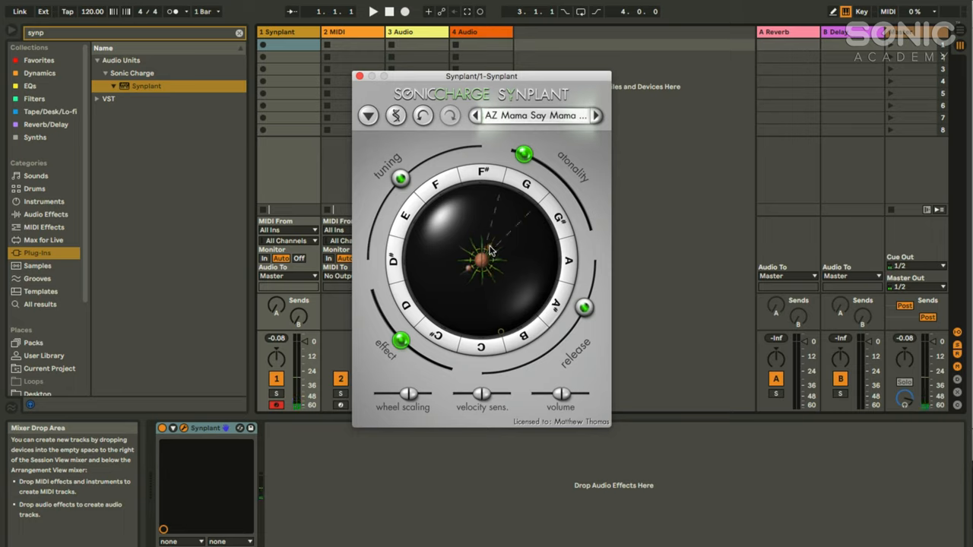
pyautogui.moveTo(479, 258); pyautogui.dragTo(498, 224)
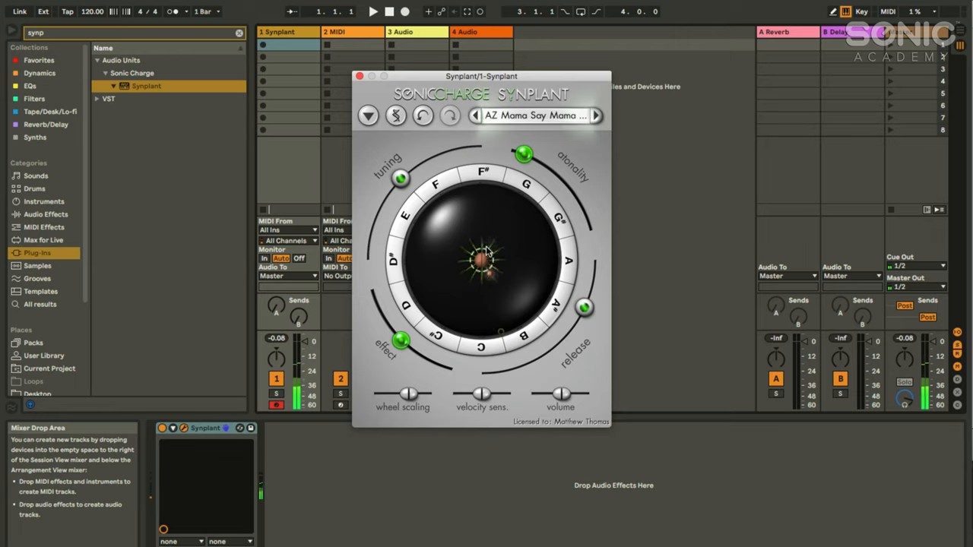
pyautogui.moveTo(487, 255)
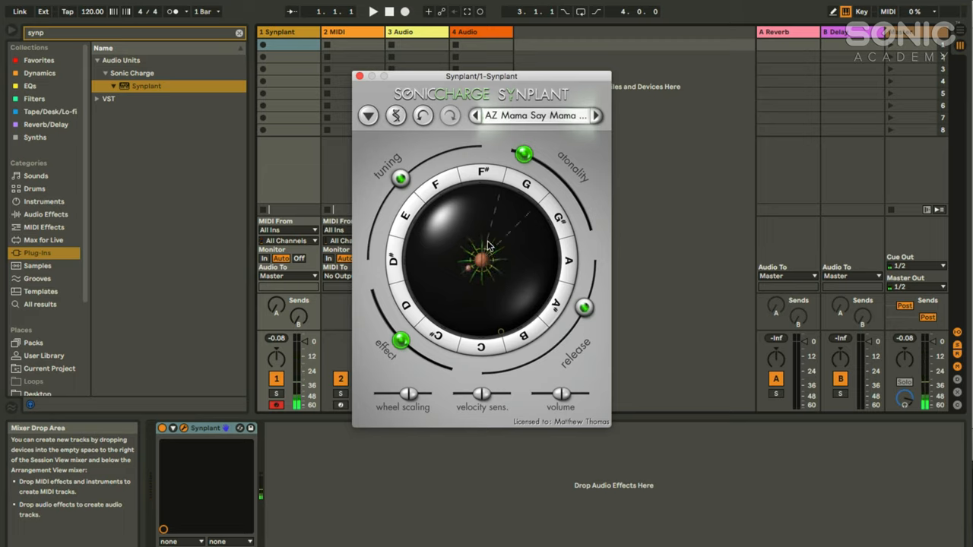
pyautogui.moveTo(530, 247)
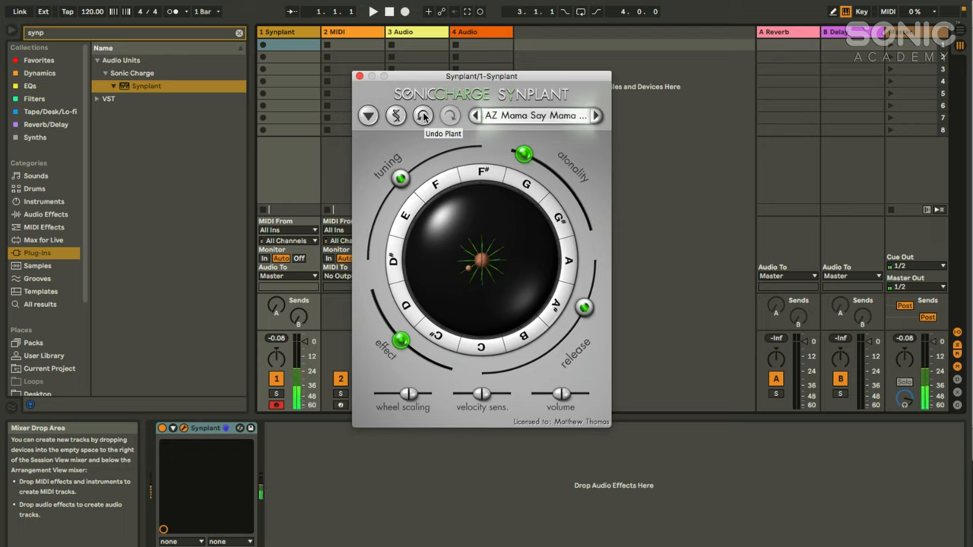
# Step: Undo the latest planting with Undo Plant, restoring the earlier seed's branches
pyautogui.click(423, 115)
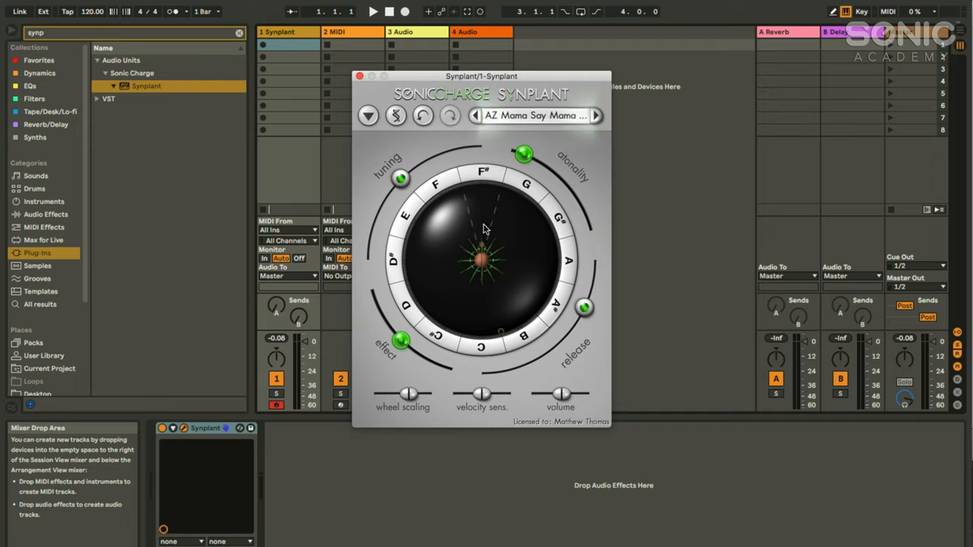
pyautogui.moveTo(487, 248)
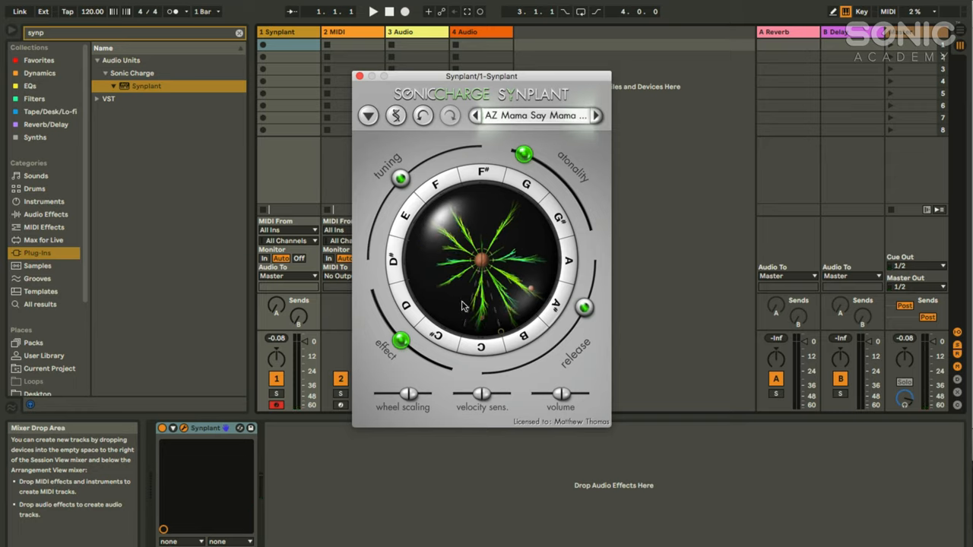
pyautogui.moveTo(483, 258)
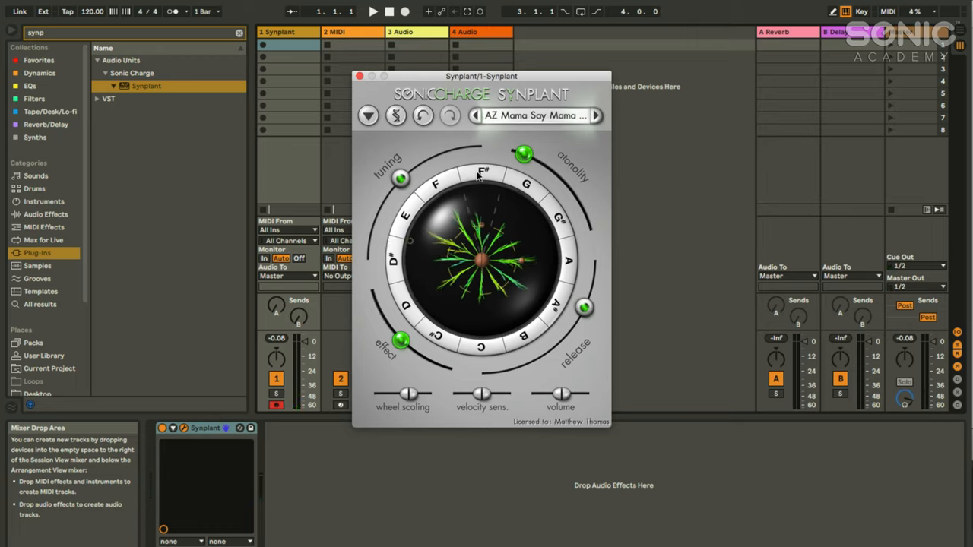
pyautogui.moveTo(509, 242)
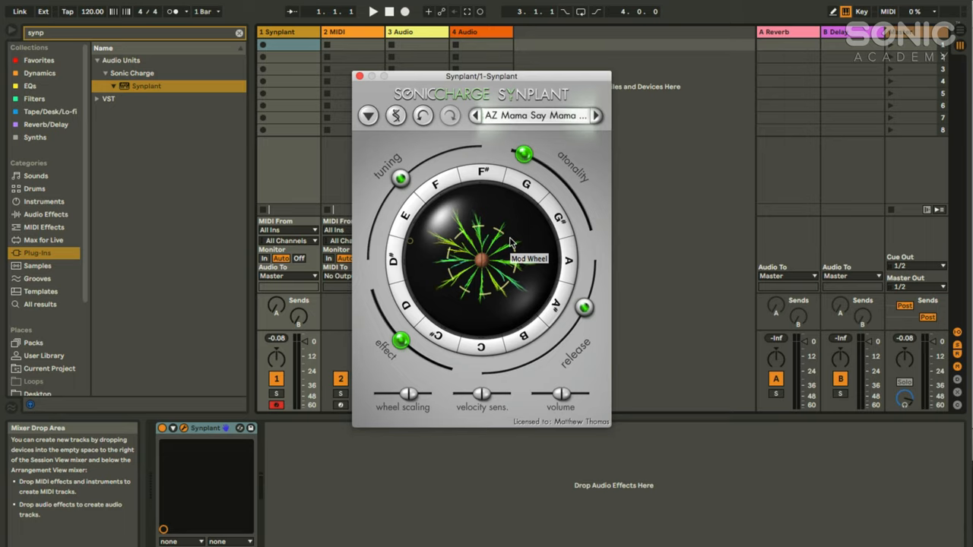
pyautogui.moveTo(525, 262)
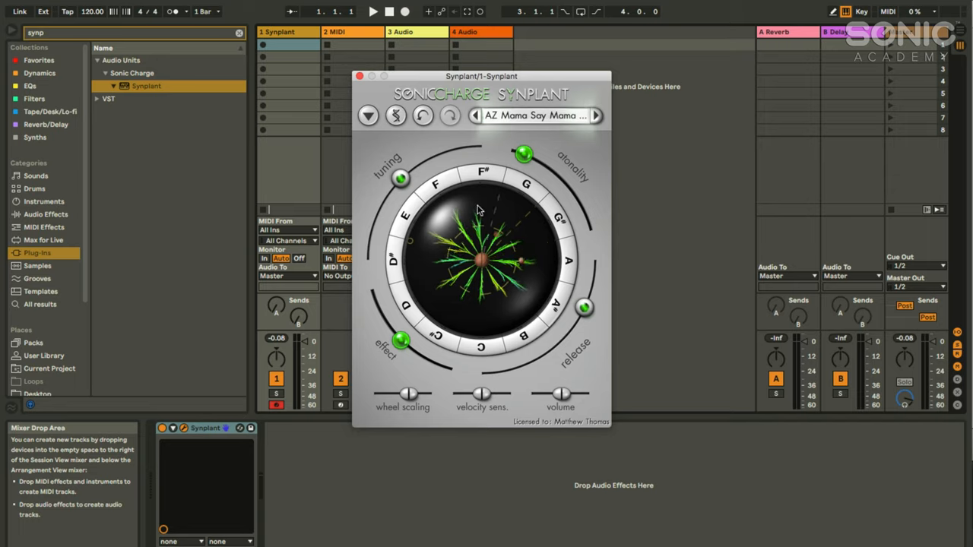
# Step: Try tuning at +10 semitones and back, then raise atonality past about 61 percent
pyautogui.moveTo(400, 178); pyautogui.dragTo(465, 146)
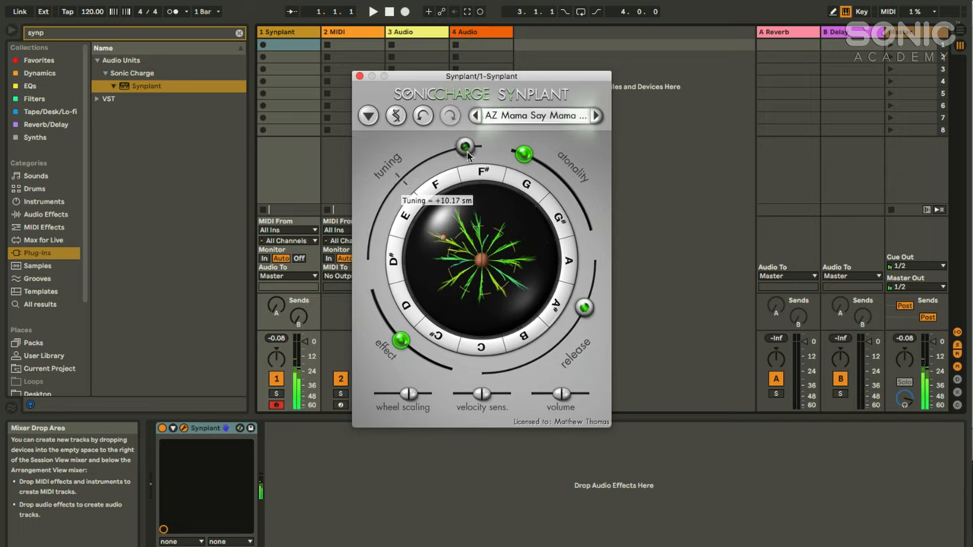
pyautogui.moveTo(466, 146); pyautogui.dragTo(401, 181)
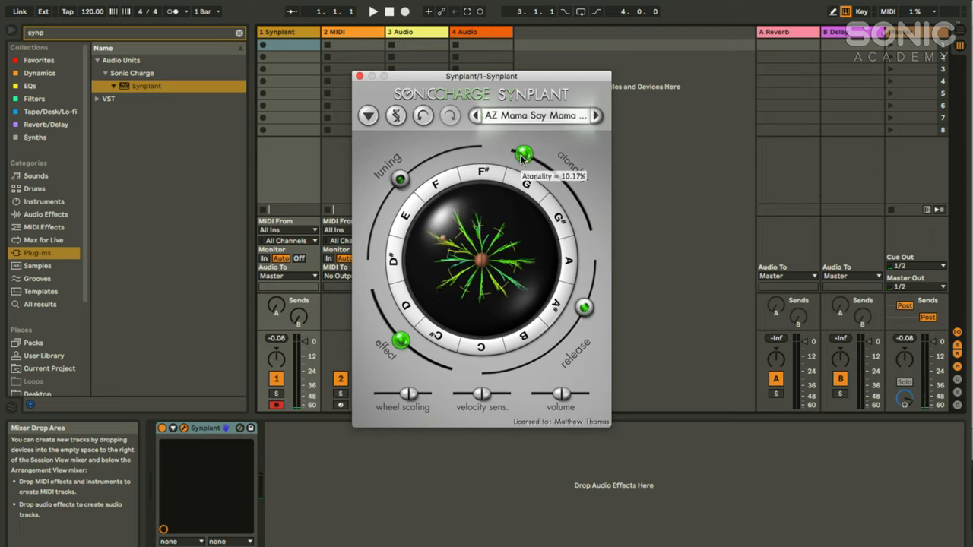
pyautogui.moveTo(522, 155); pyautogui.dragTo(571, 189)
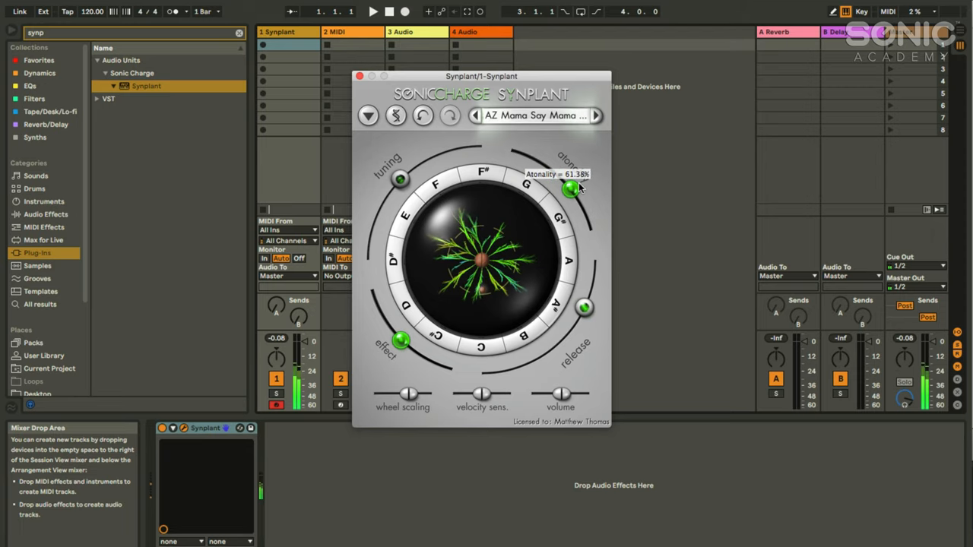
pyautogui.moveTo(570, 188); pyautogui.dragTo(570, 198)
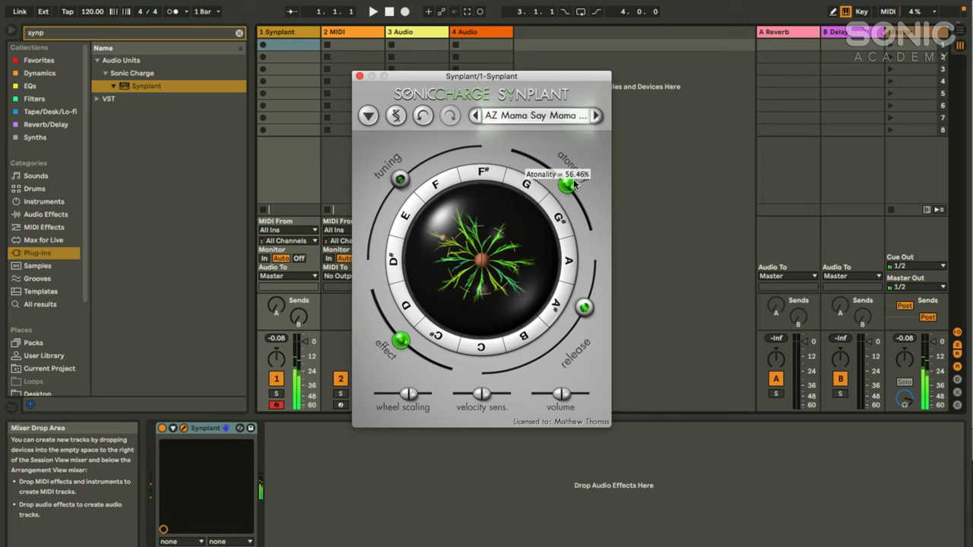
pyautogui.moveTo(566, 185); pyautogui.dragTo(581, 201)
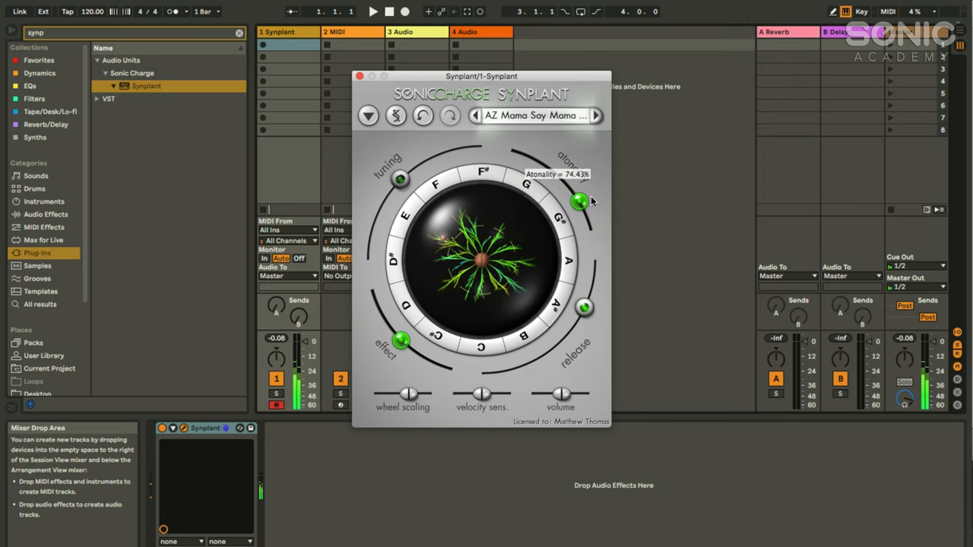
pyautogui.moveTo(581, 200); pyautogui.dragTo(547, 163)
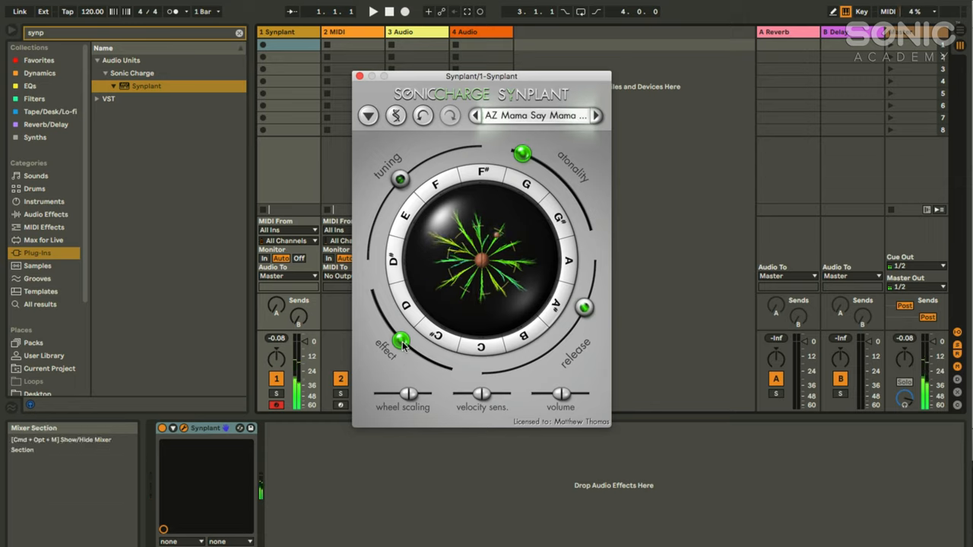
# Step: Sweep effect from minimum to maximum and try release from 263 ms to long, ending short
pyautogui.moveTo(403, 340); pyautogui.dragTo(370, 289)
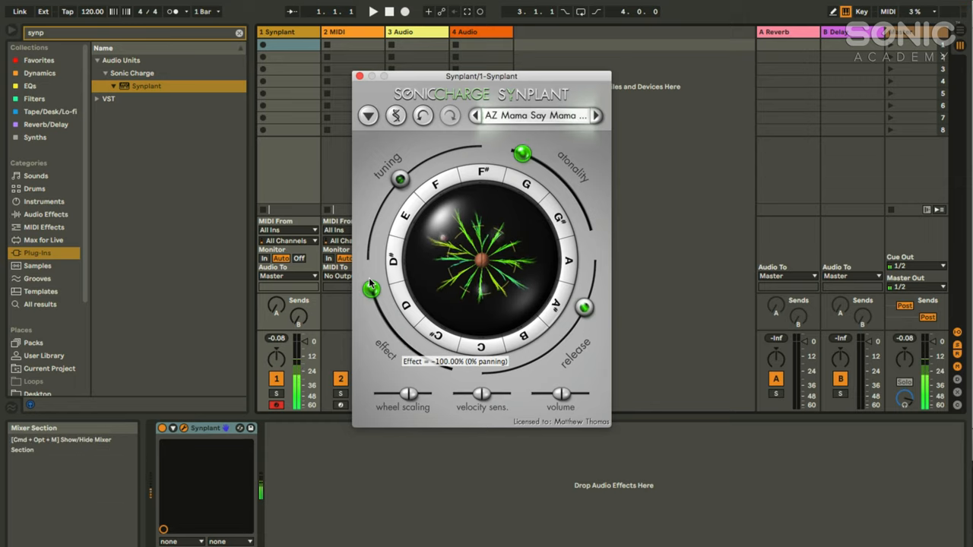
pyautogui.moveTo(373, 289); pyautogui.dragTo(450, 372)
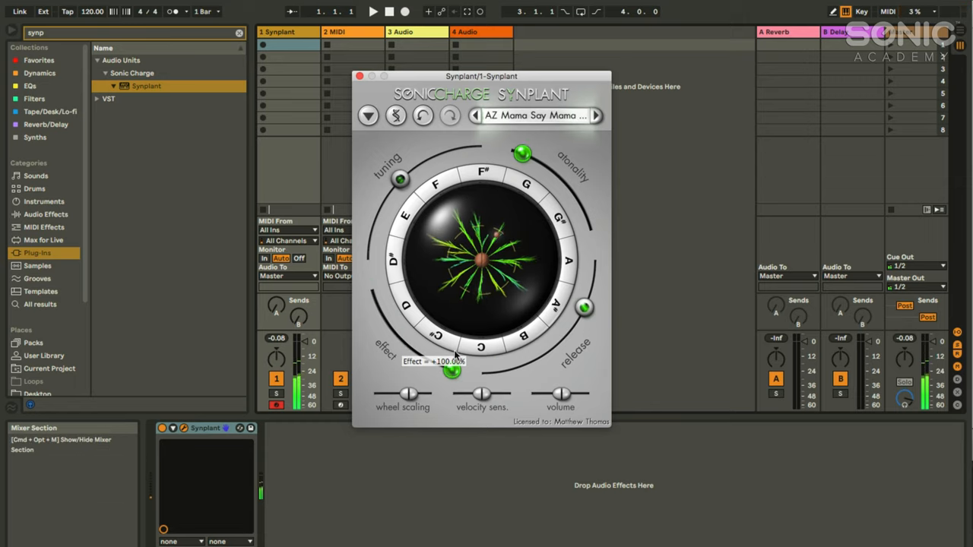
pyautogui.moveTo(585, 307); pyautogui.dragTo(526, 364)
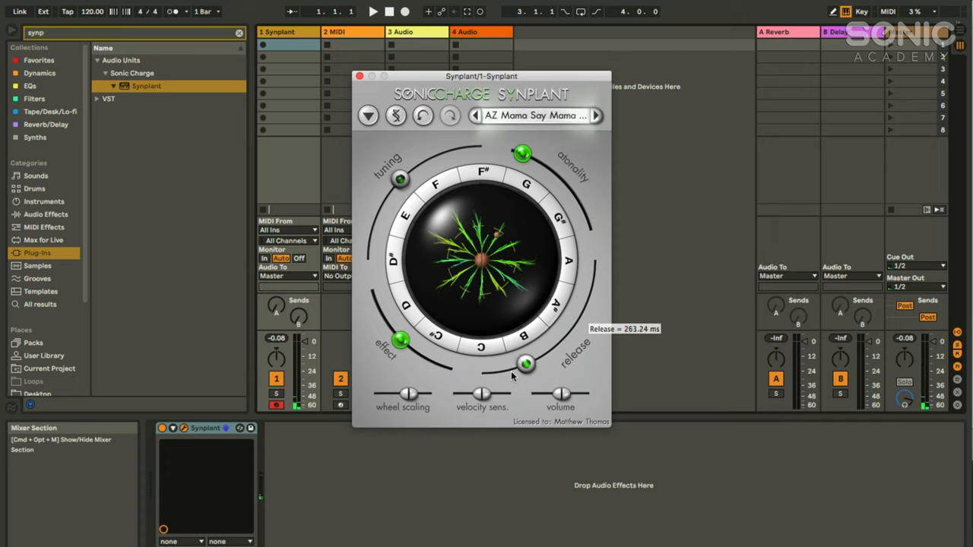
pyautogui.moveTo(525, 363); pyautogui.dragTo(545, 354)
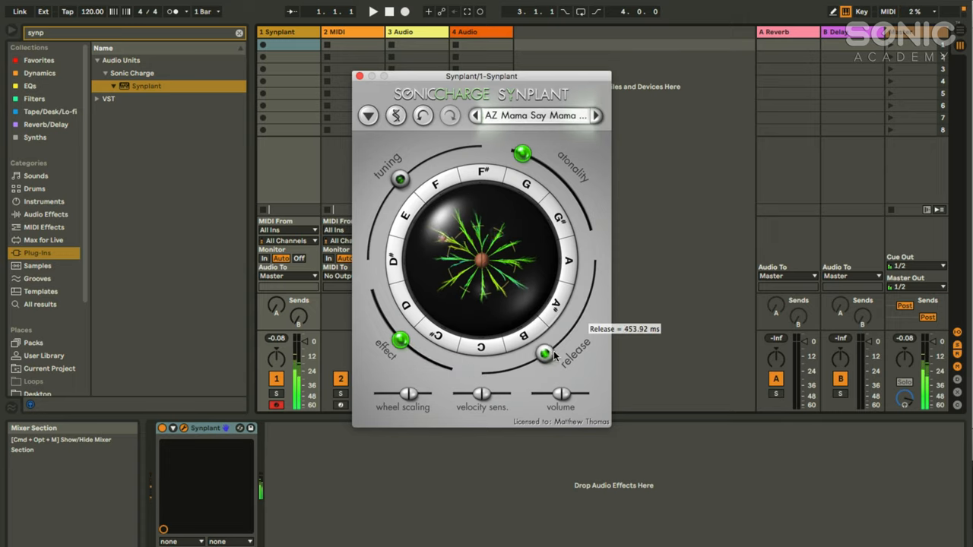
pyautogui.moveTo(545, 354); pyautogui.dragTo(592, 283)
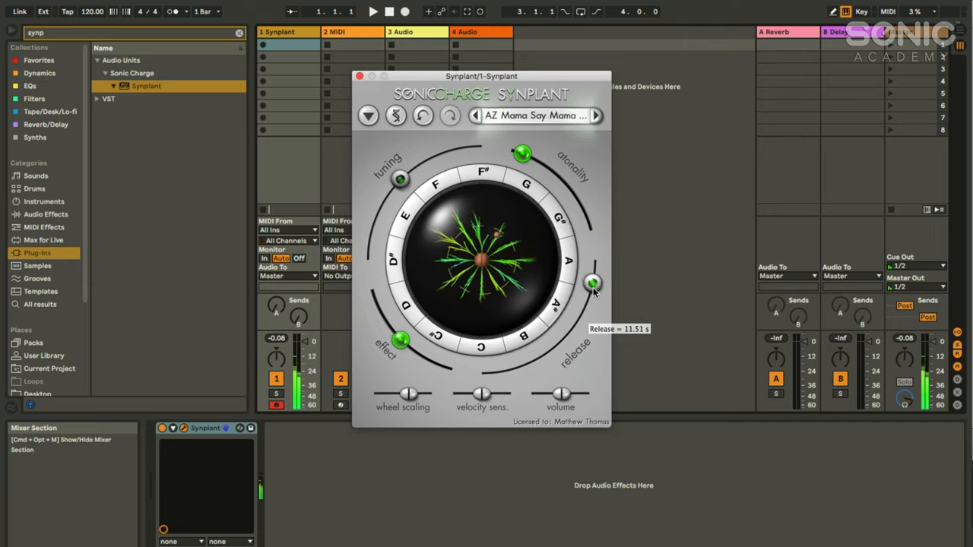
pyautogui.moveTo(593, 283); pyautogui.dragTo(518, 367)
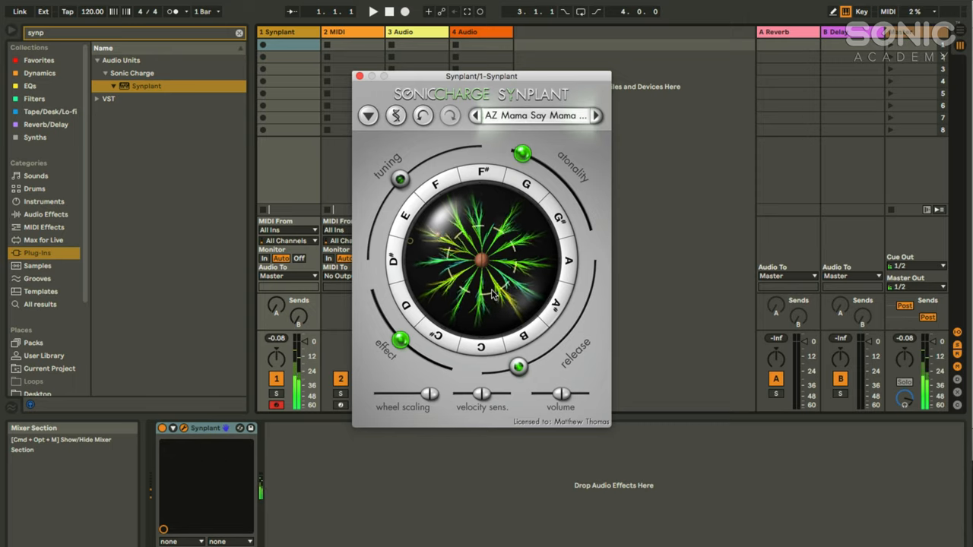
# Step: Lower wheel scaling, push velocity sensitivity near maximum, then return it to the middle
pyautogui.moveTo(426, 394); pyautogui.dragTo(407, 394)
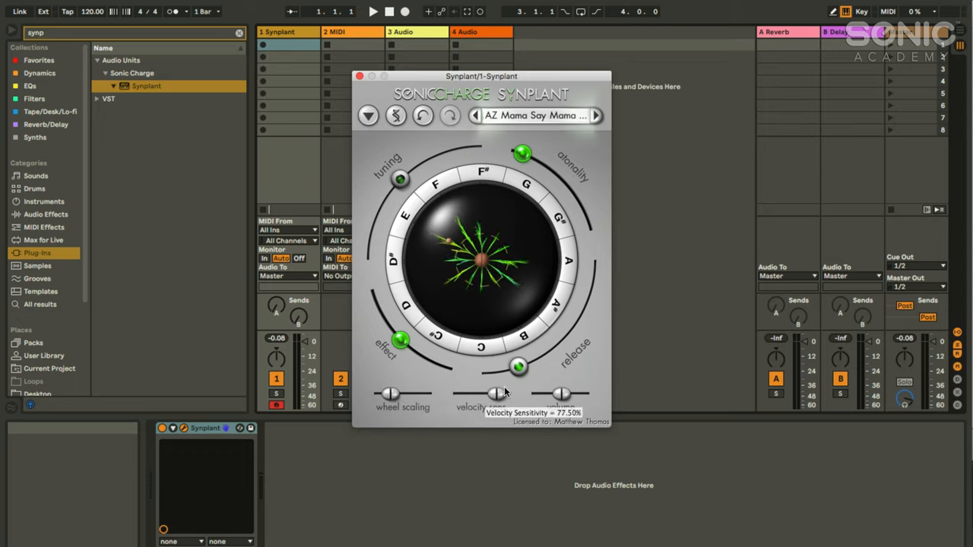
pyautogui.moveTo(502, 394); pyautogui.dragTo(509, 394)
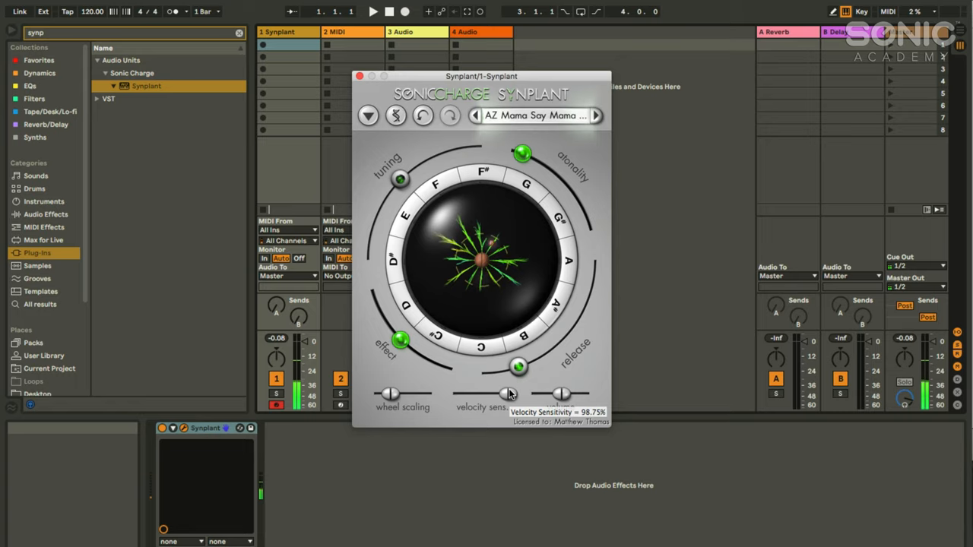
pyautogui.moveTo(502, 393); pyautogui.dragTo(465, 394)
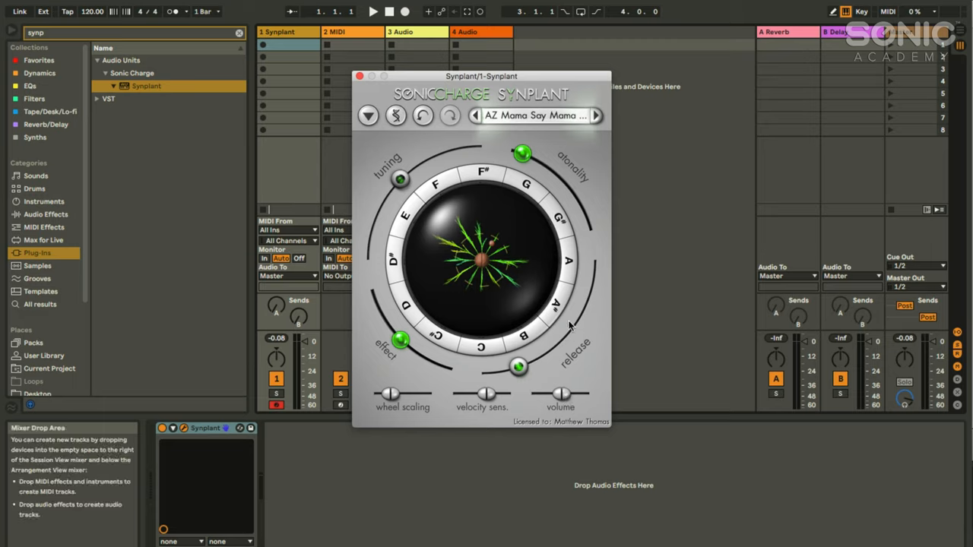
pyautogui.moveTo(570, 325)
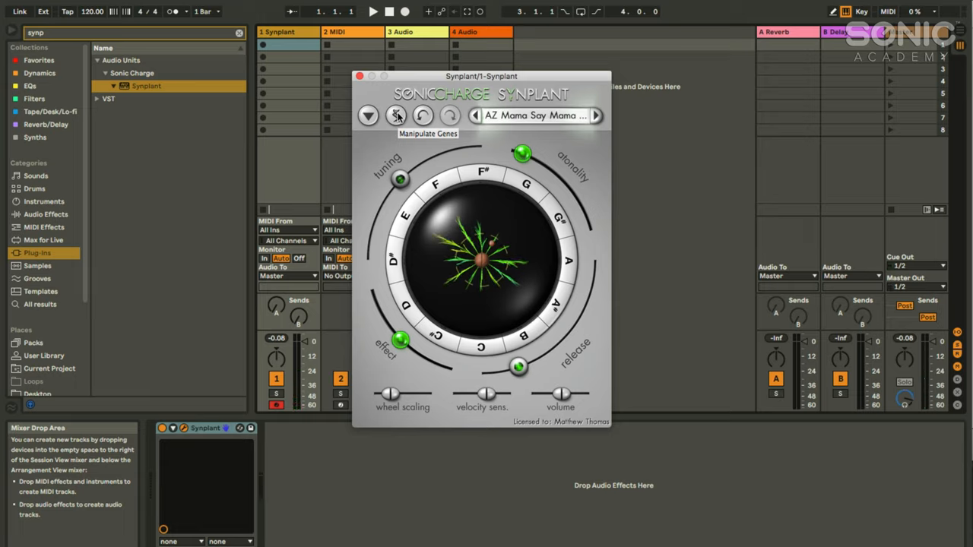
# Step: Open Synplant's Manipulate Genes DNA view and scroll the gene list to the form genes
pyautogui.click(396, 116)
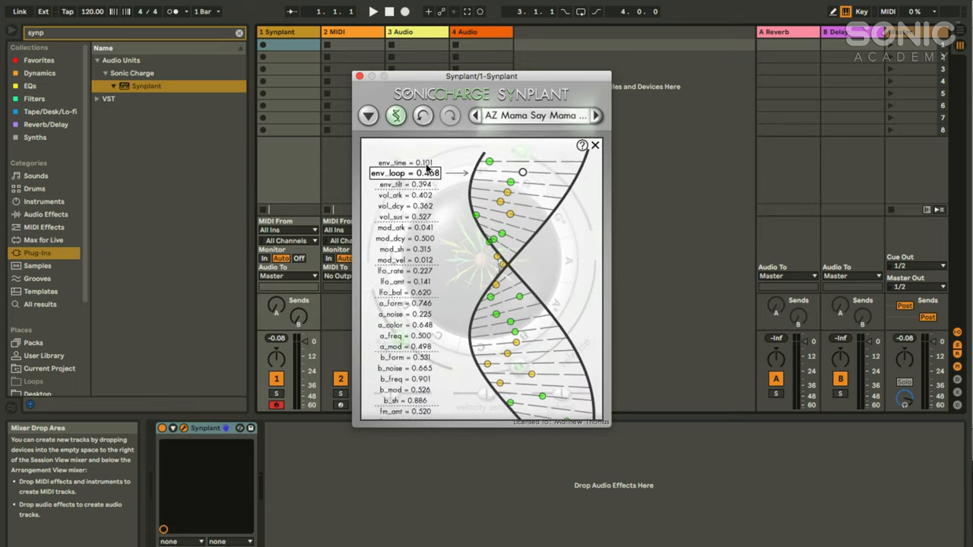
pyautogui.scroll(-3)
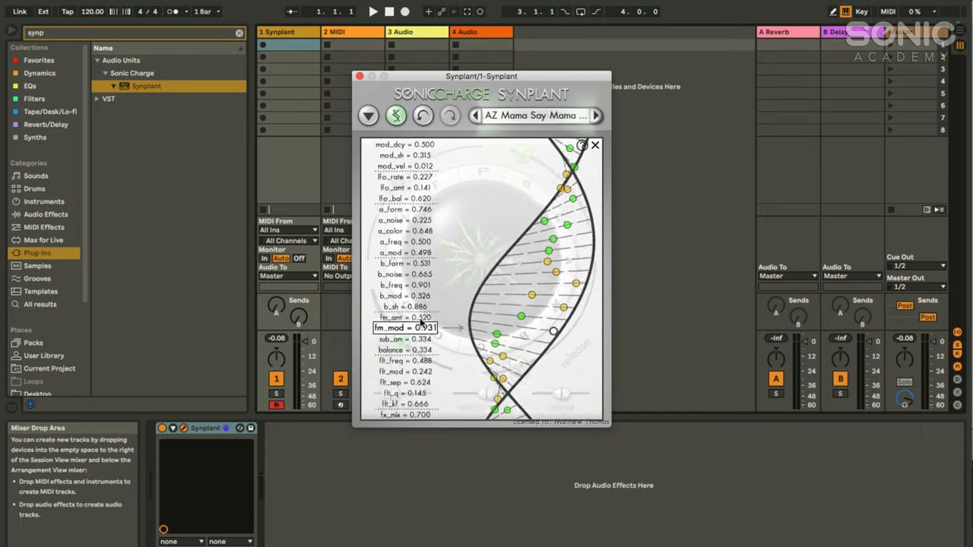
pyautogui.scroll(-3)
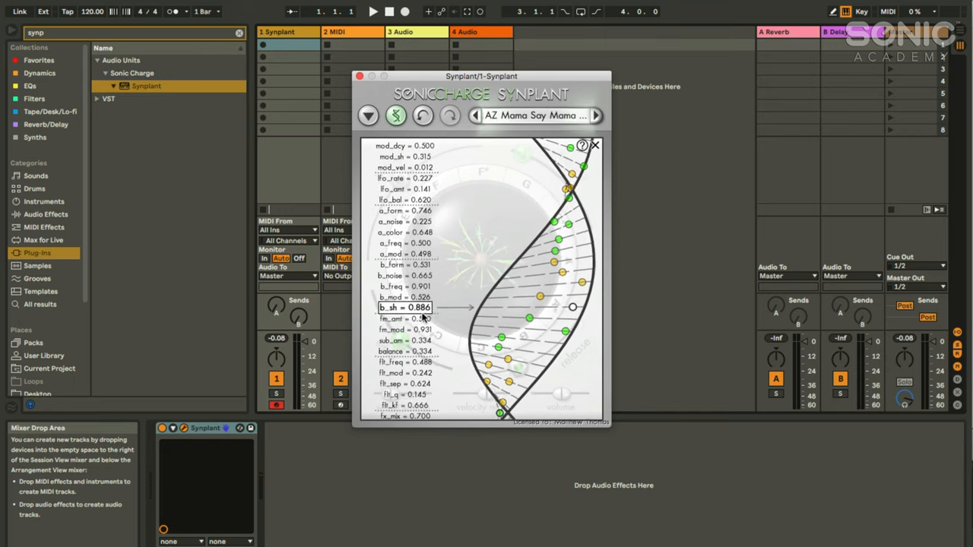
pyautogui.scroll(-3)
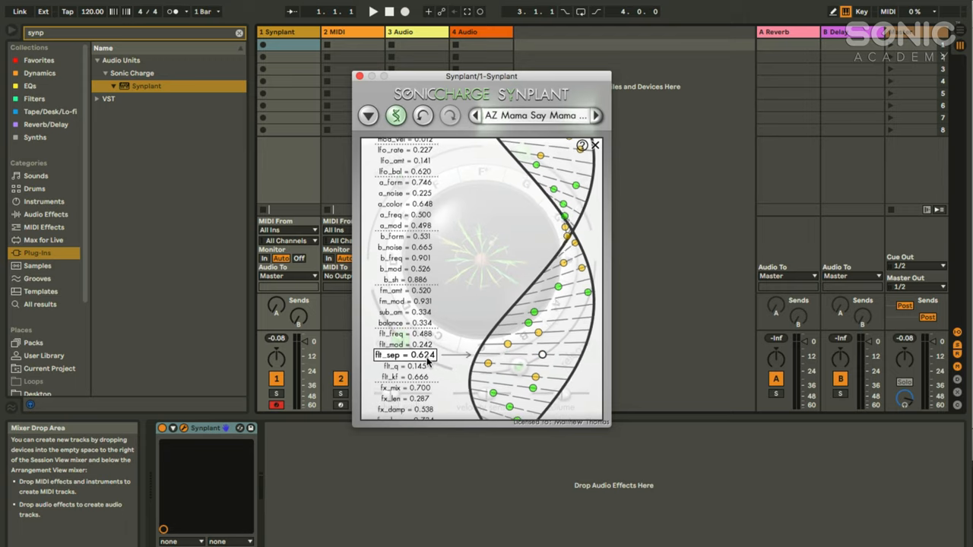
pyautogui.scroll(3)
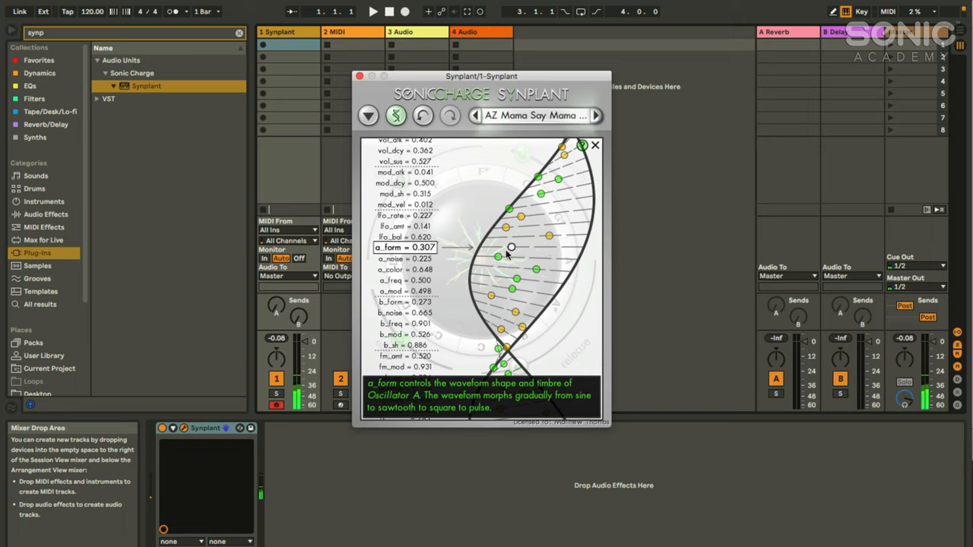
# Step: Sweep the a_form gene from about 0.29 up past 0.62
pyautogui.moveTo(511, 247); pyautogui.dragTo(509, 248)
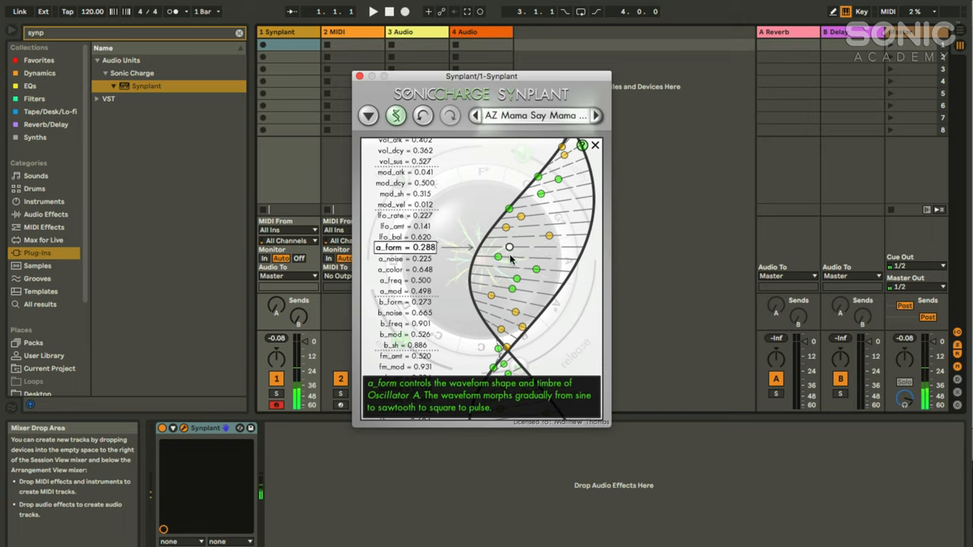
pyautogui.moveTo(509, 246); pyautogui.dragTo(544, 251)
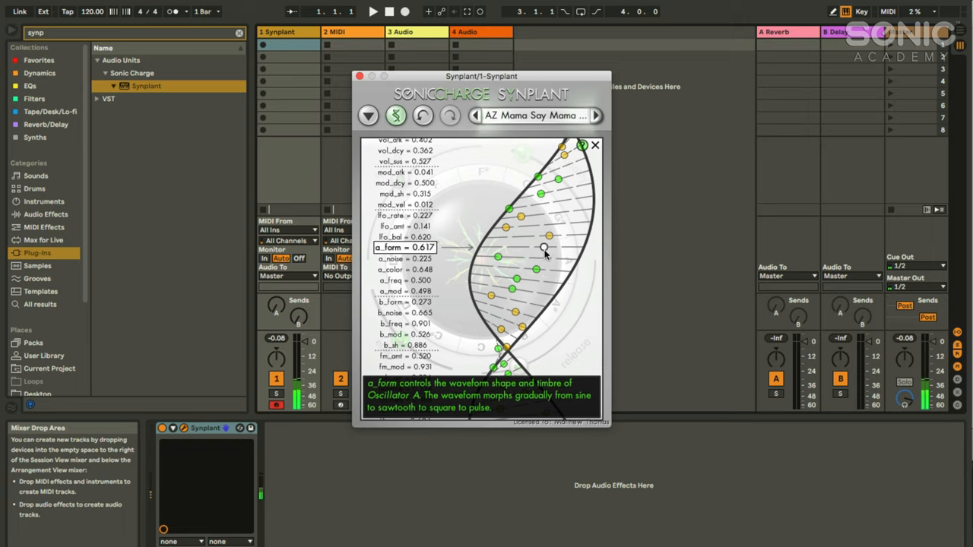
pyautogui.moveTo(543, 251); pyautogui.dragTo(577, 247)
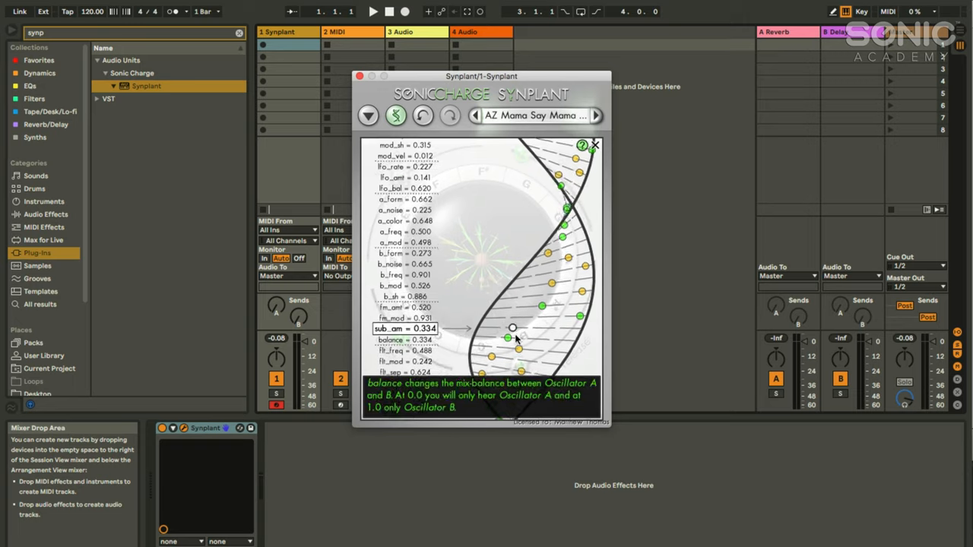
pyautogui.scroll(-3)
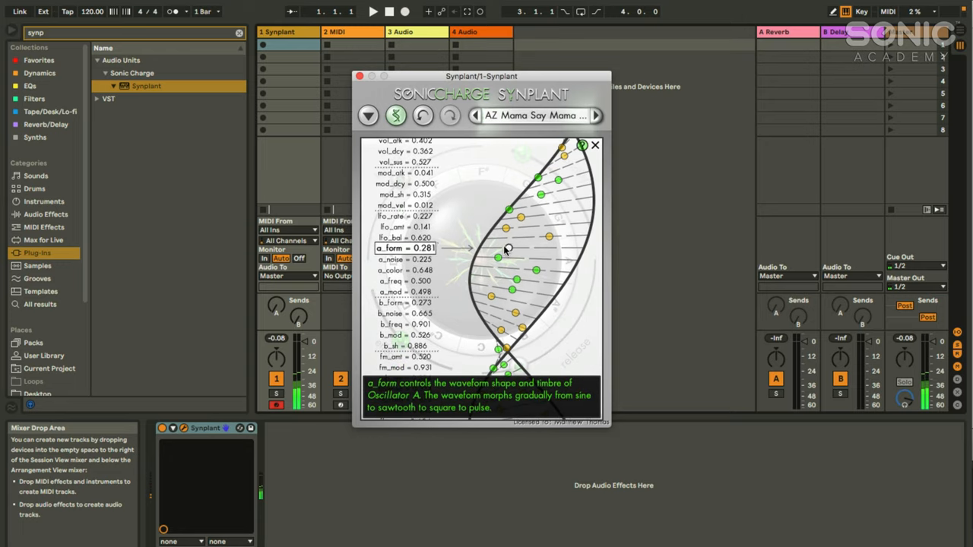
# Step: Re-sweep a_form from about 0.28 up to 0.611 and leave the DNA view
pyautogui.moveTo(511, 249); pyautogui.dragTo(513, 249)
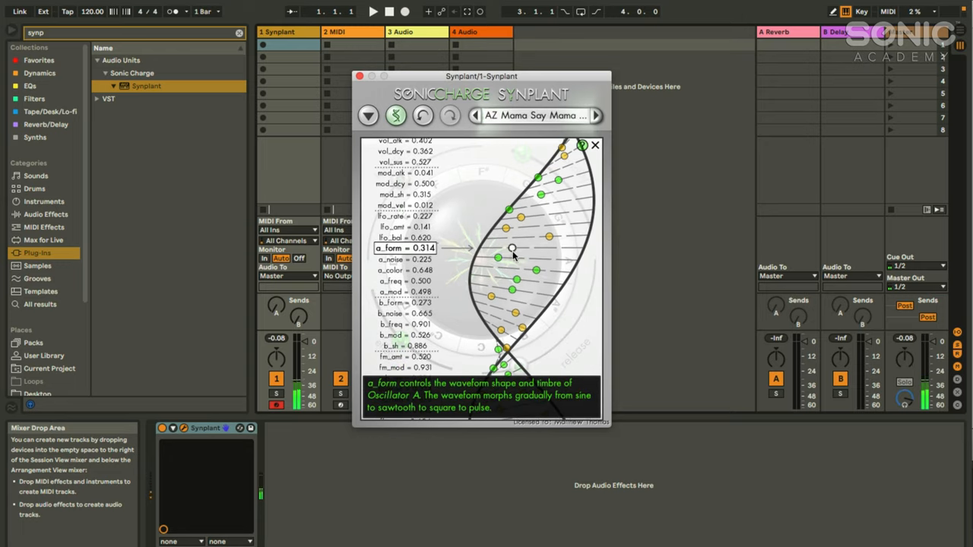
pyautogui.moveTo(513, 249); pyautogui.dragTo(528, 251)
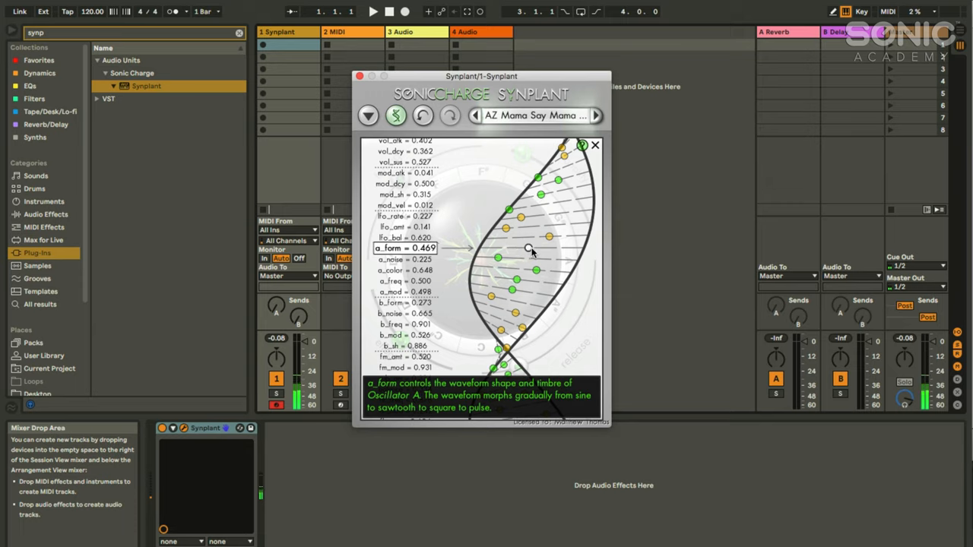
pyautogui.moveTo(528, 249); pyautogui.dragTo(575, 245)
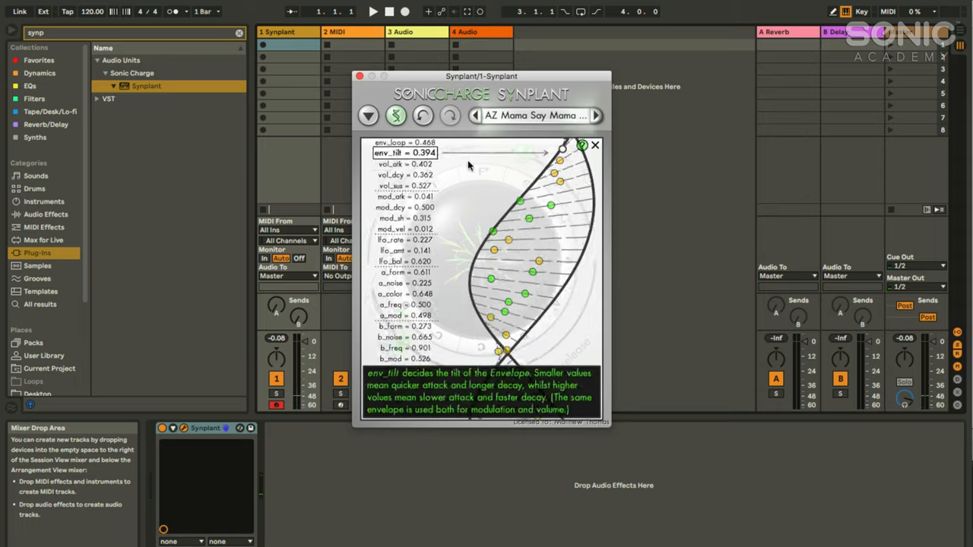
pyautogui.click(395, 116)
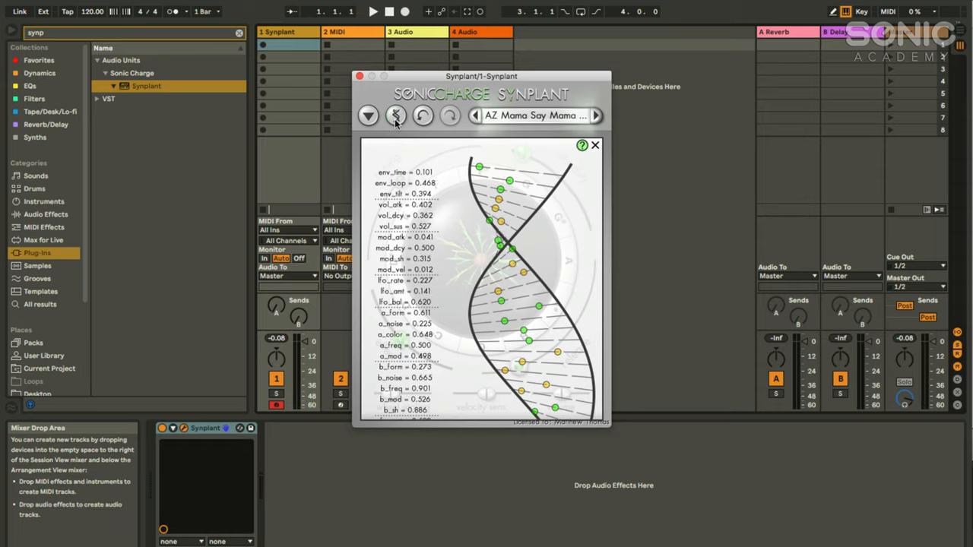